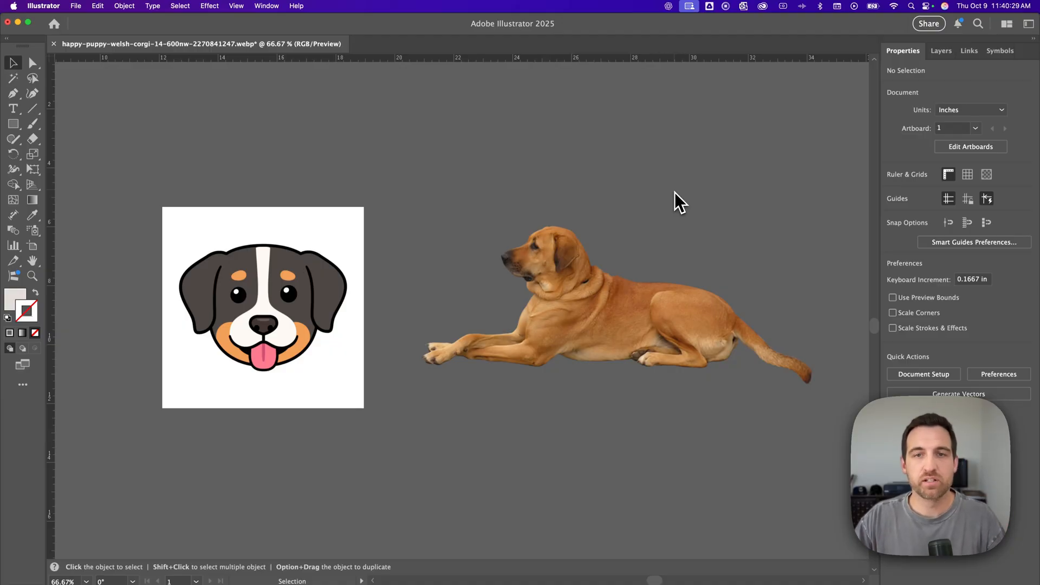
{"action": "mouse_move", "coordinate": [581, 215]}
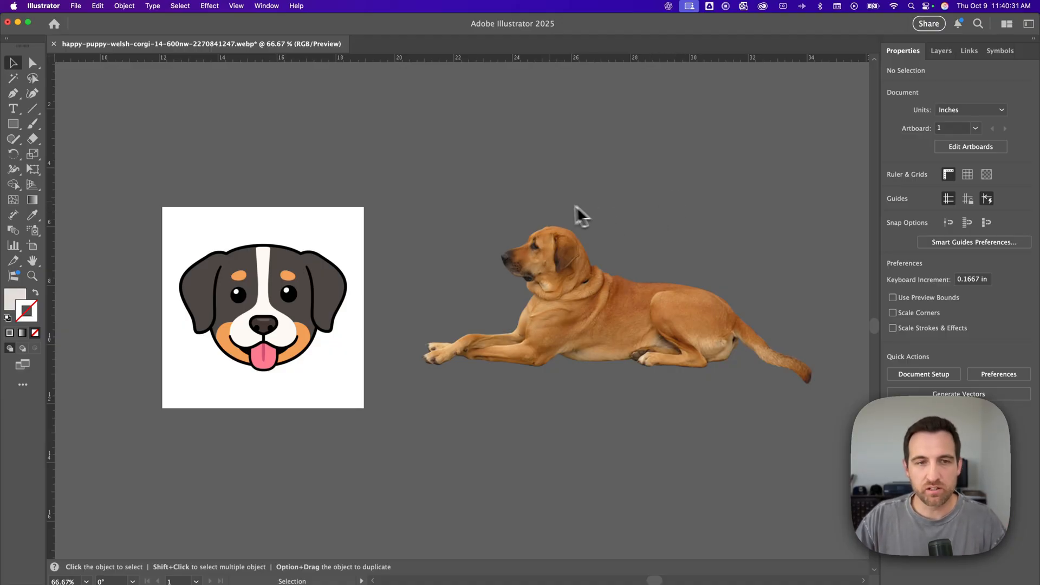
{"action": "mouse_move", "coordinate": [406, 271]}
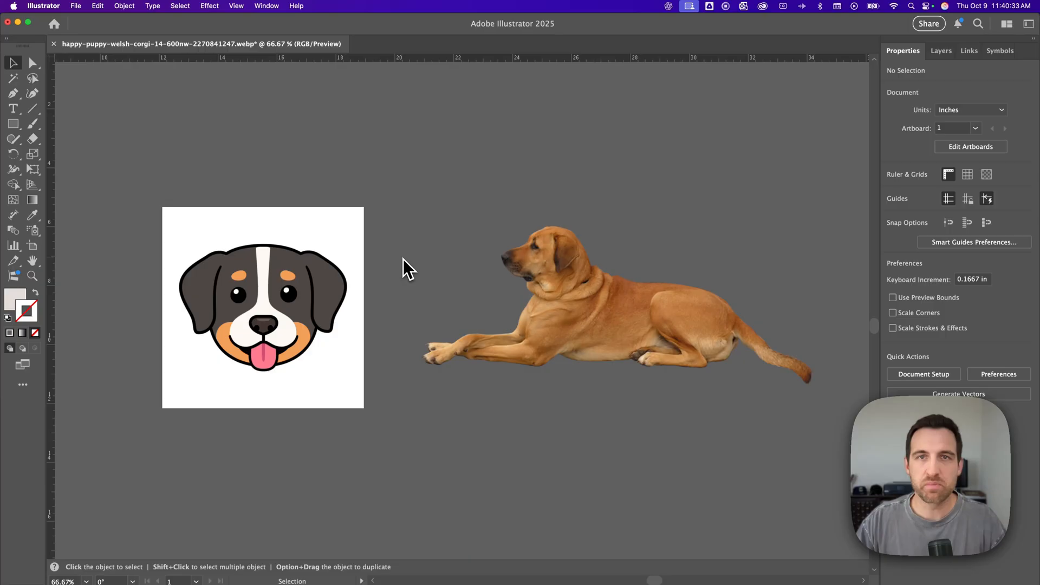
- Select the lying-dog photo with the Selection tool
{"action": "left_click", "coordinate": [597, 299]}
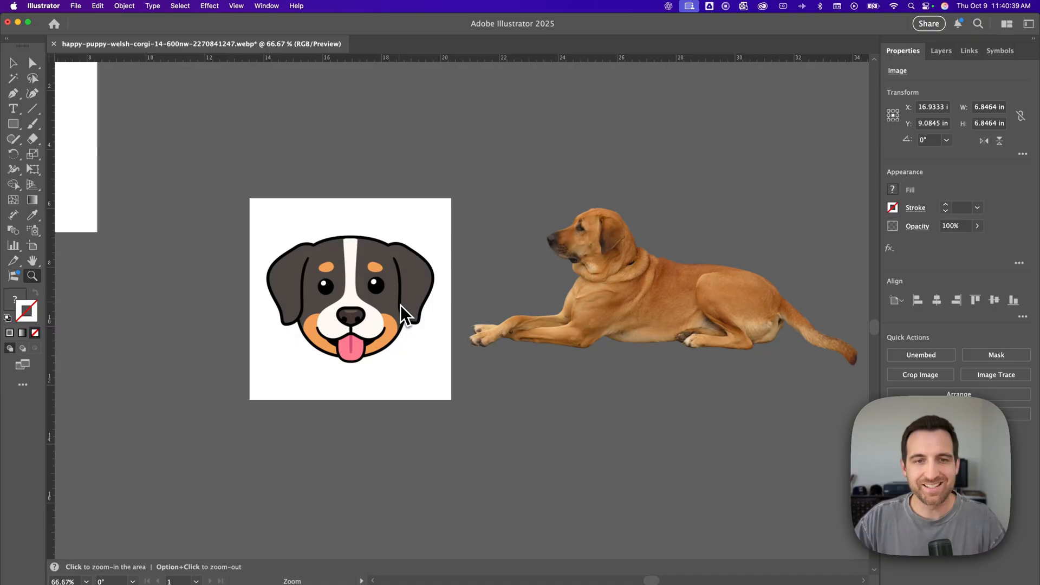
- Zoom into the dog's nose to about 1956% so the square pixels show
{"action": "left_click", "coordinate": [405, 315]}
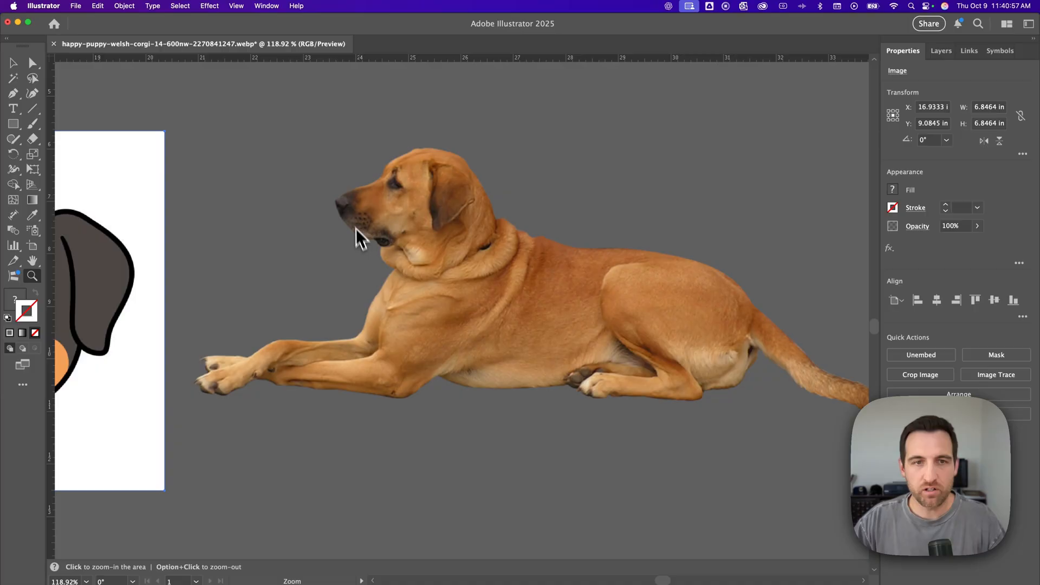
{"action": "left_click", "coordinate": [362, 239]}
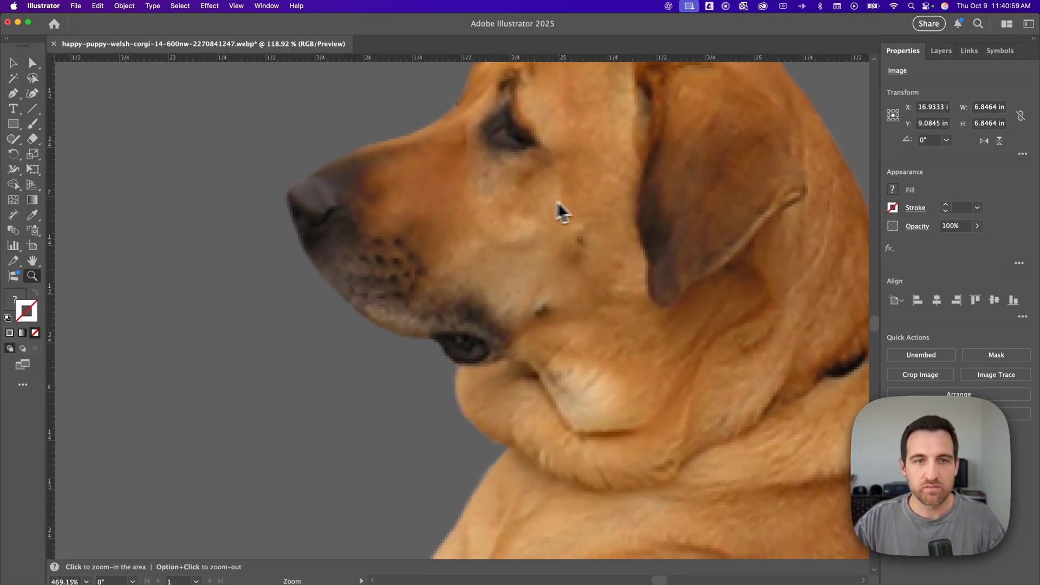
{"action": "left_click", "coordinate": [560, 211]}
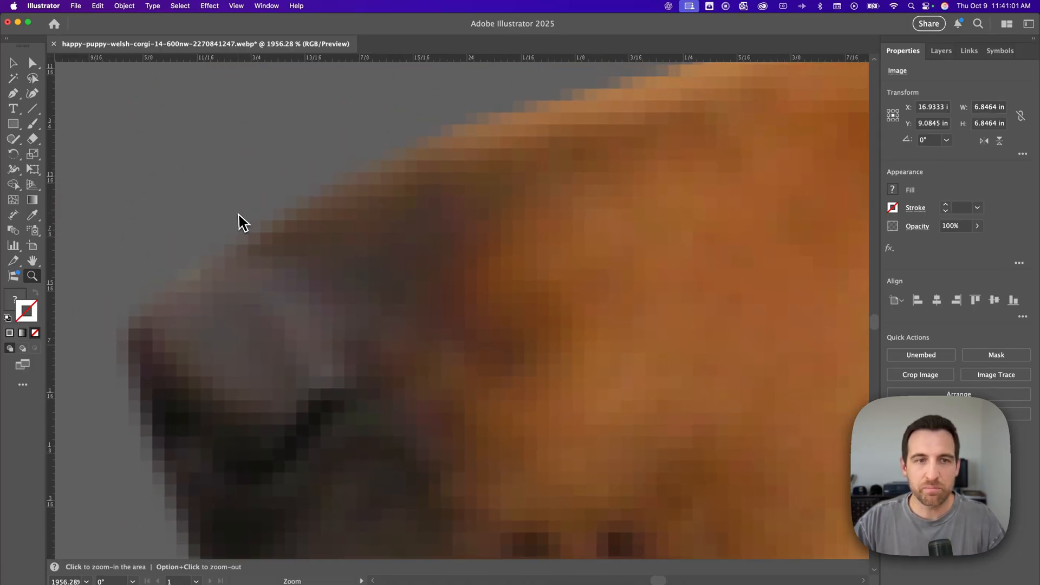
{"action": "left_click", "coordinate": [640, 255]}
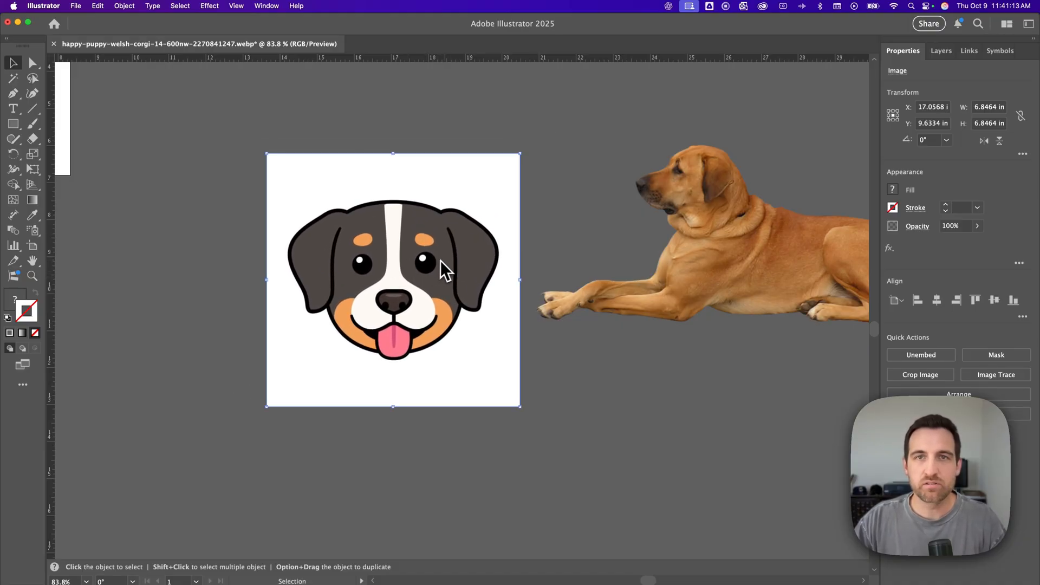
{"action": "mouse_move", "coordinate": [451, 272]}
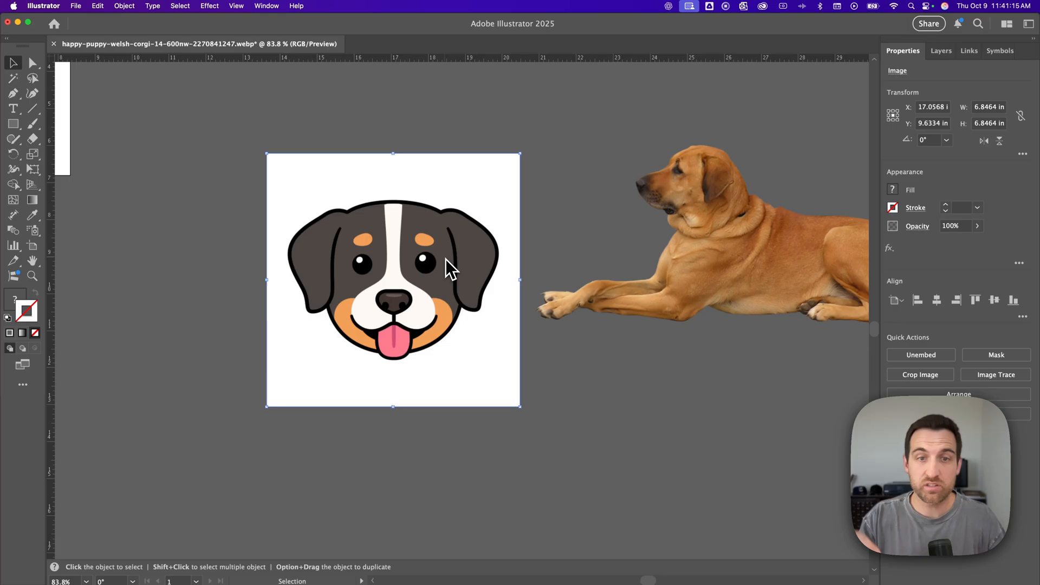
{"action": "mouse_move", "coordinate": [463, 268]}
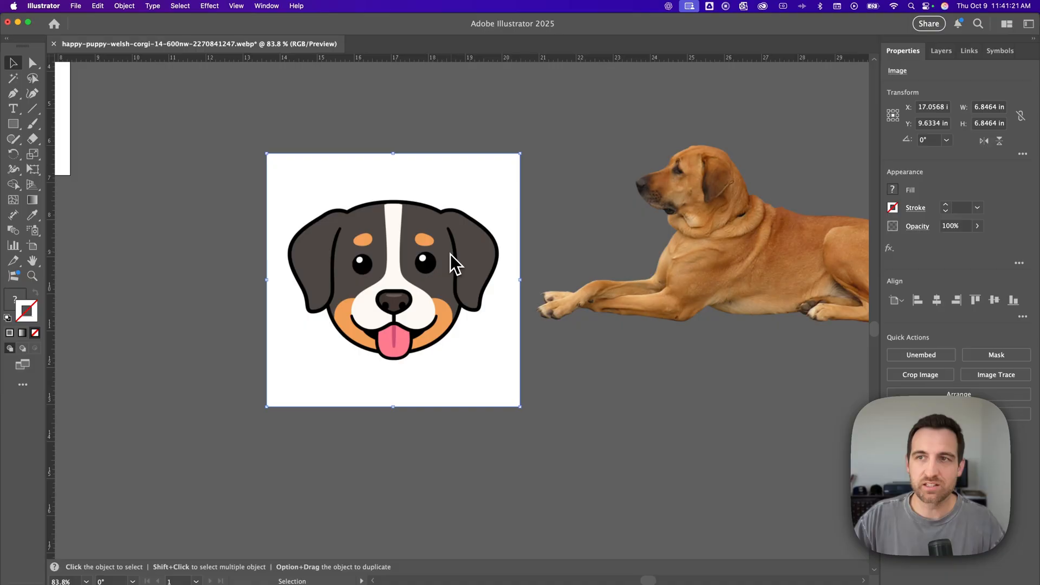
- Select the clip-art puppy image at the zoomed-out view of both dogs
{"action": "left_click", "coordinate": [696, 241]}
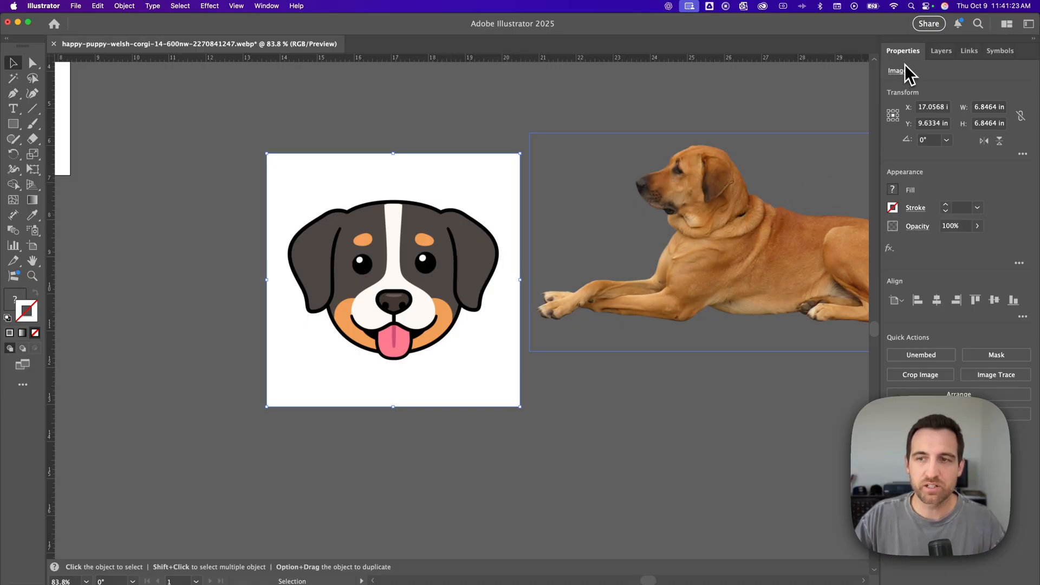
{"action": "mouse_move", "coordinate": [996, 375]}
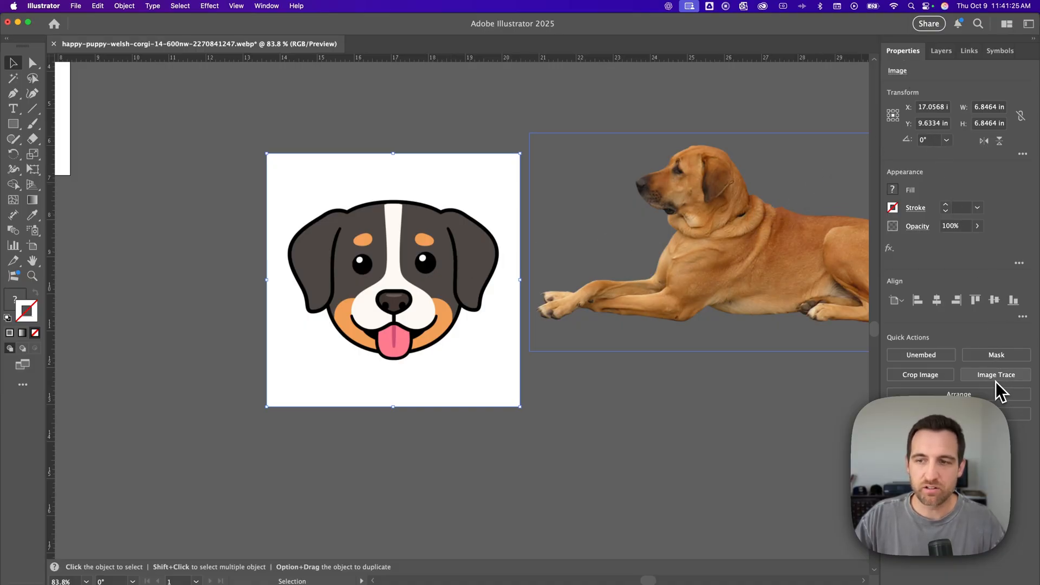
{"action": "mouse_move", "coordinate": [997, 374]}
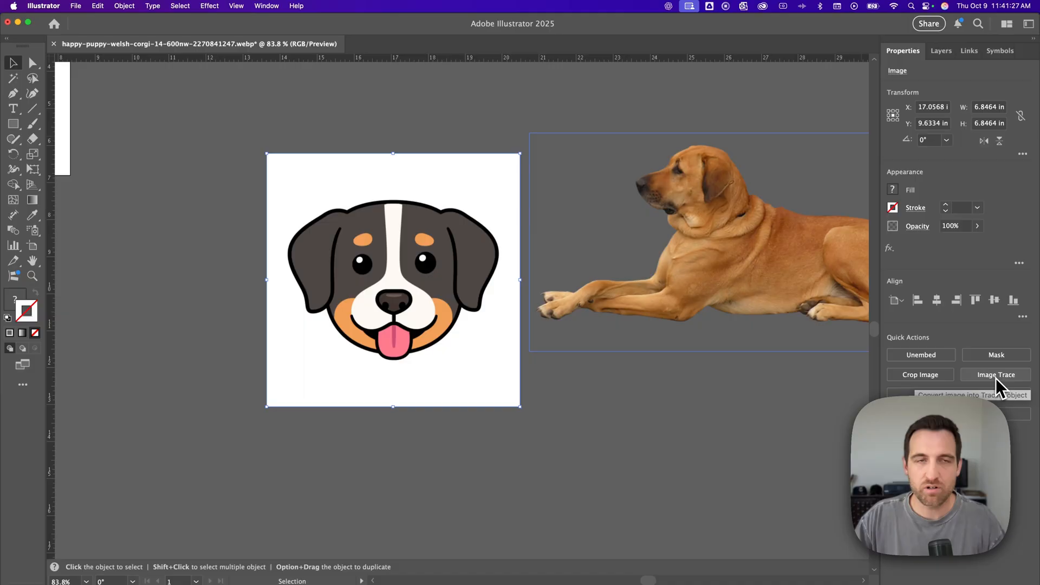
{"action": "mouse_move", "coordinate": [123, 7]}
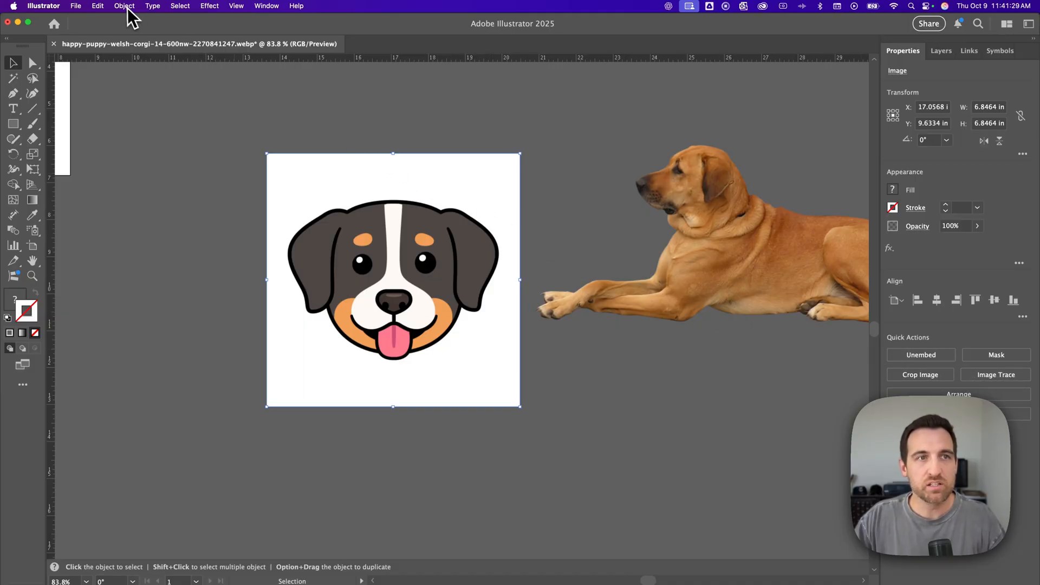
- Apply Object > Image Trace > Make to the puppy for a default black-and-white trace
{"action": "left_click", "coordinate": [123, 6]}
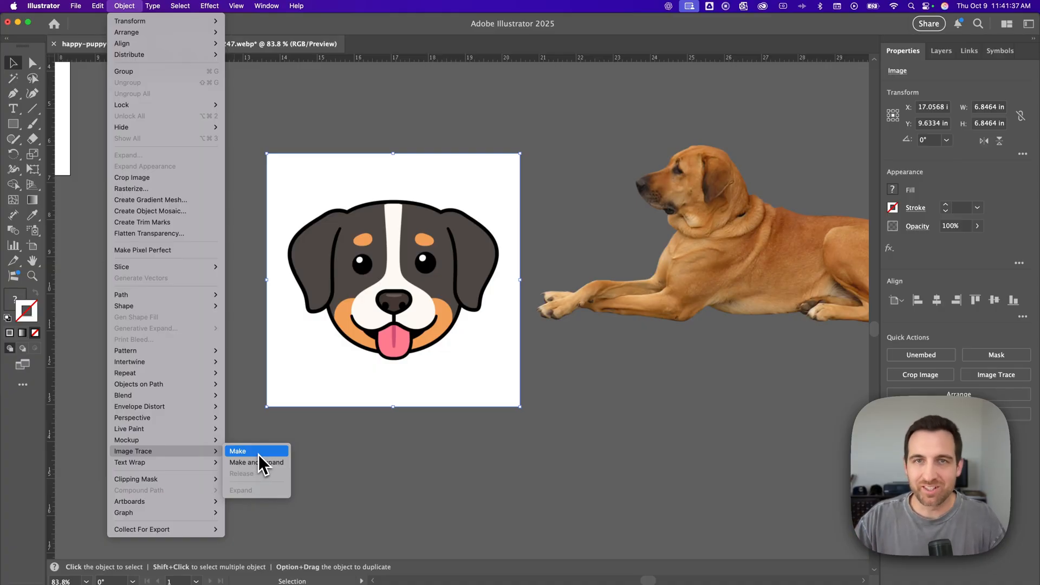
{"action": "mouse_move", "coordinate": [259, 463]}
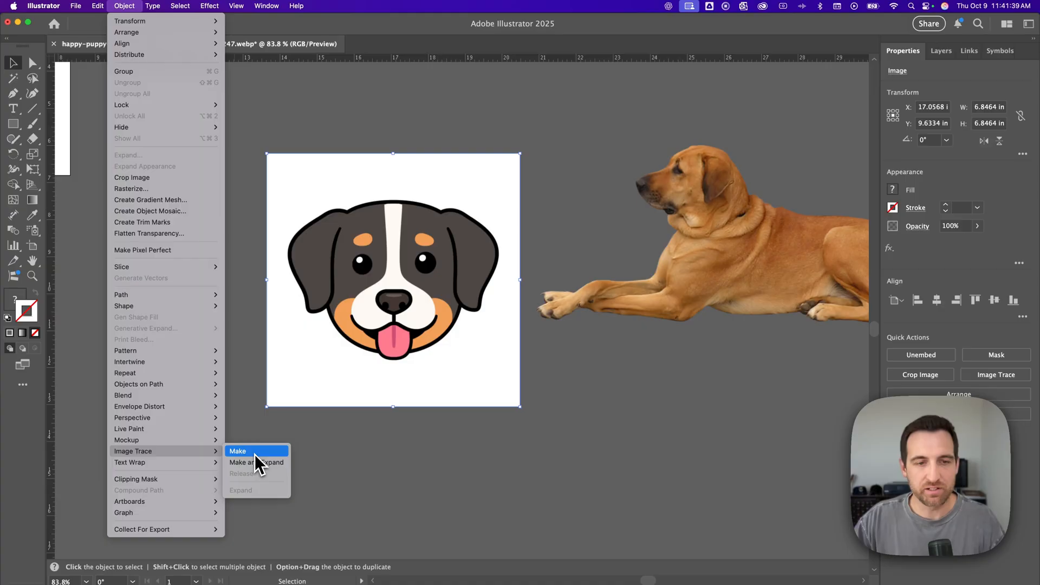
{"action": "left_click", "coordinate": [237, 454]}
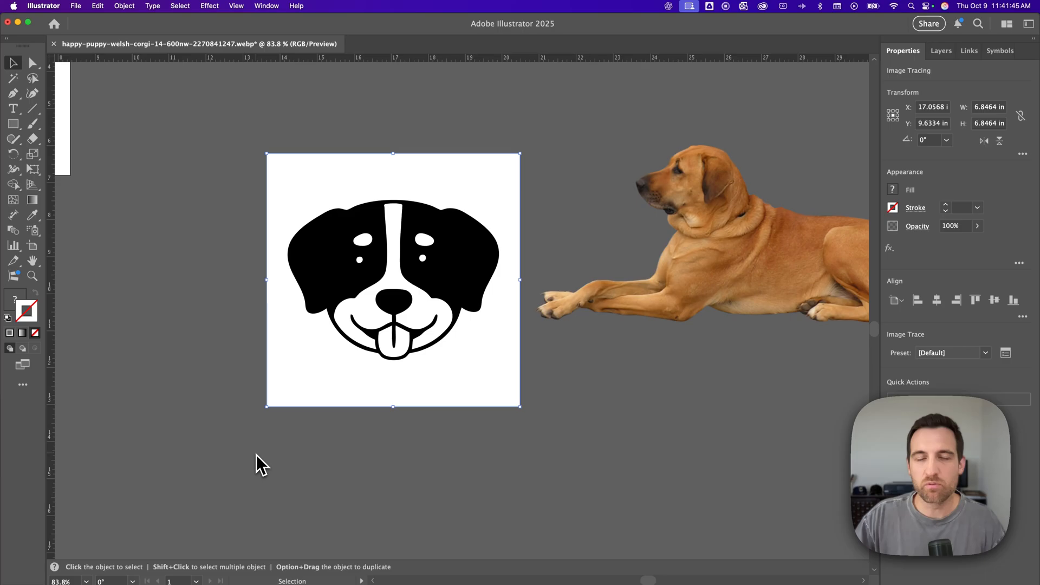
{"action": "mouse_move", "coordinate": [312, 447]}
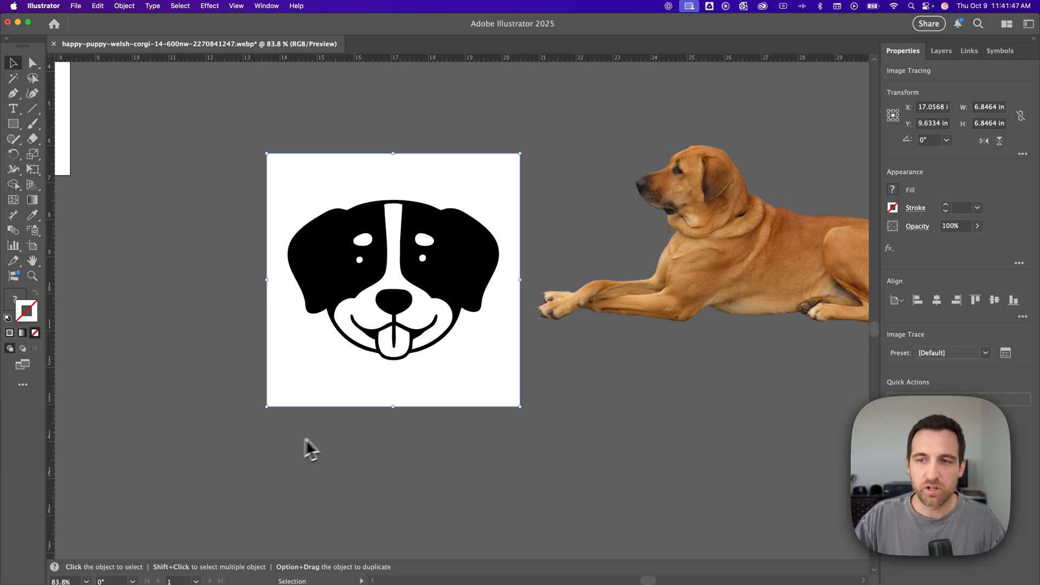
{"action": "mouse_move", "coordinate": [991, 362]}
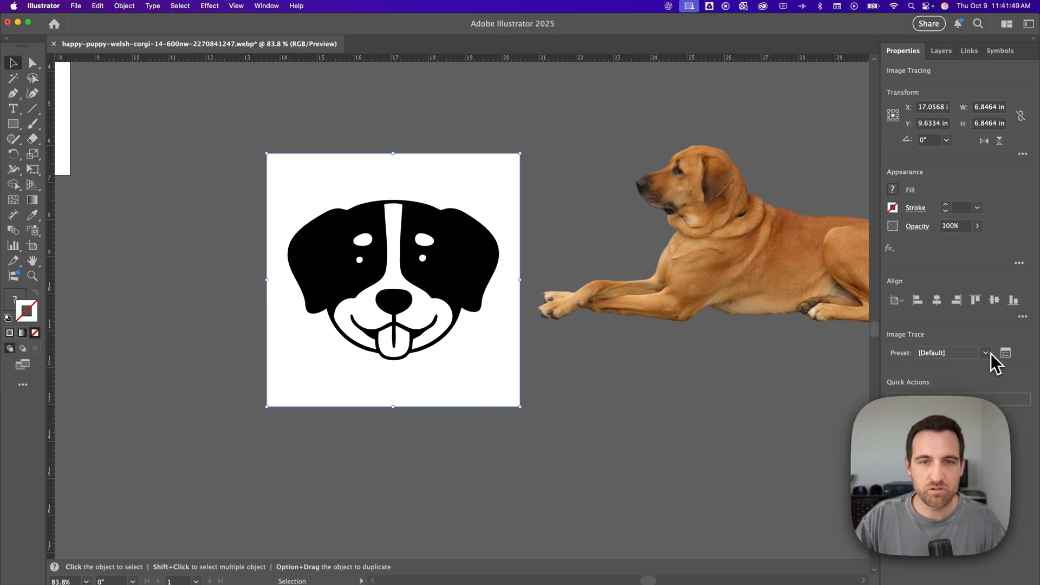
{"action": "mouse_move", "coordinate": [1005, 352]}
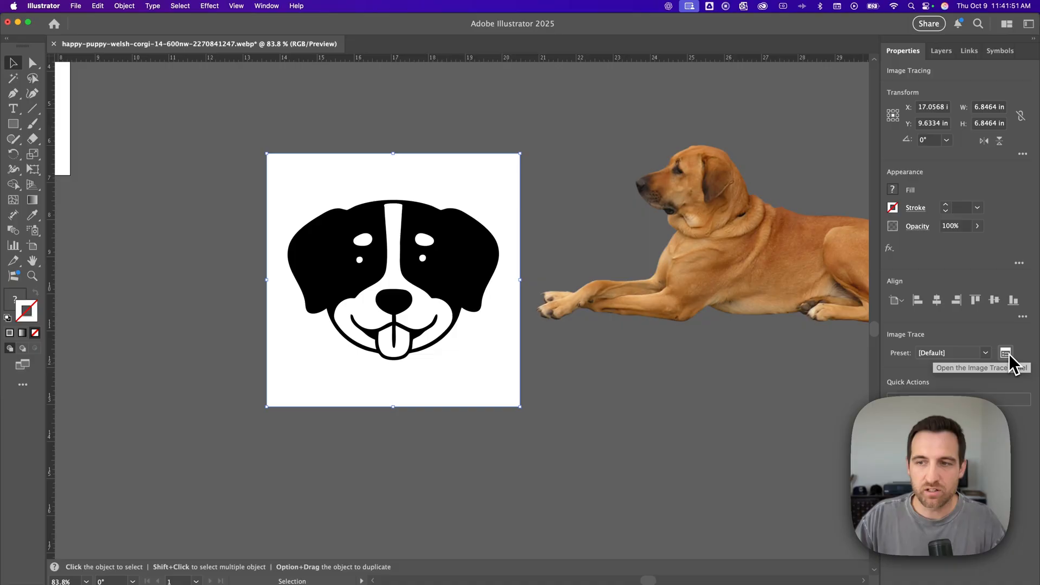
- Show the Image Trace panel for the puppy with its Advanced section expanded
{"action": "left_click", "coordinate": [1006, 352]}
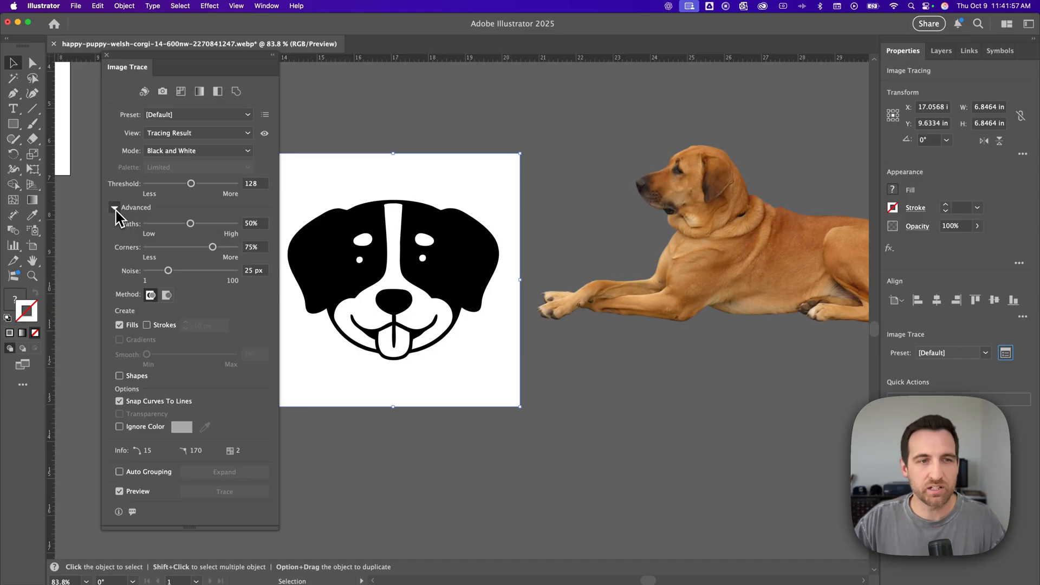
{"action": "left_click", "coordinate": [113, 207]}
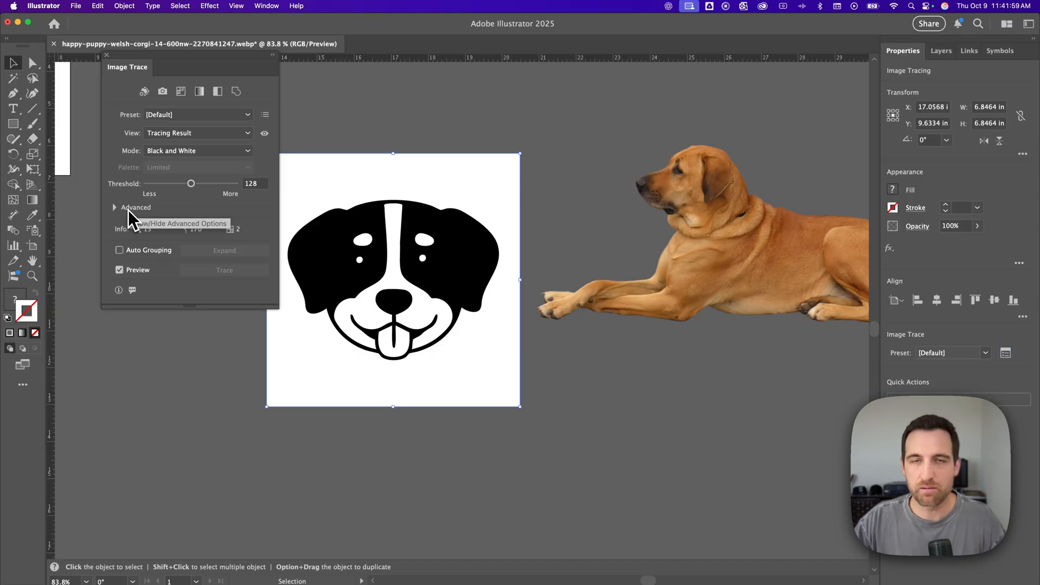
{"action": "left_click", "coordinate": [113, 207]}
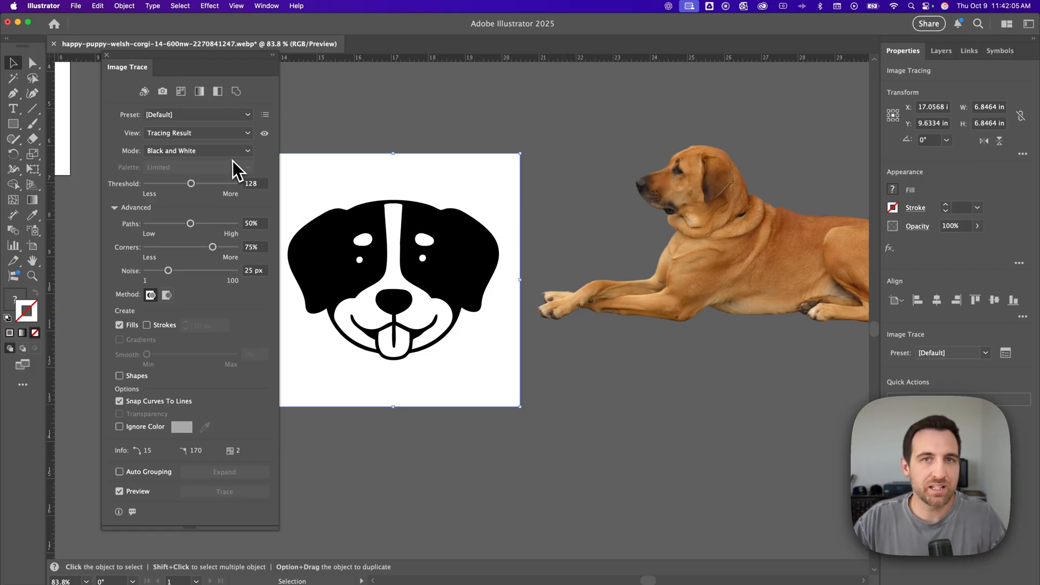
{"action": "mouse_move", "coordinate": [212, 122]}
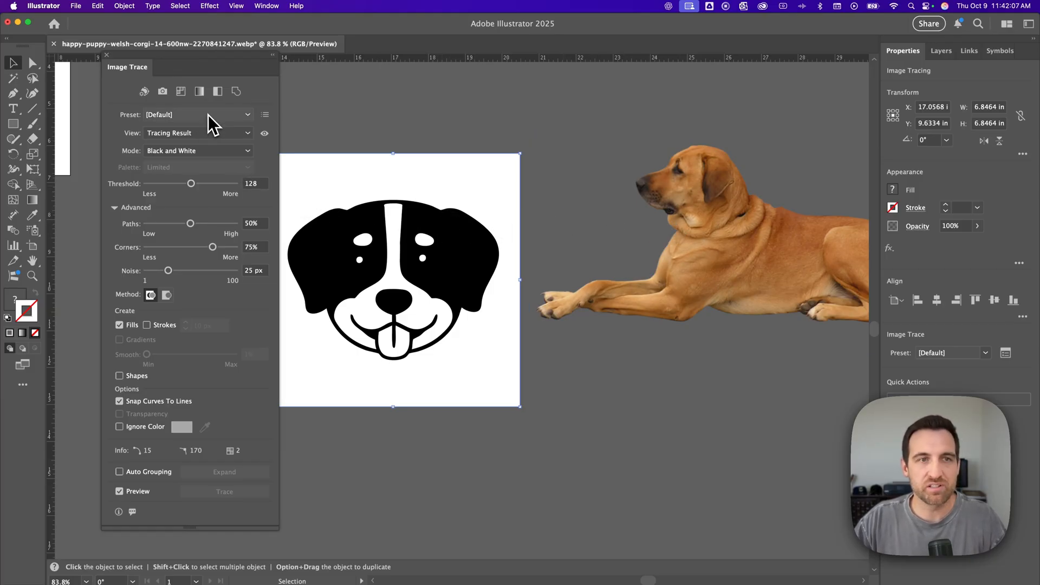
{"action": "mouse_move", "coordinate": [221, 124]}
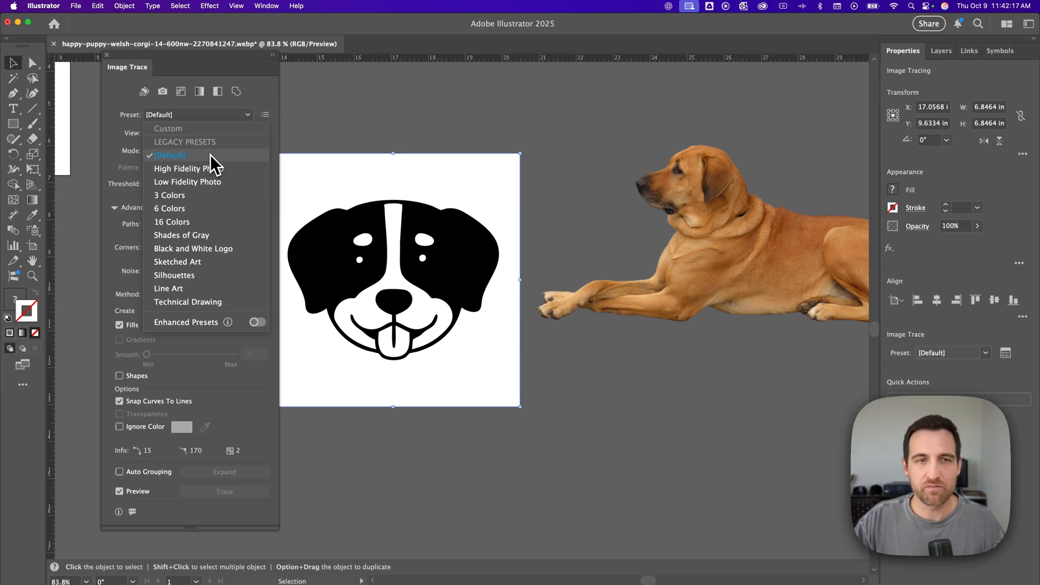
{"action": "mouse_move", "coordinate": [210, 172]}
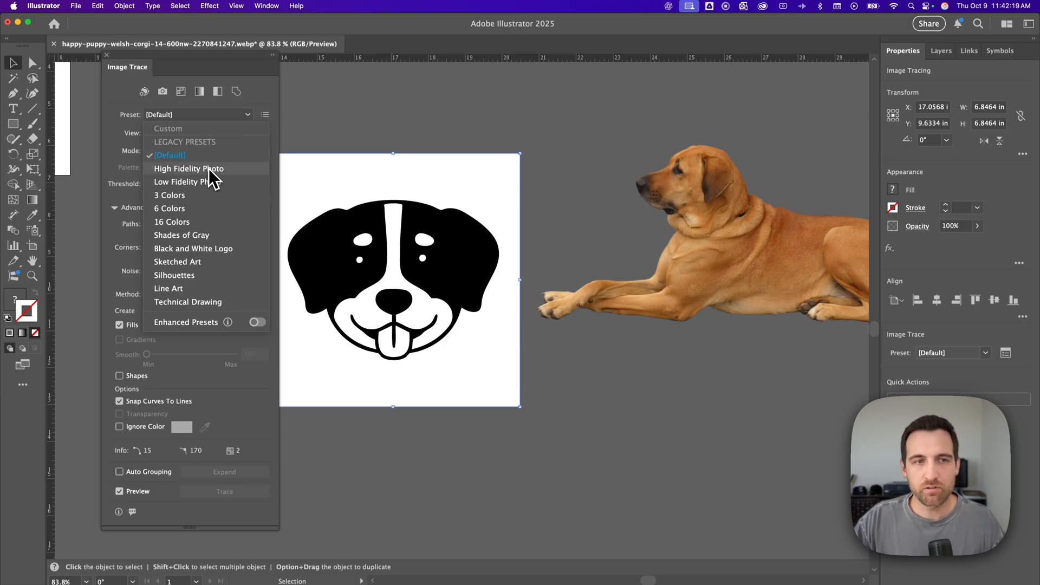
{"action": "mouse_move", "coordinate": [203, 222]}
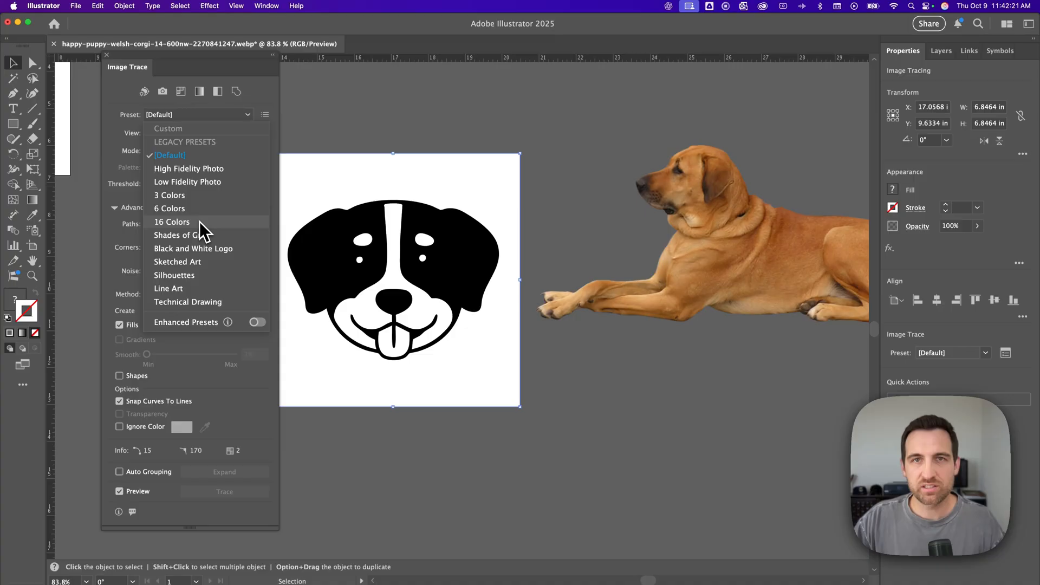
{"action": "mouse_move", "coordinate": [219, 264]}
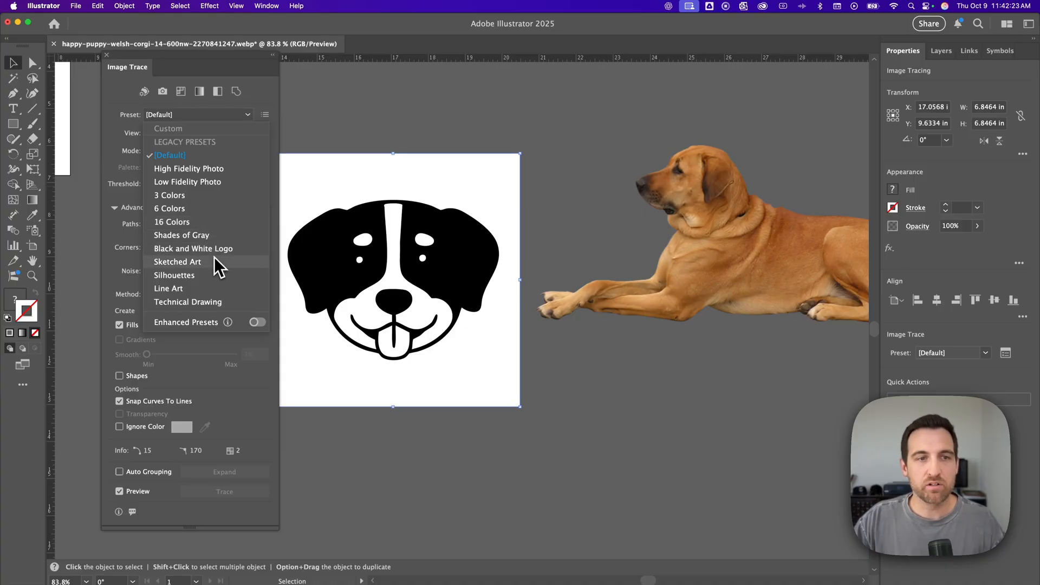
{"action": "mouse_move", "coordinate": [211, 293]}
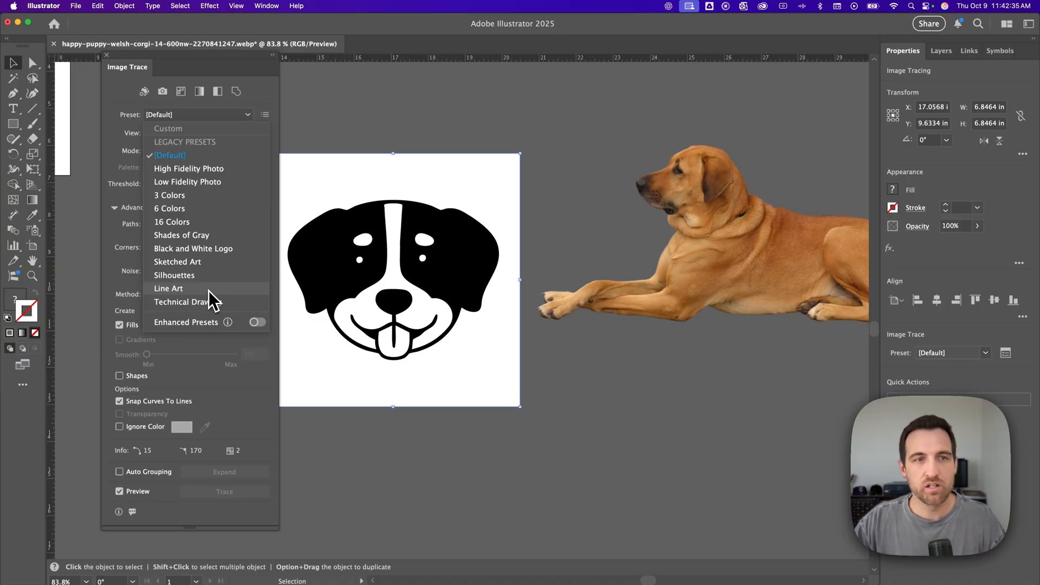
{"action": "mouse_move", "coordinate": [212, 279]}
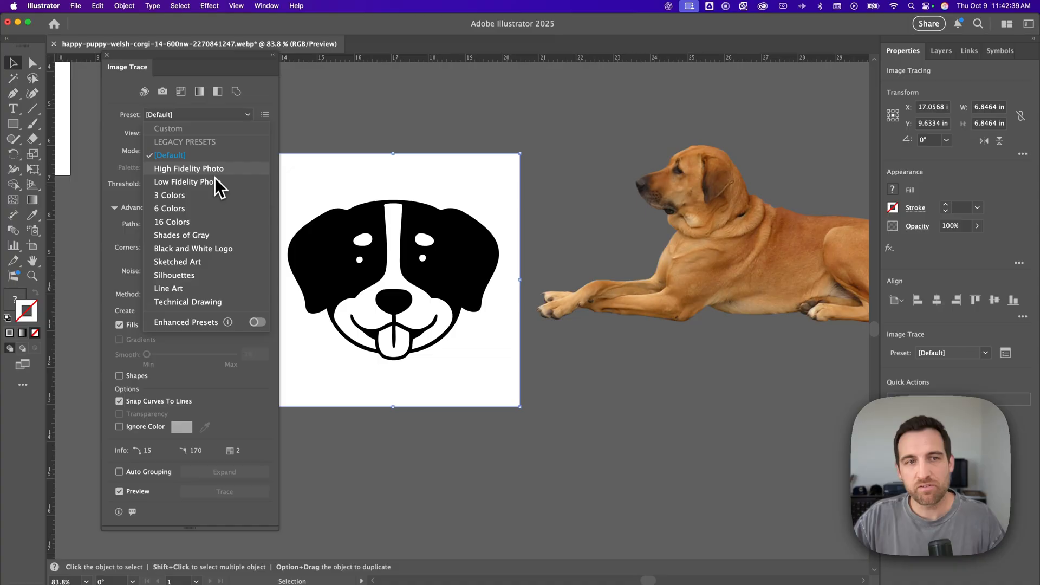
{"action": "mouse_move", "coordinate": [212, 176]}
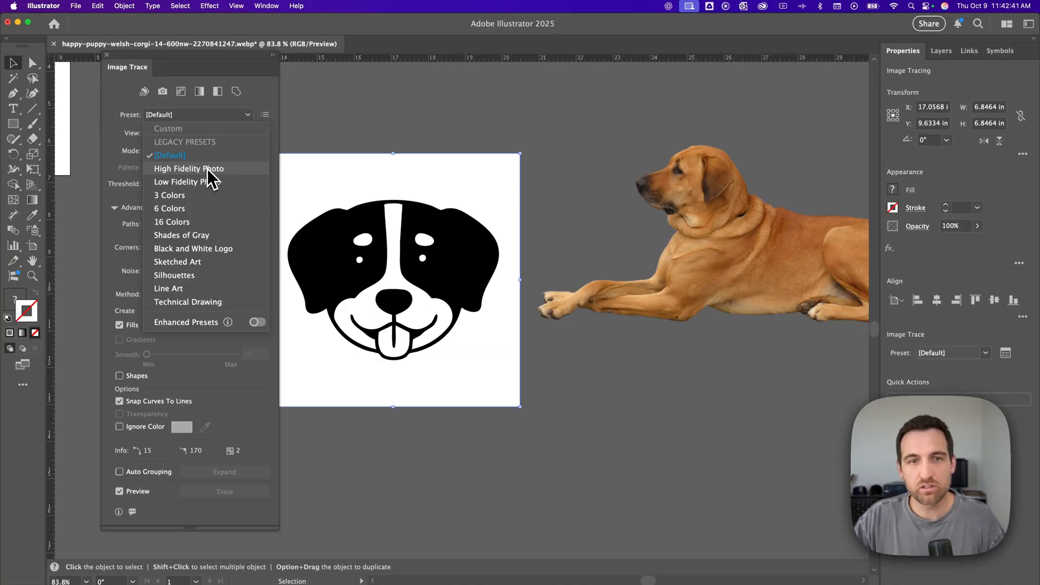
- Apply the High Fidelity Photo preset and raise Colors to 85%
{"action": "left_click", "coordinate": [188, 169]}
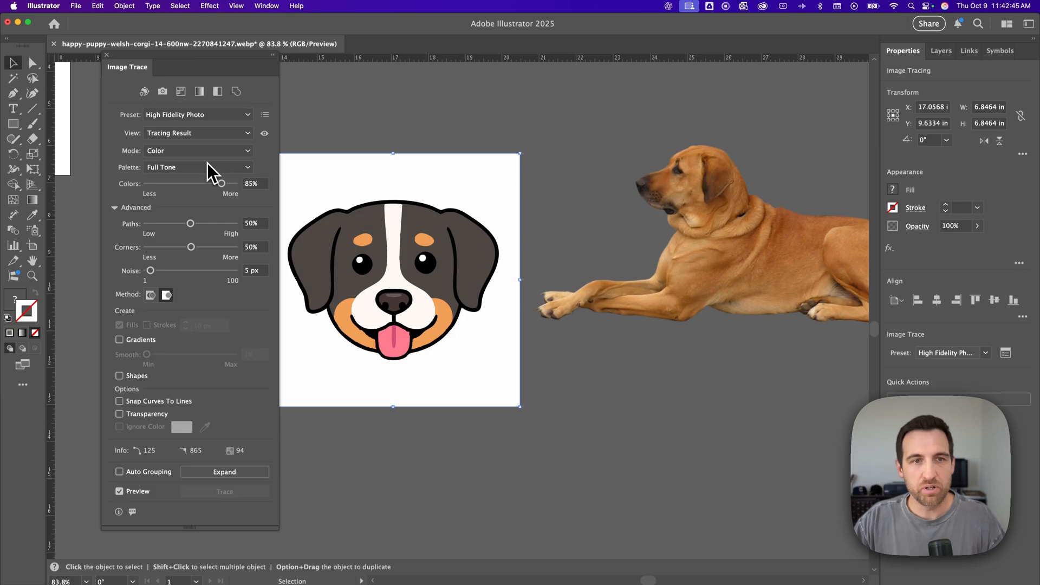
{"action": "mouse_move", "coordinate": [209, 173]}
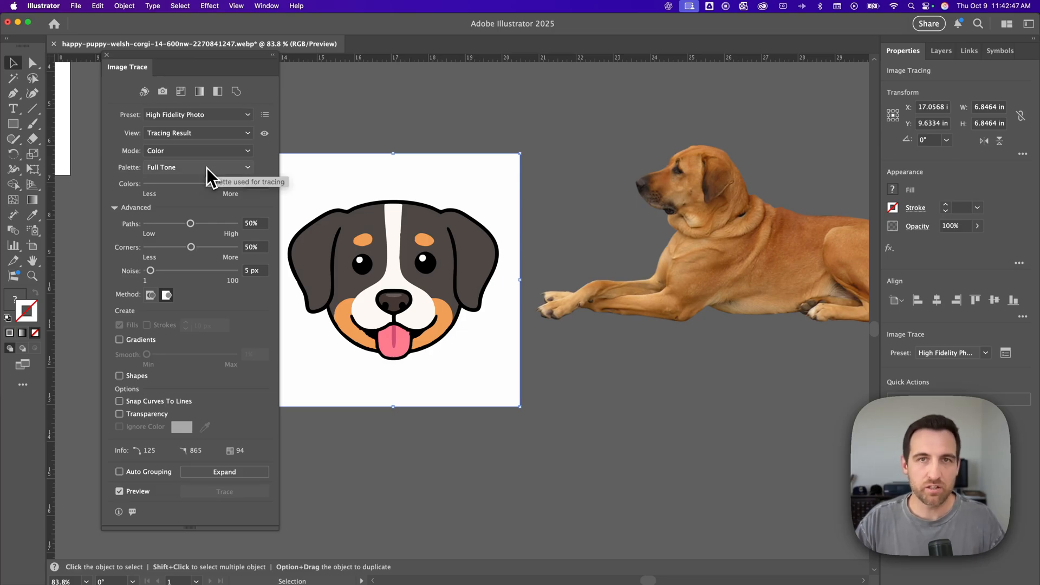
{"action": "mouse_move", "coordinate": [202, 176]}
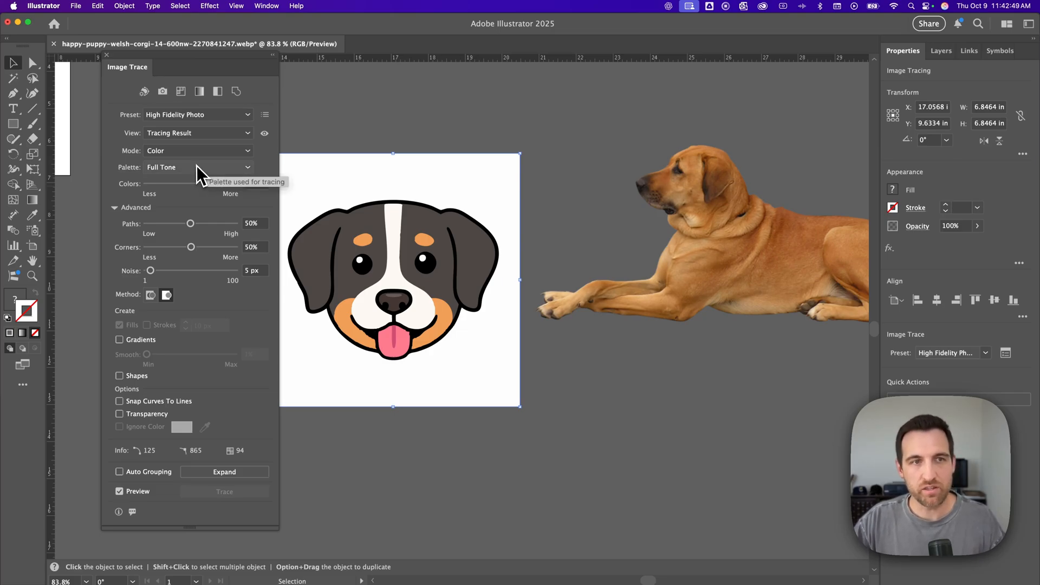
{"action": "left_click_drag", "start_coordinate": [190, 183], "coordinate": [221, 184]}
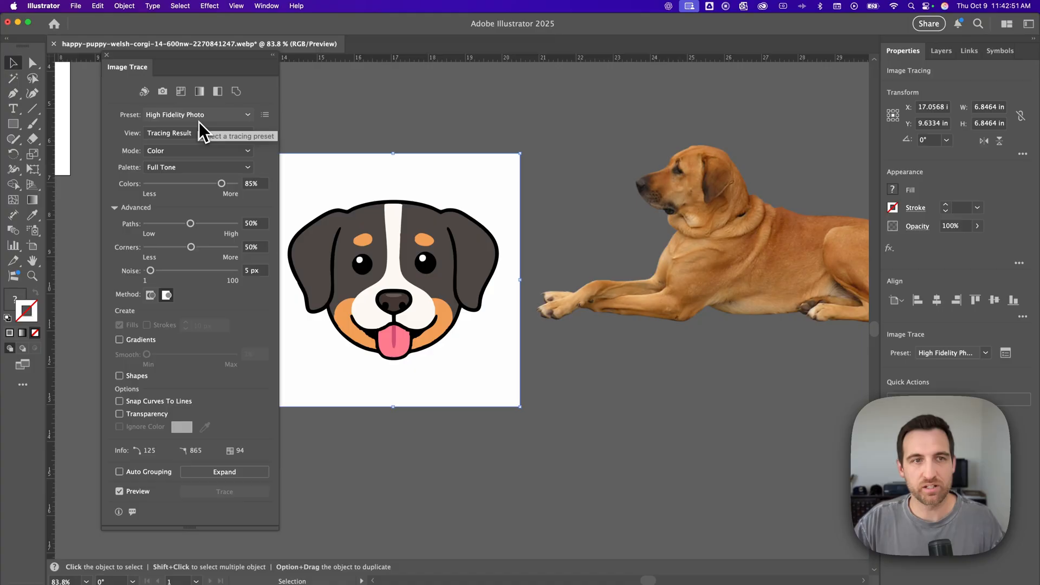
{"action": "left_click", "coordinate": [247, 114]}
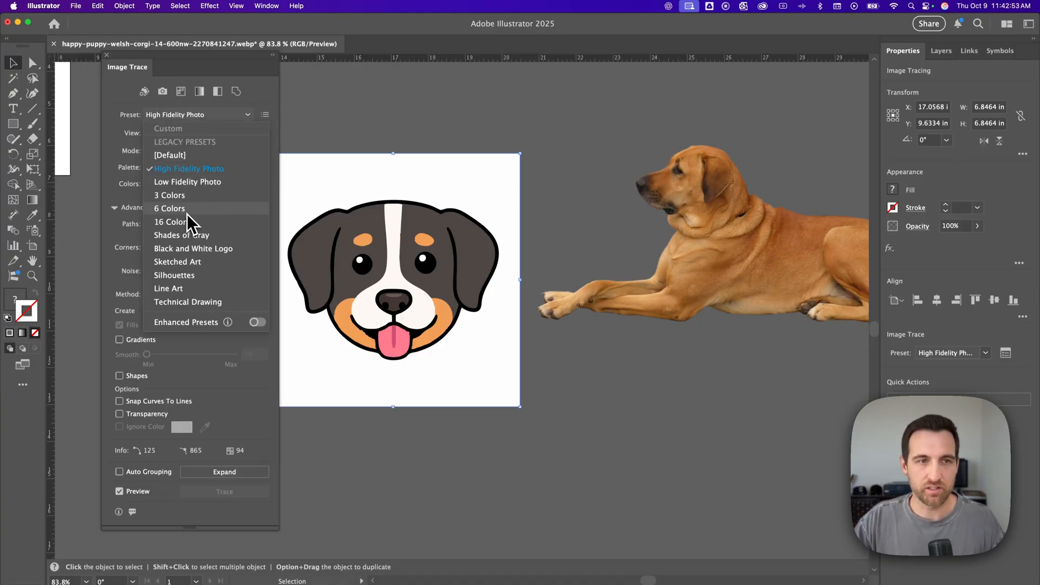
{"action": "mouse_move", "coordinate": [193, 218]}
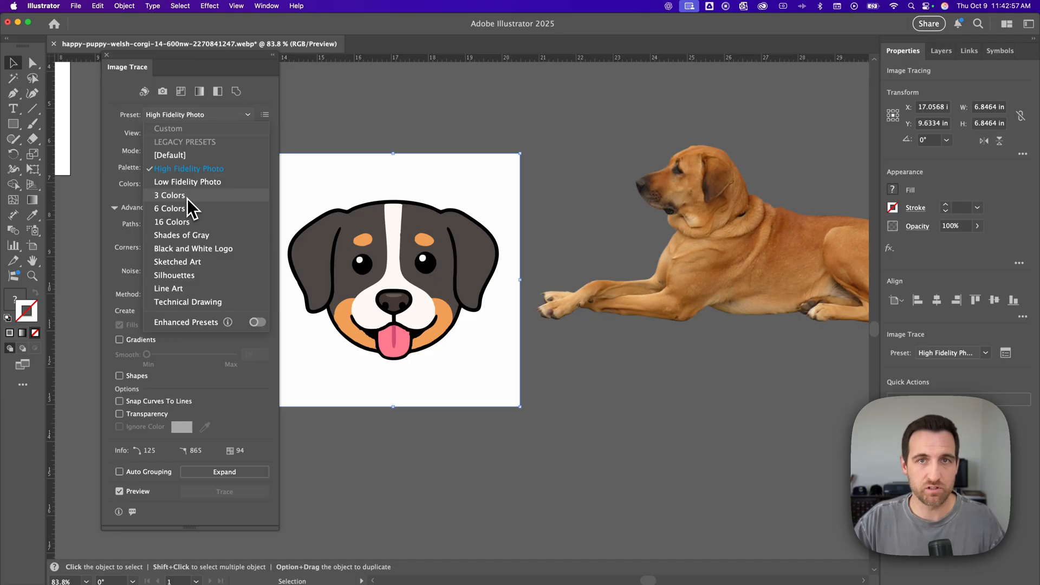
{"action": "mouse_move", "coordinate": [185, 221]}
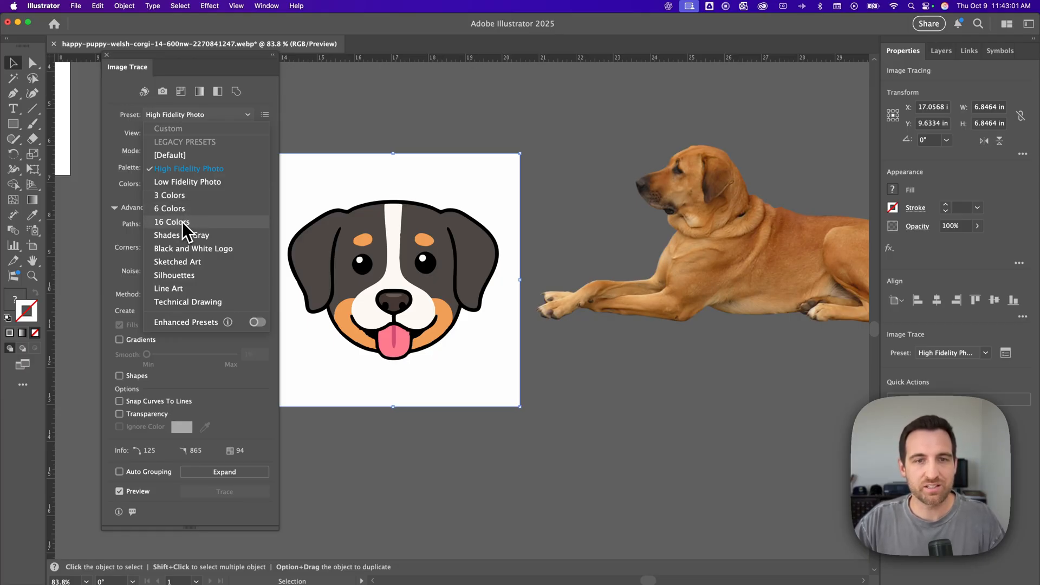
- Apply the 16 Colors preset, keeping Color mode and the Limited palette
{"action": "left_click", "coordinate": [171, 221]}
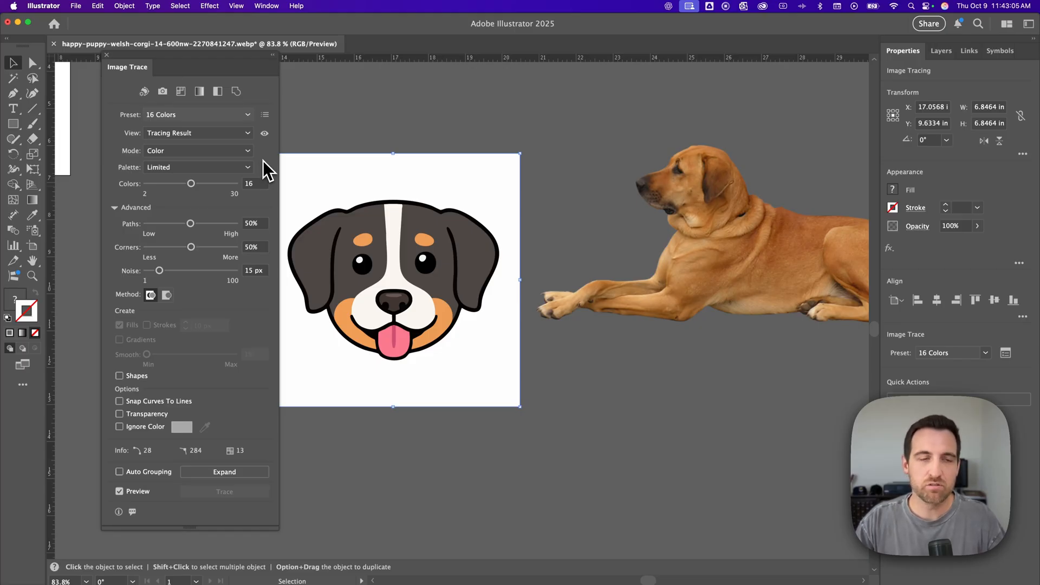
{"action": "mouse_move", "coordinate": [225, 193]}
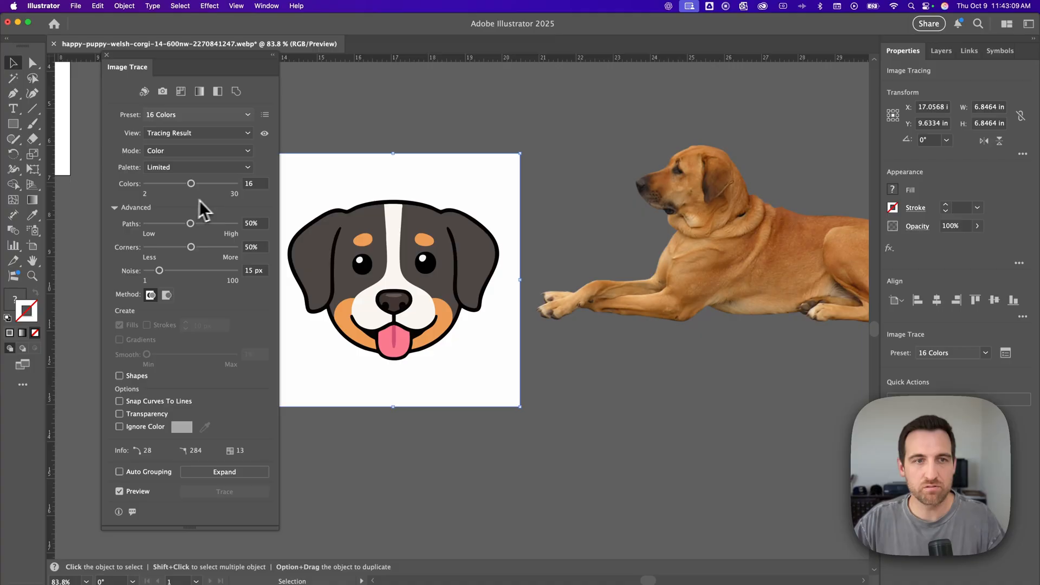
{"action": "left_click", "coordinate": [198, 150]}
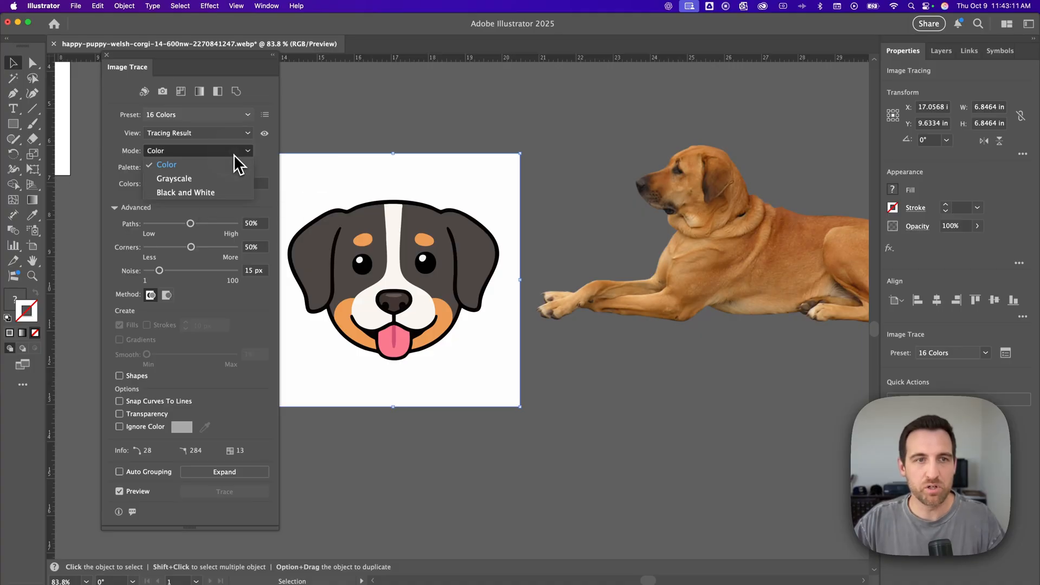
{"action": "left_click", "coordinate": [166, 165]}
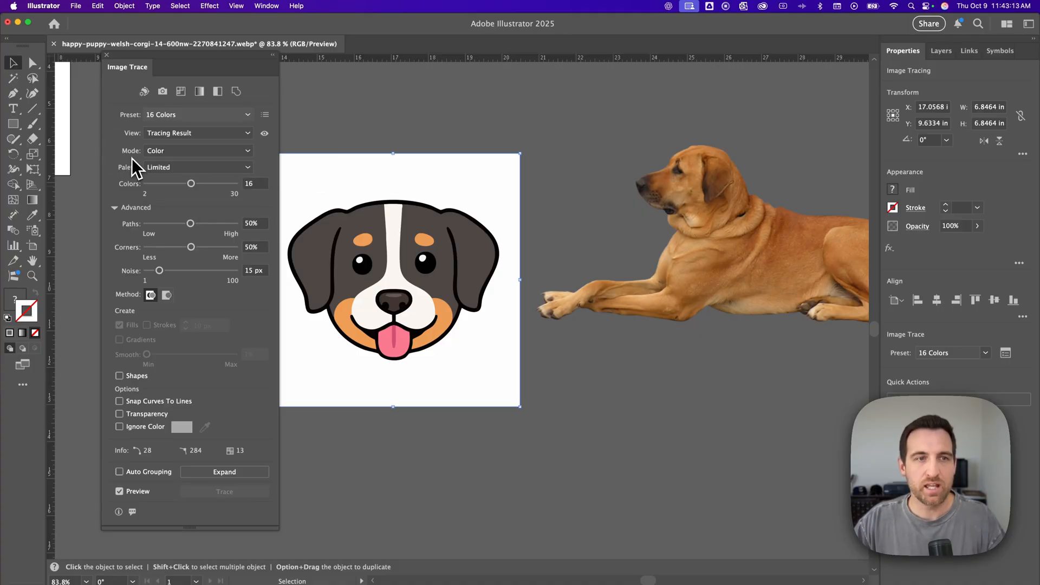
{"action": "left_click", "coordinate": [197, 167]}
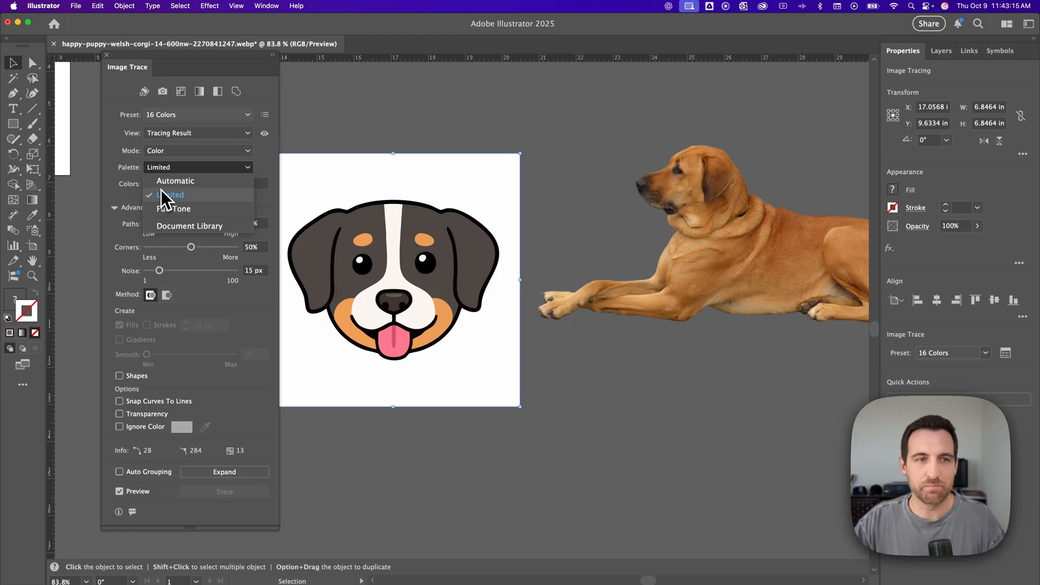
{"action": "left_click", "coordinate": [171, 194]}
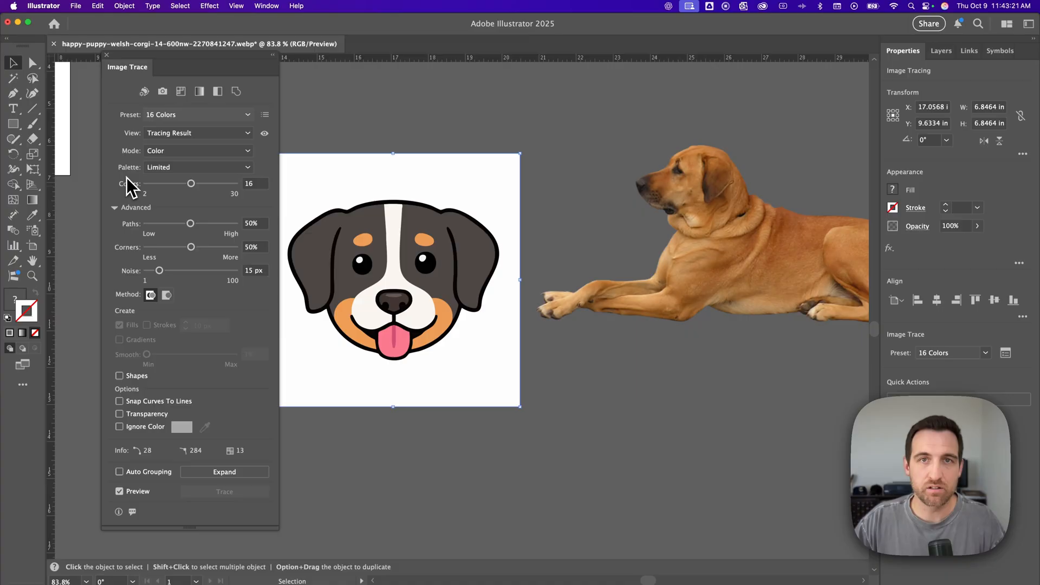
{"action": "mouse_move", "coordinate": [159, 229]}
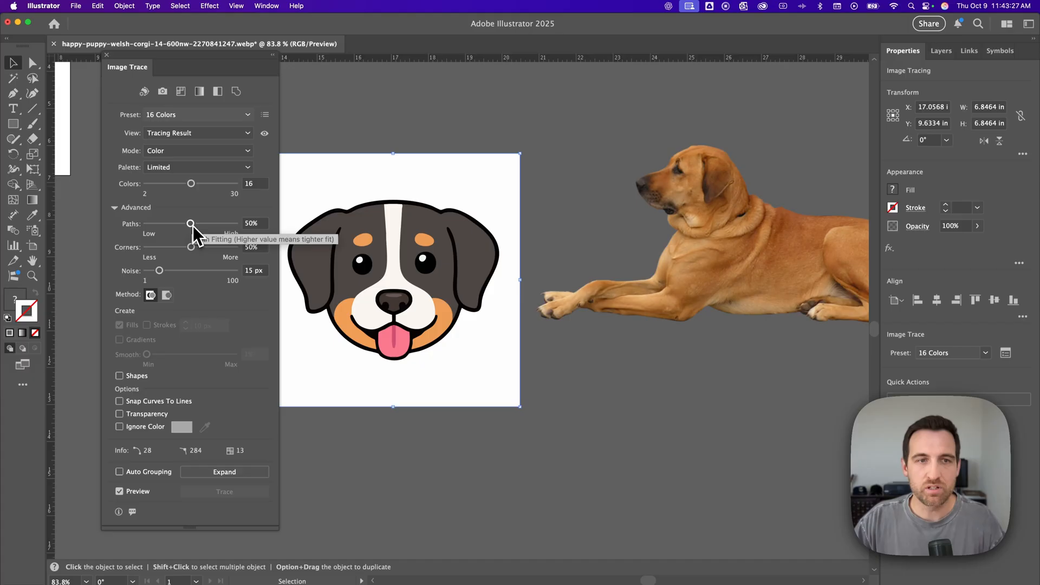
{"action": "mouse_move", "coordinate": [229, 229]}
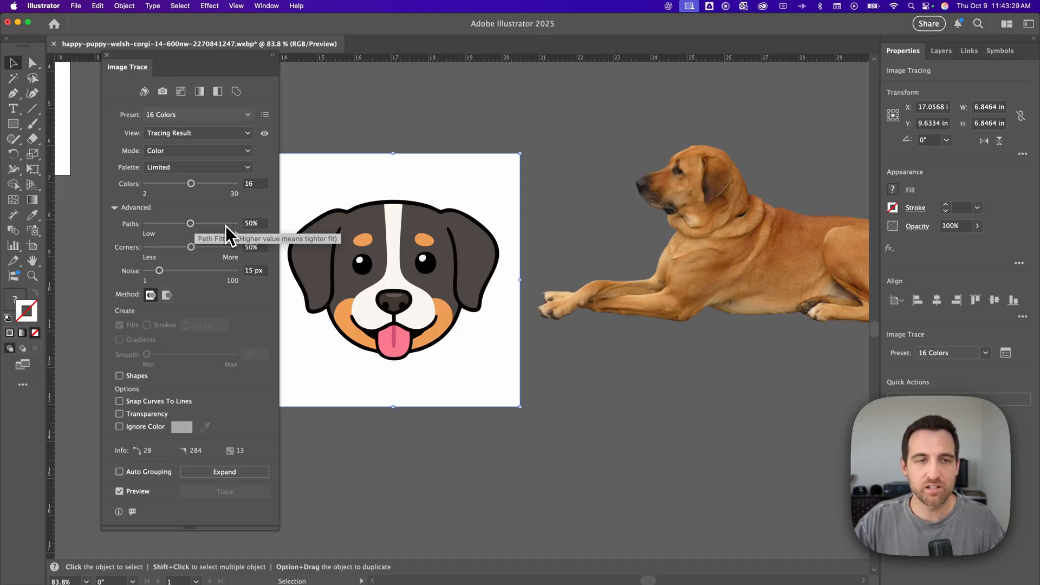
{"action": "mouse_move", "coordinate": [177, 279]}
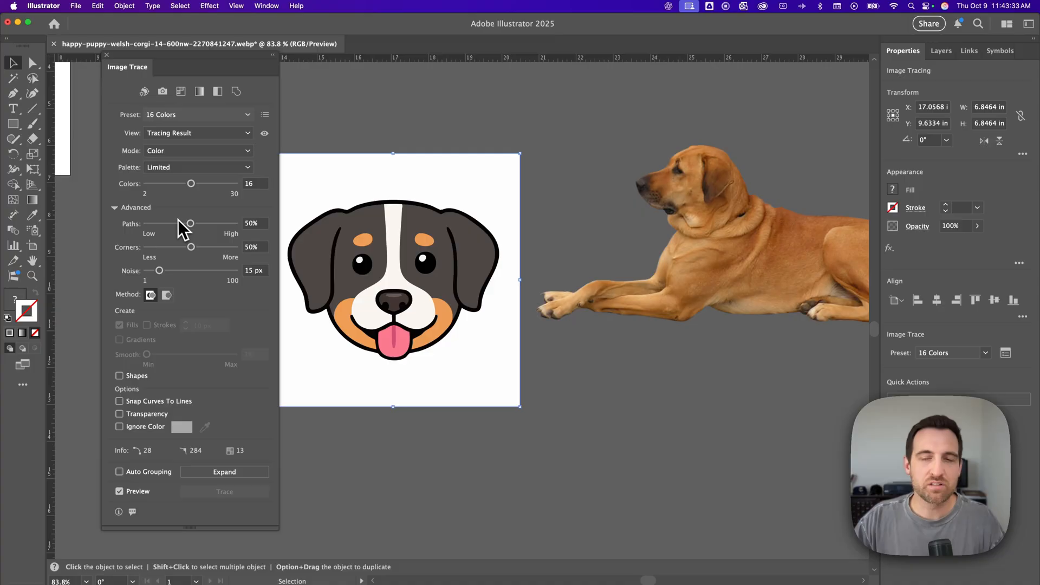
- Adjust the Paths slider up to maximum and settle it at 64%
{"action": "left_click_drag", "start_coordinate": [190, 223], "coordinate": [192, 223]}
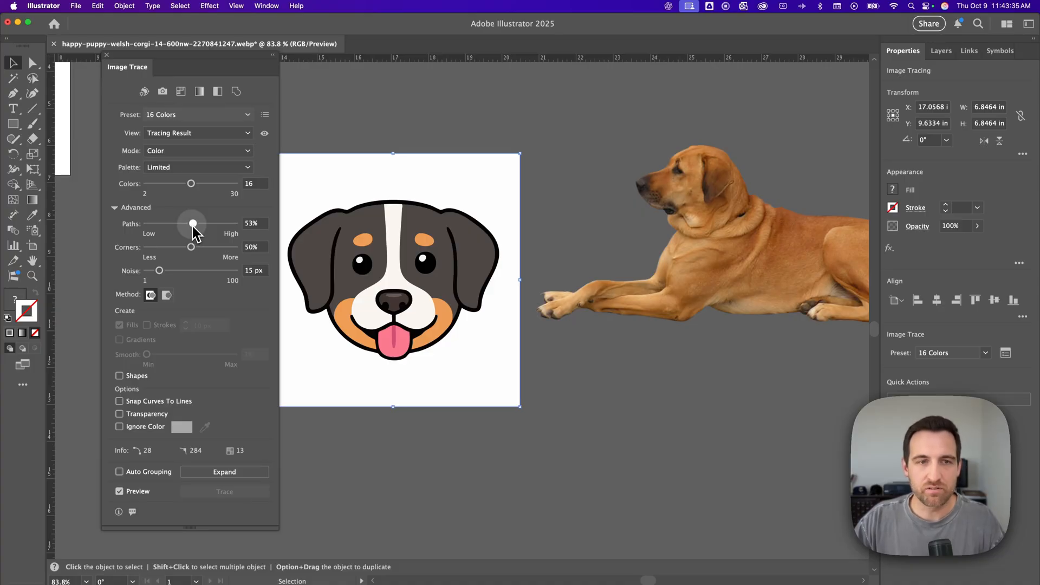
{"action": "left_click_drag", "start_coordinate": [192, 223], "coordinate": [229, 224]}
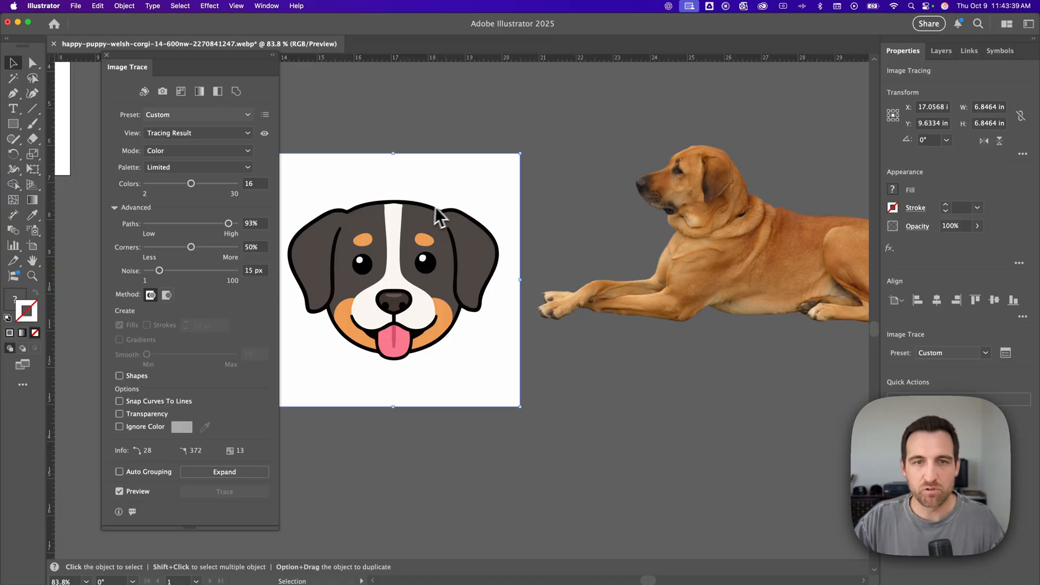
{"action": "mouse_move", "coordinate": [228, 225]}
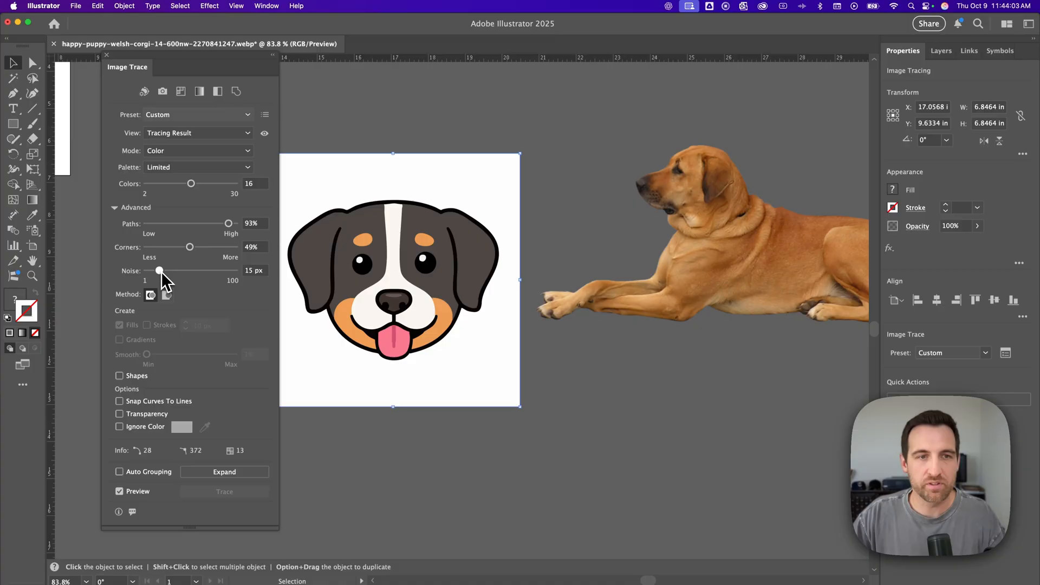
{"action": "left_click_drag", "start_coordinate": [228, 223], "coordinate": [234, 223]}
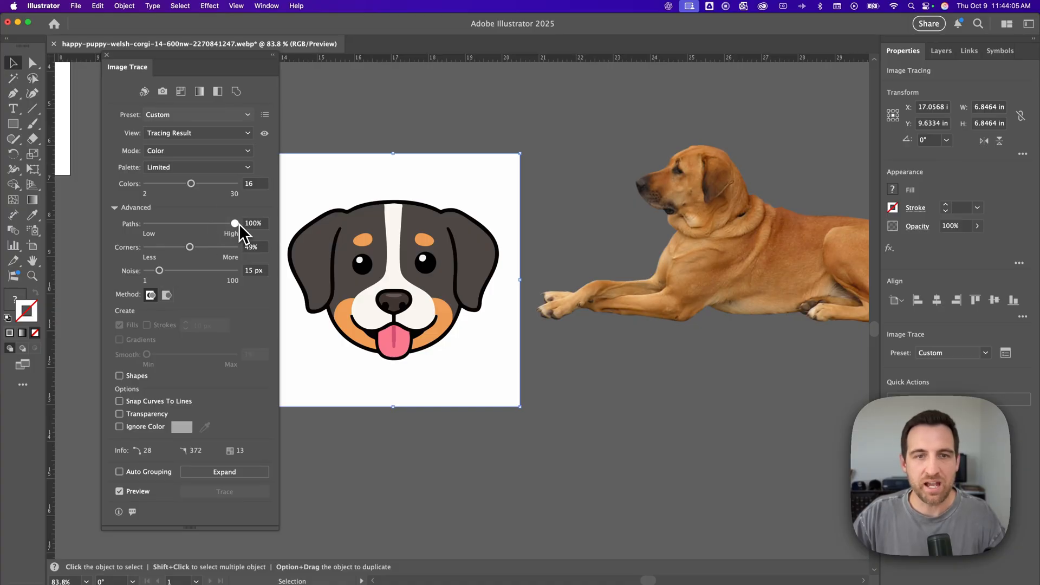
{"action": "left_click_drag", "start_coordinate": [234, 223], "coordinate": [230, 223]}
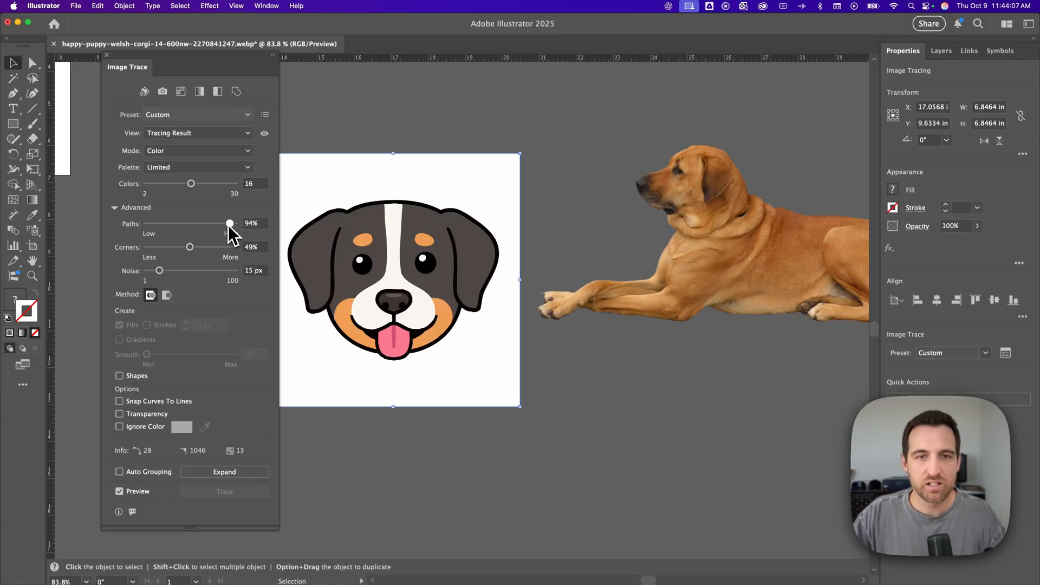
{"action": "left_click_drag", "start_coordinate": [228, 223], "coordinate": [202, 224]}
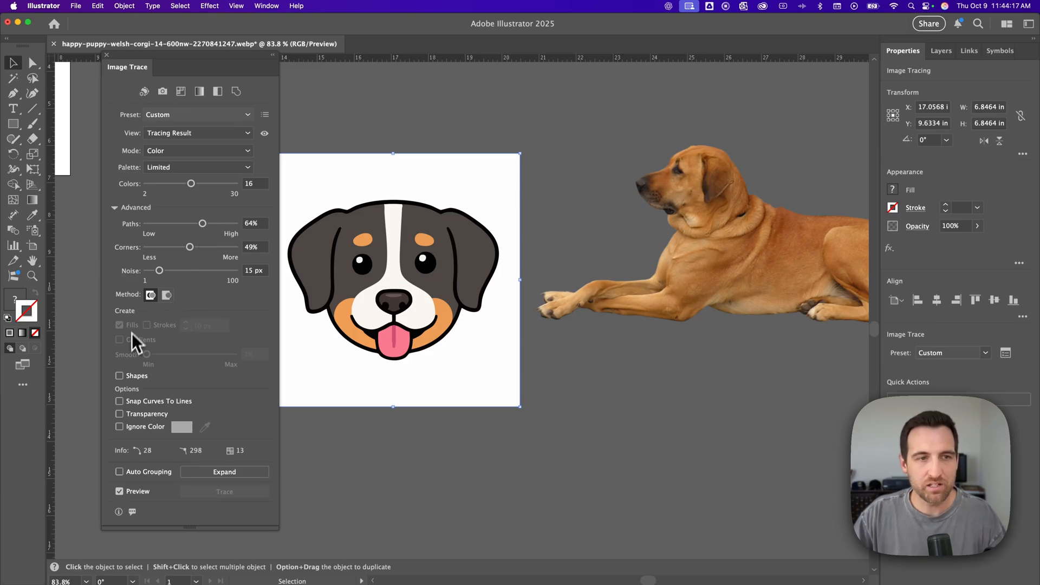
{"action": "mouse_move", "coordinate": [152, 295]}
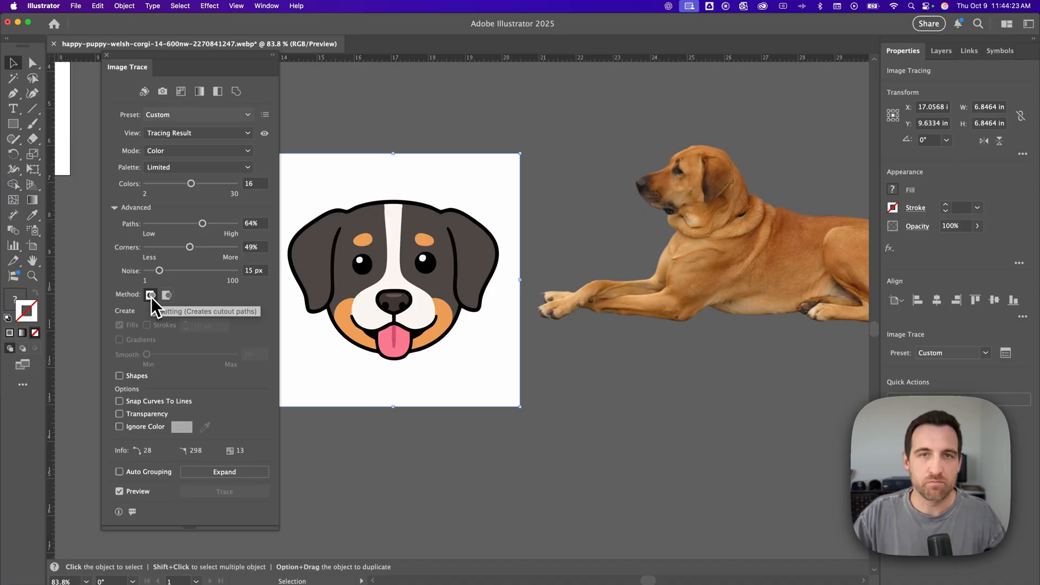
{"action": "mouse_move", "coordinate": [121, 434]}
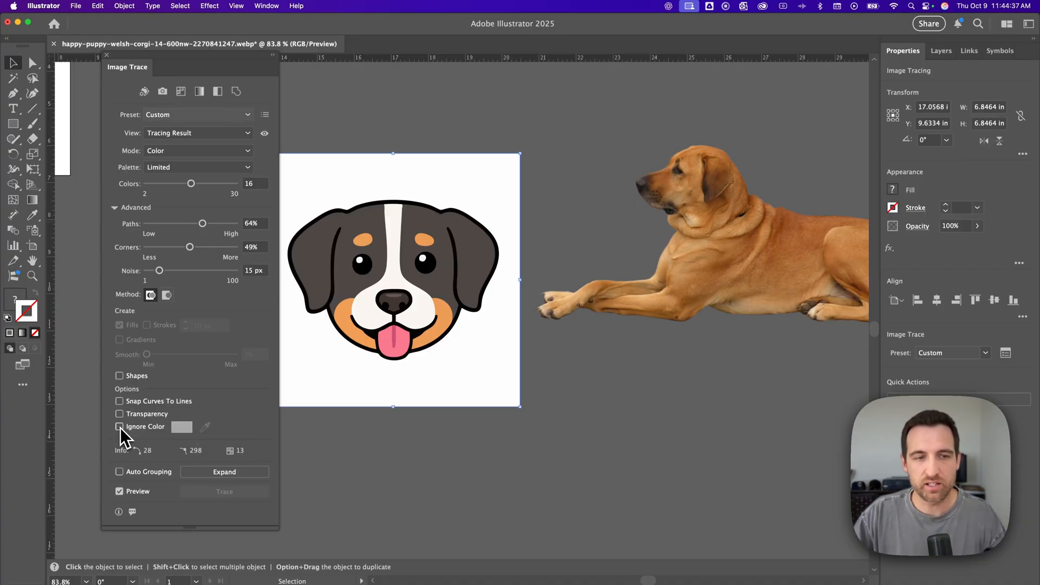
- Enable Ignore Color for white to drop the puppy's background
{"action": "left_click", "coordinate": [119, 427]}
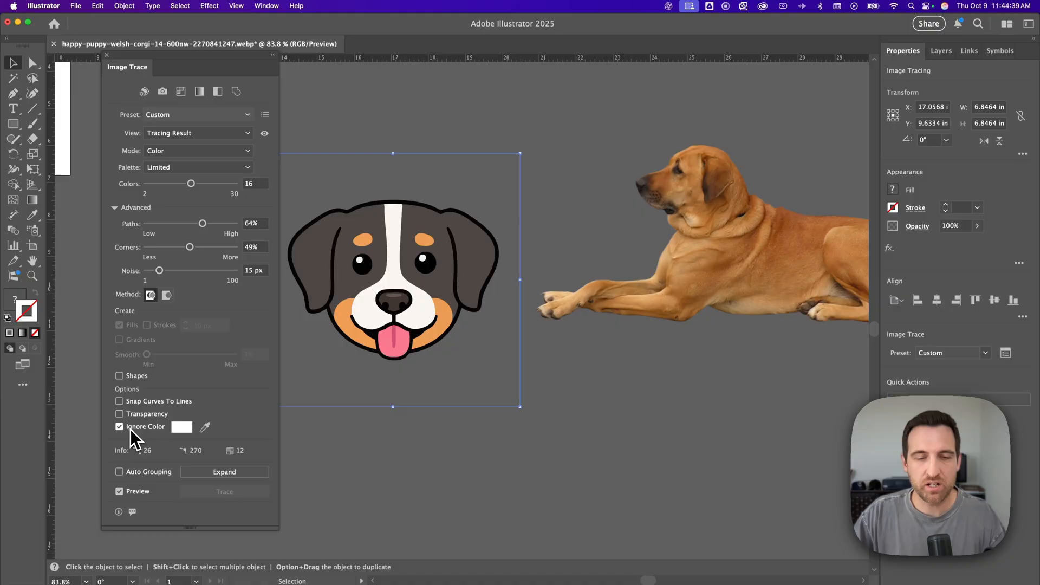
{"action": "mouse_move", "coordinate": [204, 427]}
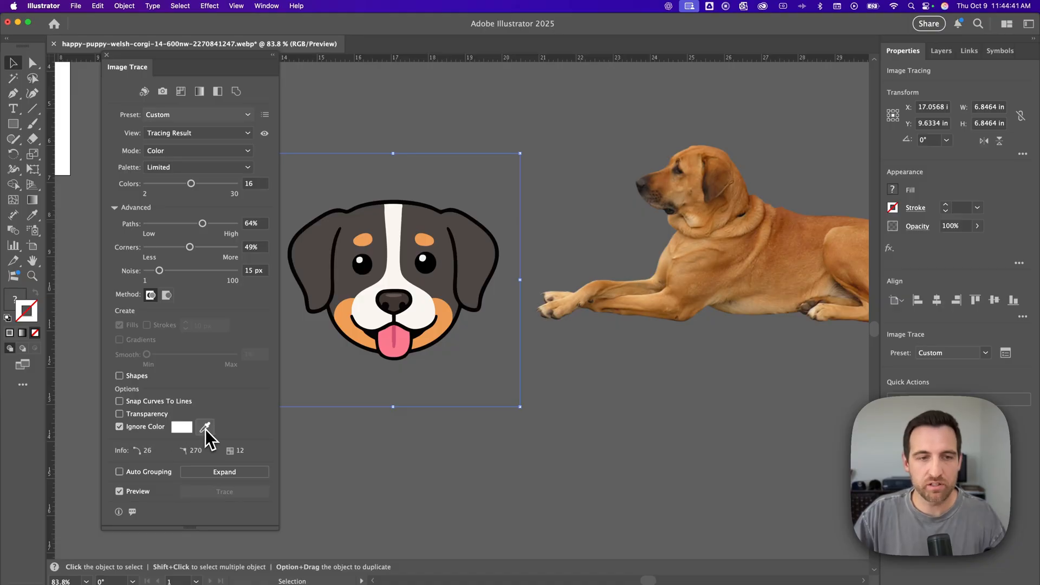
{"action": "mouse_move", "coordinate": [269, 404]}
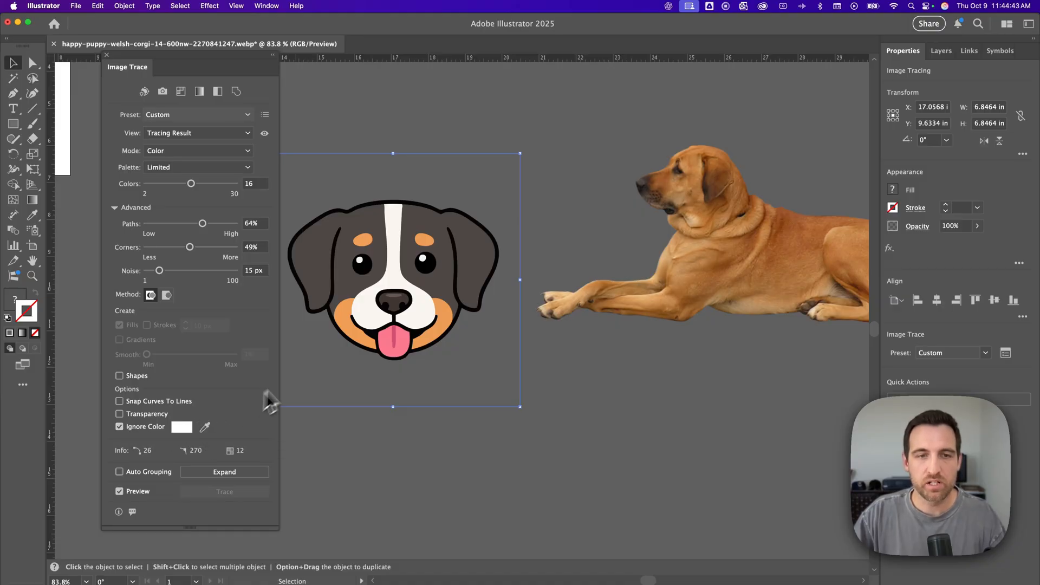
{"action": "mouse_move", "coordinate": [294, 365]}
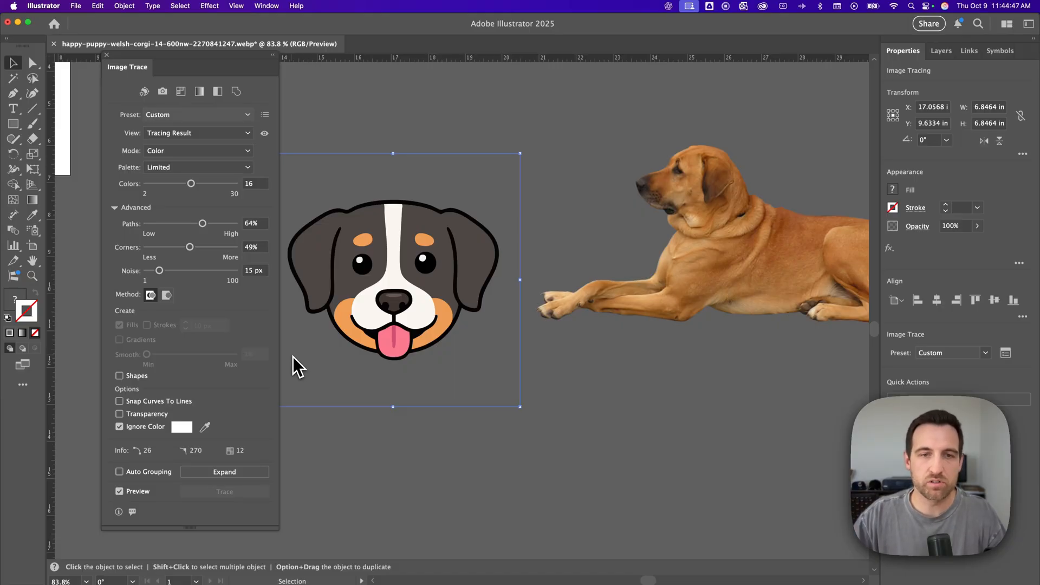
{"action": "mouse_move", "coordinate": [375, 256]}
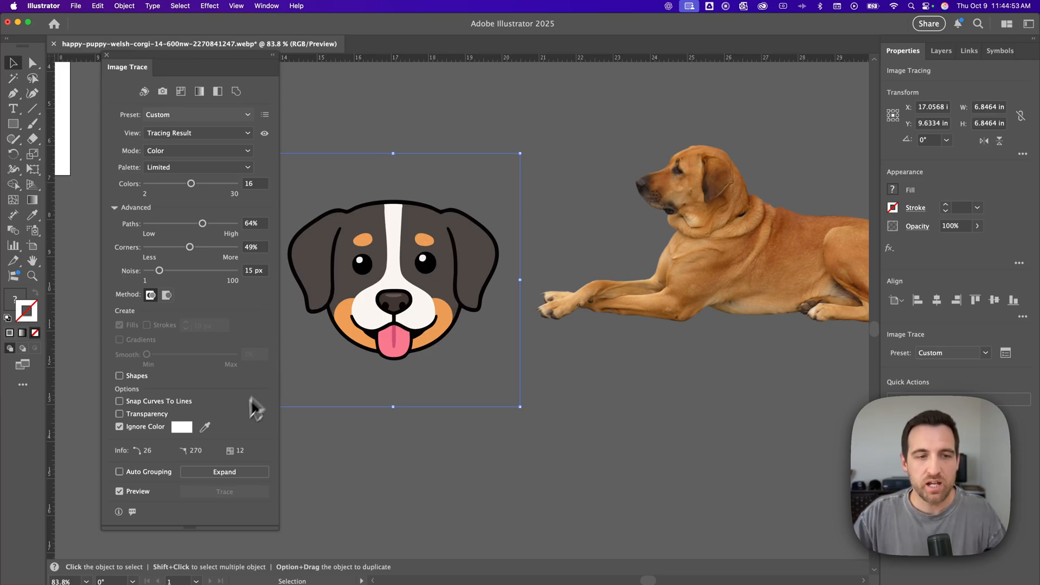
{"action": "mouse_move", "coordinate": [225, 471]}
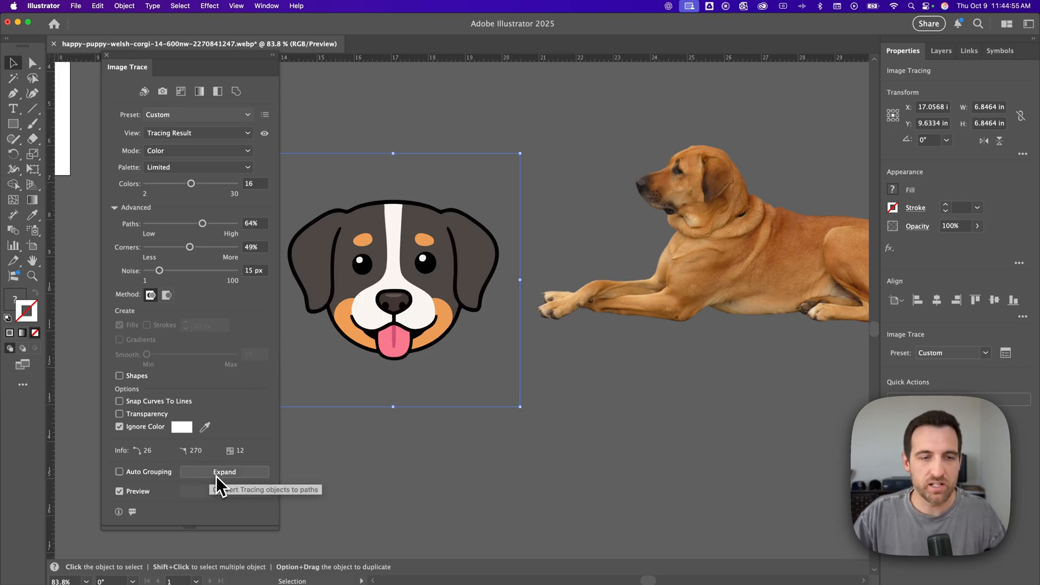
- Expand the puppy trace into editable vector paths and zoom in on the face
{"action": "left_click", "coordinate": [224, 471]}
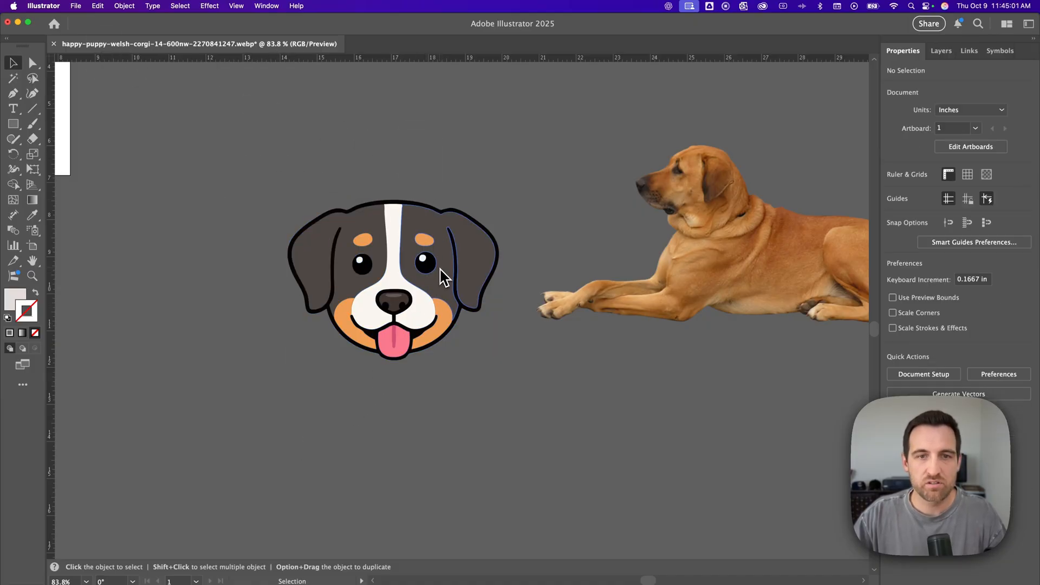
{"action": "left_click", "coordinate": [391, 265]}
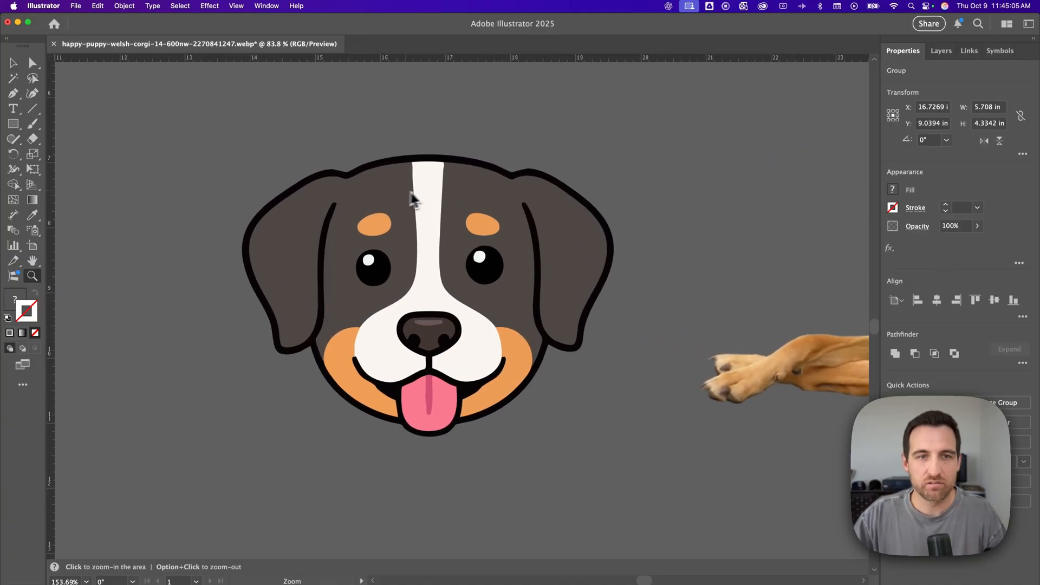
{"action": "left_click", "coordinate": [412, 199]}
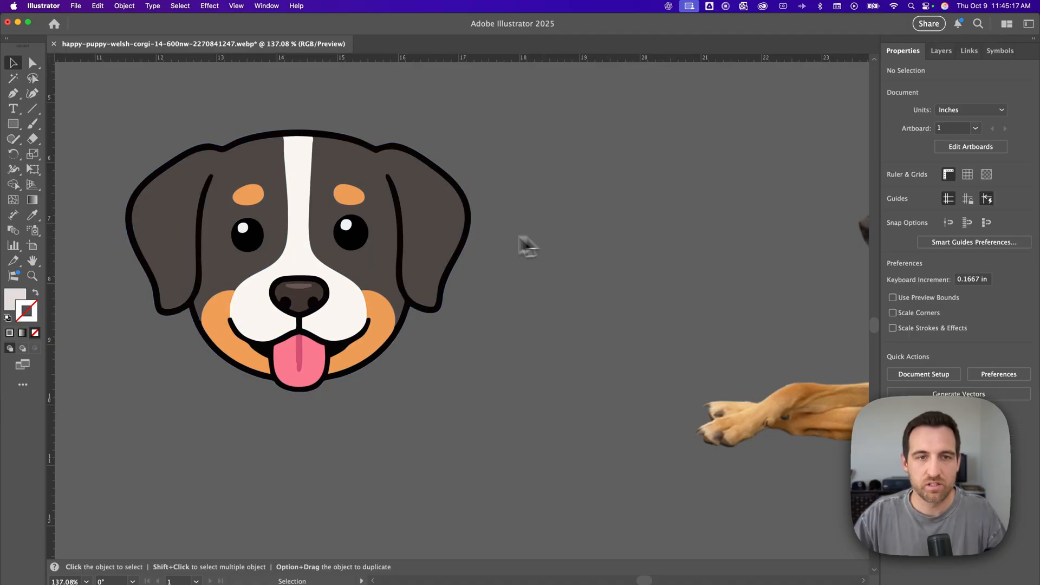
{"action": "left_click", "coordinate": [350, 196]}
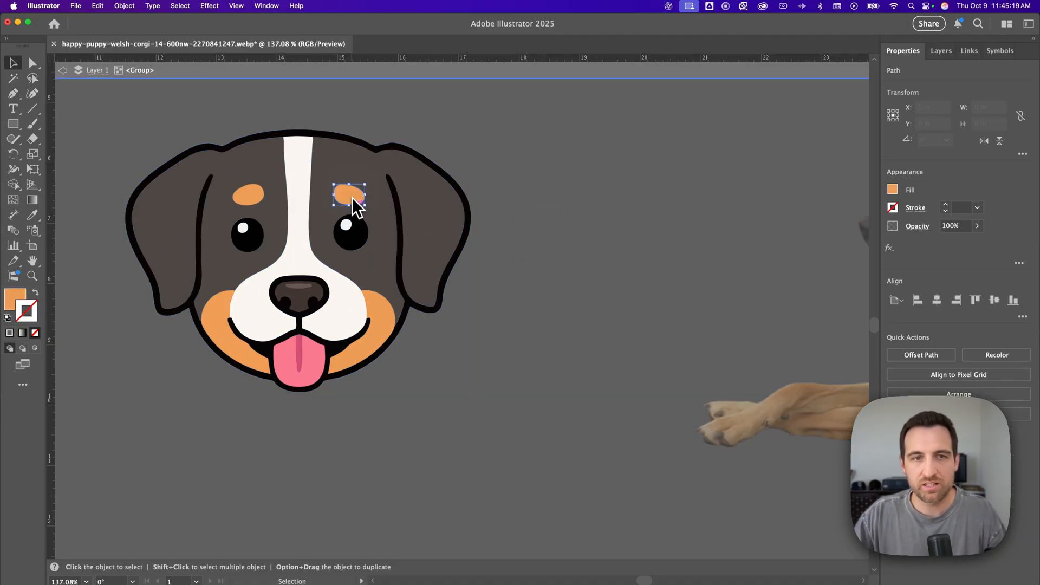
{"action": "left_click_drag", "start_coordinate": [350, 196], "coordinate": [380, 184]}
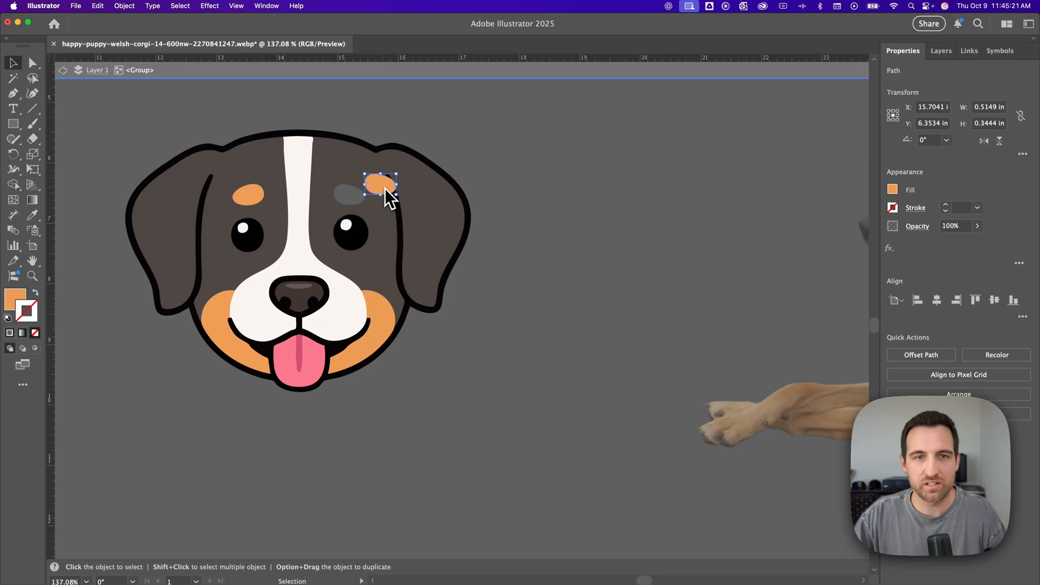
{"action": "left_click", "coordinate": [12, 77]}
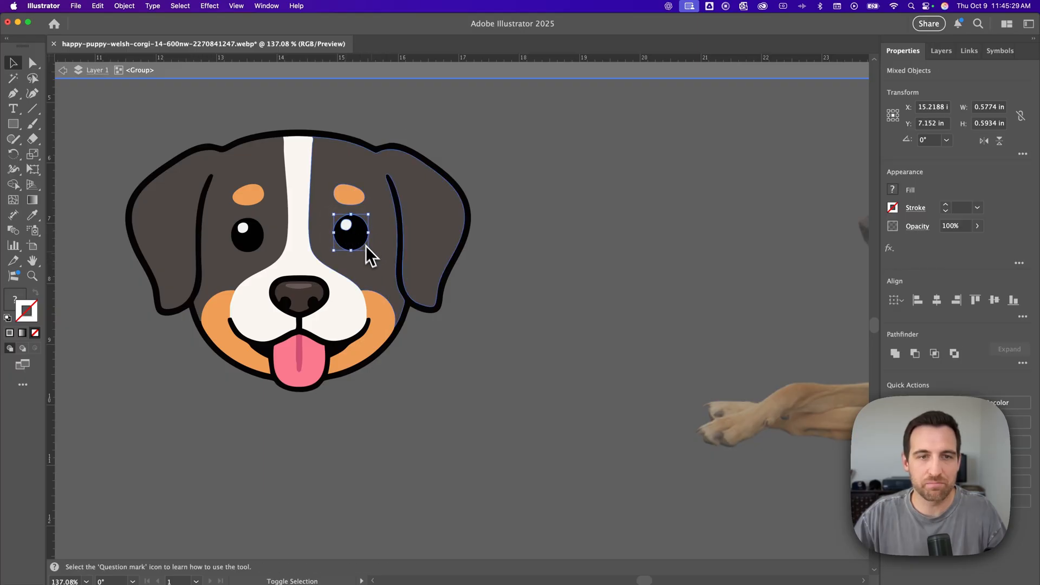
{"action": "left_click_drag", "start_coordinate": [350, 232], "coordinate": [344, 225]}
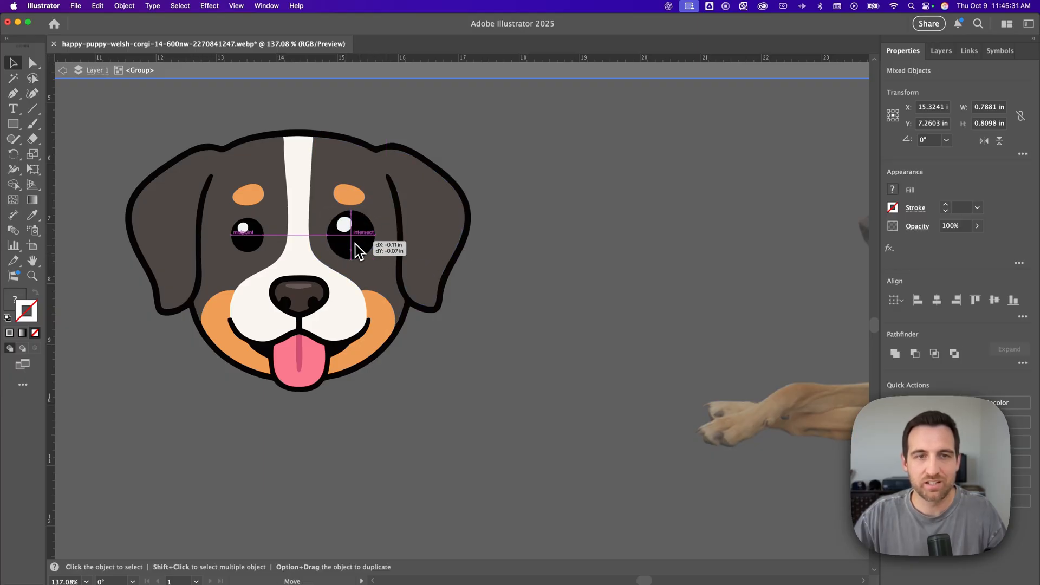
{"action": "left_click", "coordinate": [506, 278]}
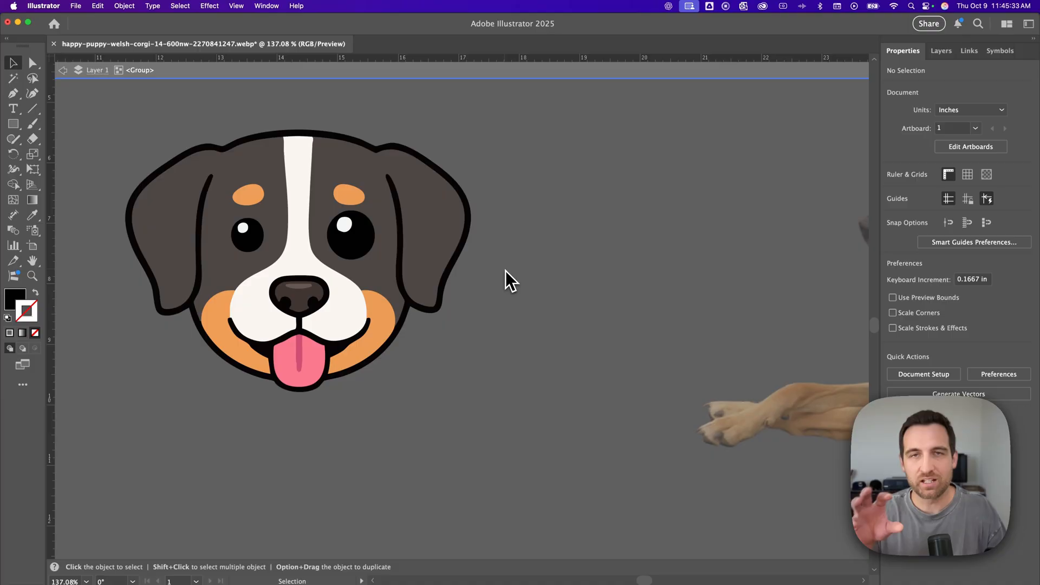
{"action": "left_click", "coordinate": [350, 232]}
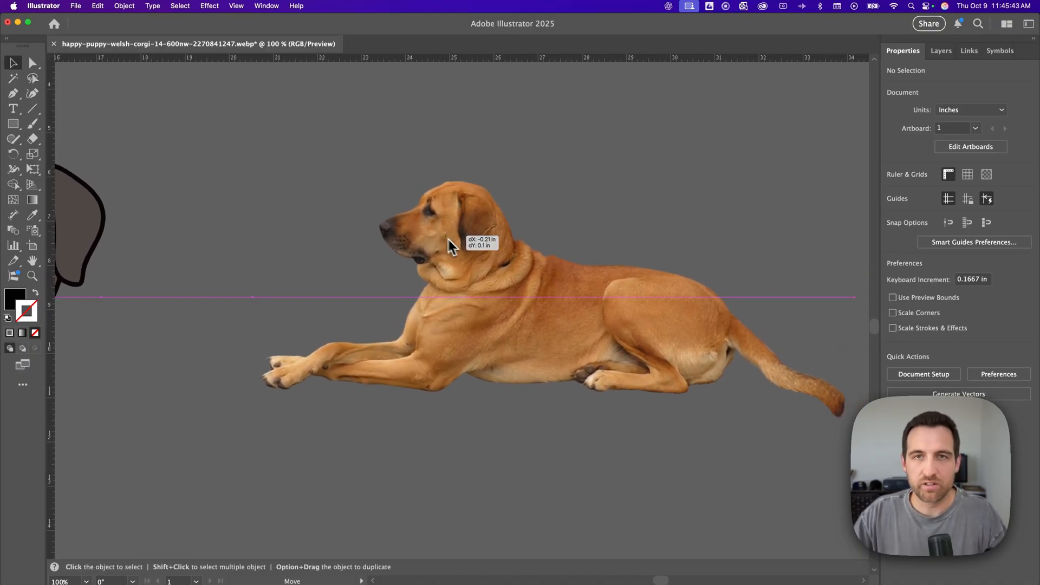
- Select the lying-dog photo and frame it in the view with the Zoom tool
{"action": "left_click", "coordinate": [485, 252]}
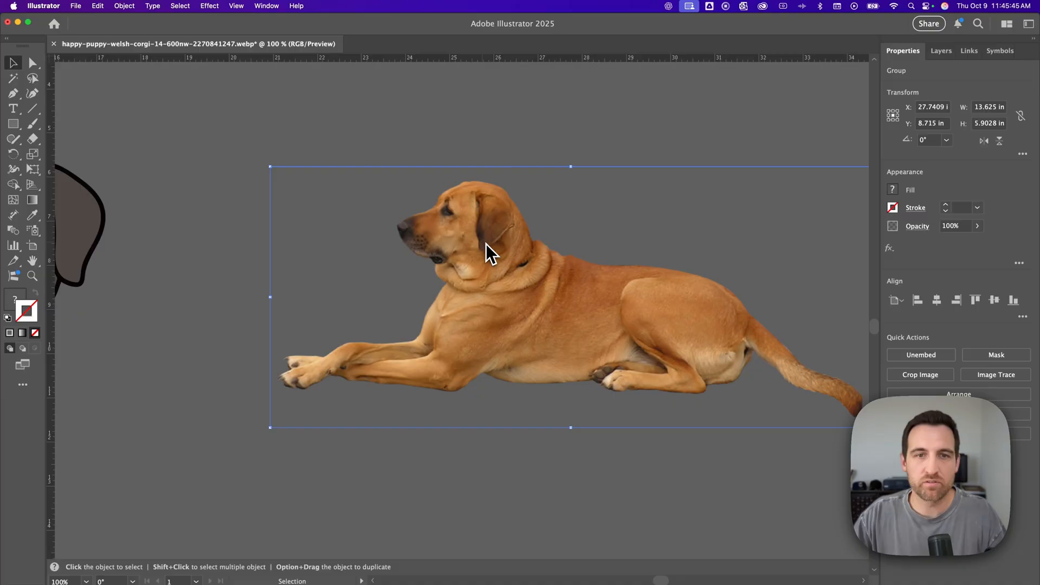
{"action": "left_click", "coordinate": [32, 276]}
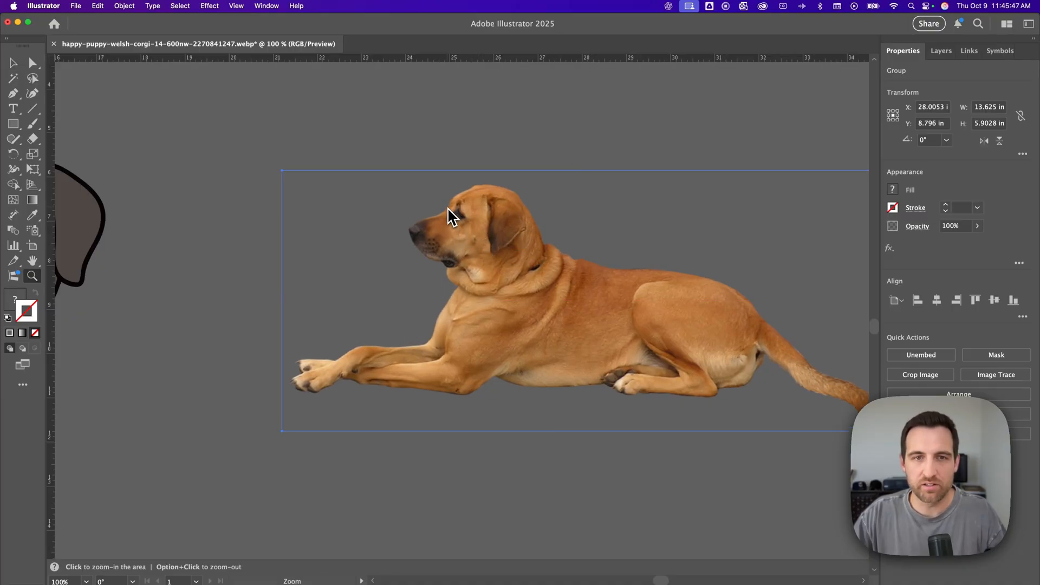
{"action": "left_click", "coordinate": [449, 215]}
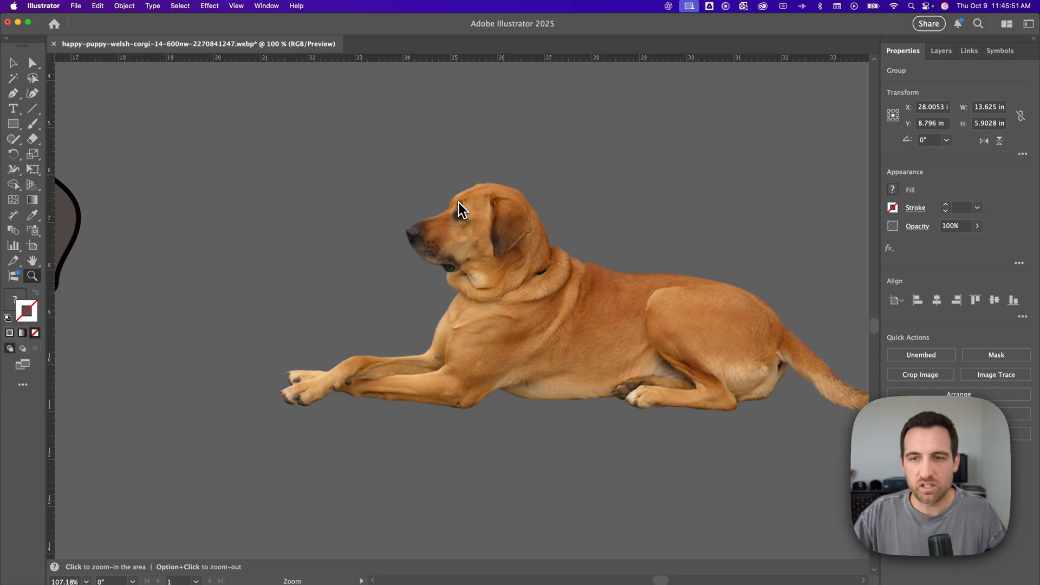
{"action": "left_click", "coordinate": [451, 209]}
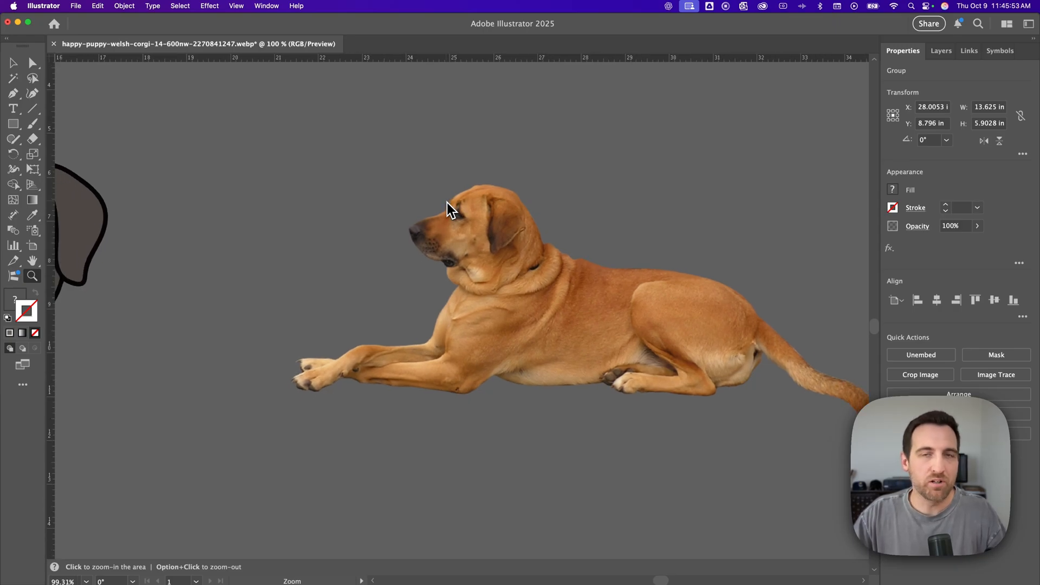
{"action": "left_click", "coordinate": [450, 210]}
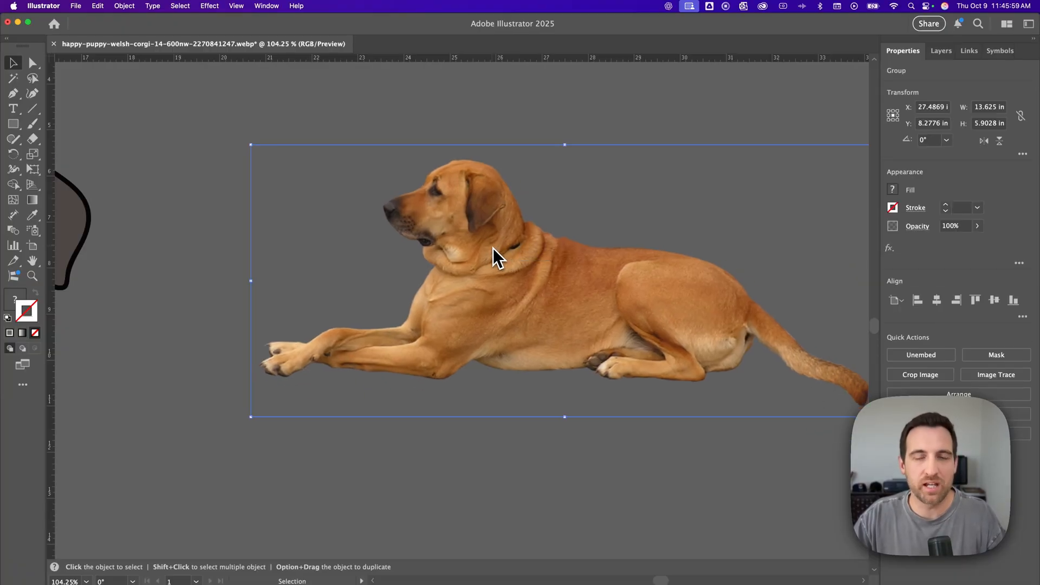
{"action": "mouse_move", "coordinate": [538, 282]}
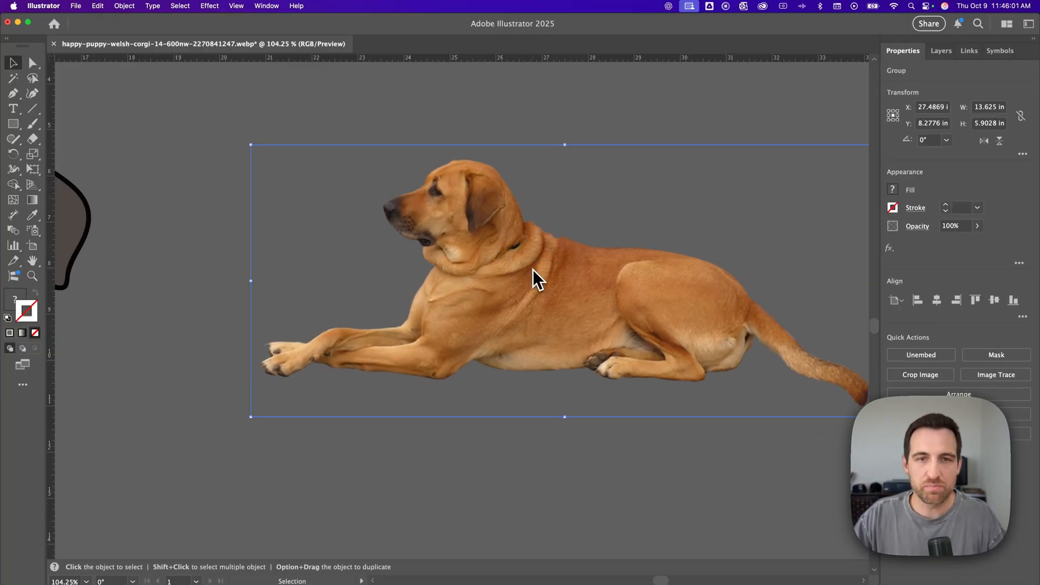
{"action": "mouse_move", "coordinate": [544, 288]}
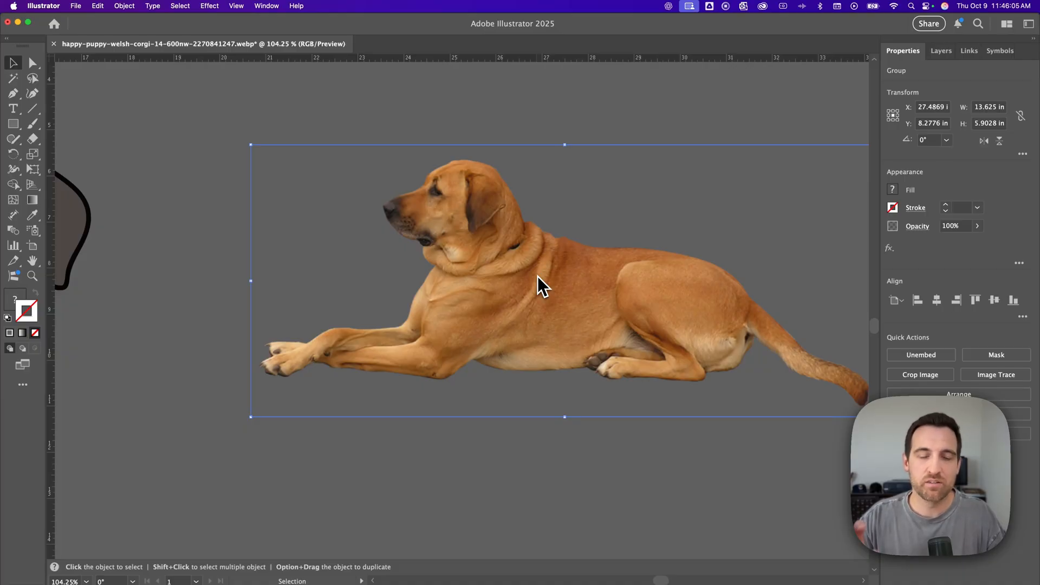
{"action": "mouse_move", "coordinate": [545, 275]}
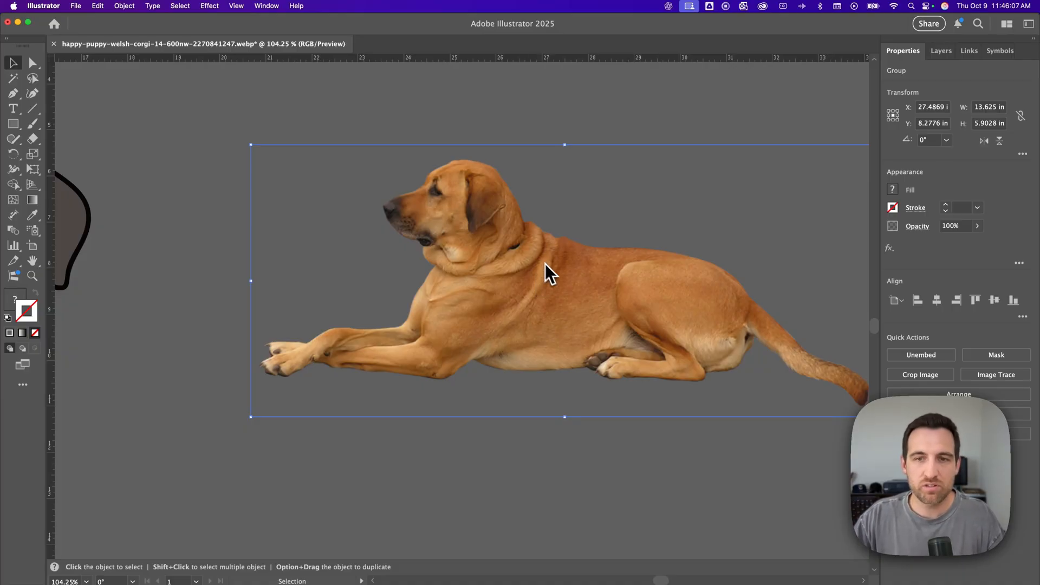
{"action": "mouse_move", "coordinate": [995, 374]}
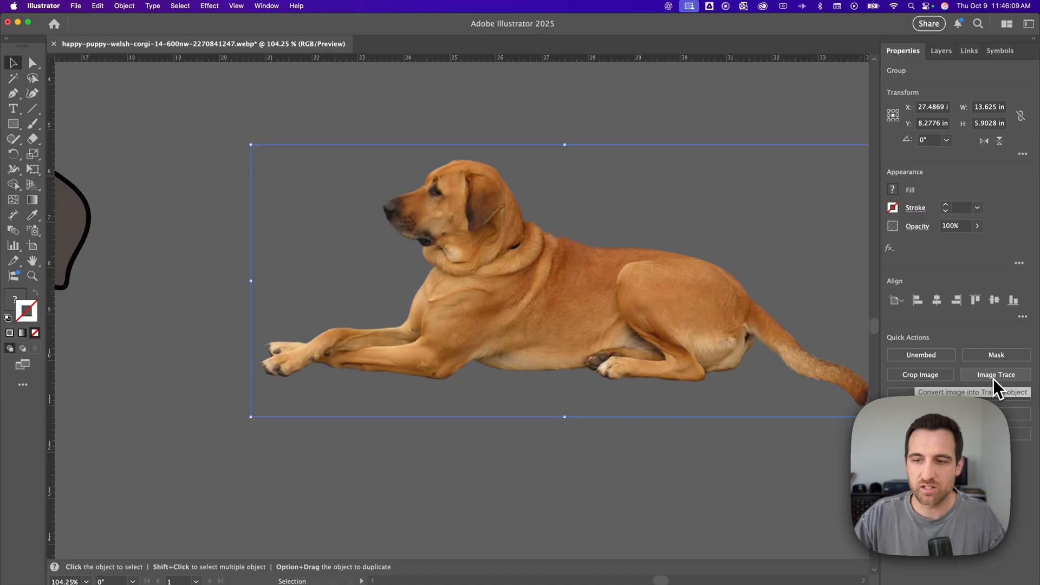
- Show the Image Trace preset list for the selected lying-dog photo
{"action": "left_click", "coordinate": [996, 374]}
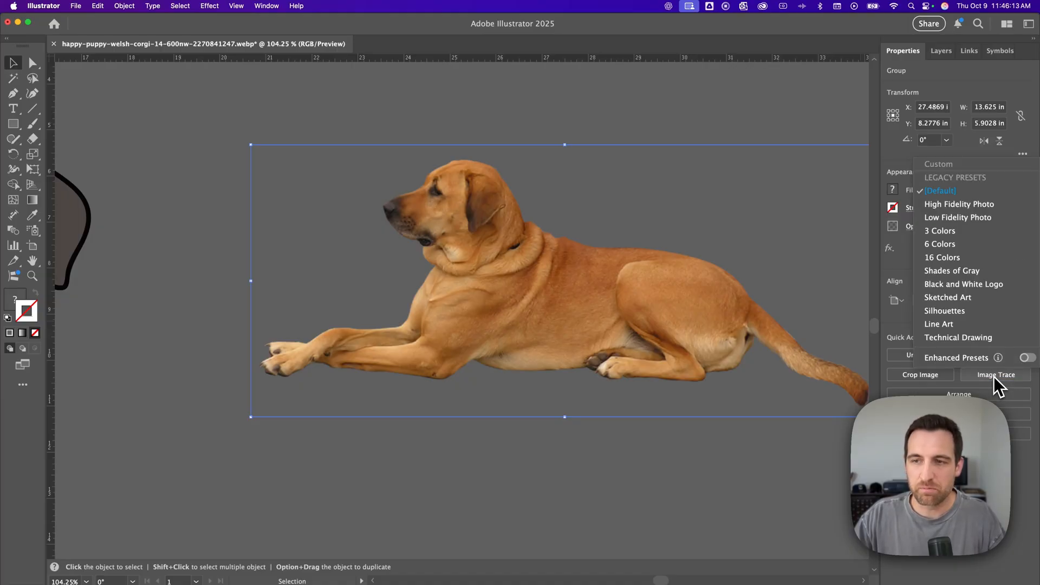
{"action": "mouse_move", "coordinate": [959, 204]}
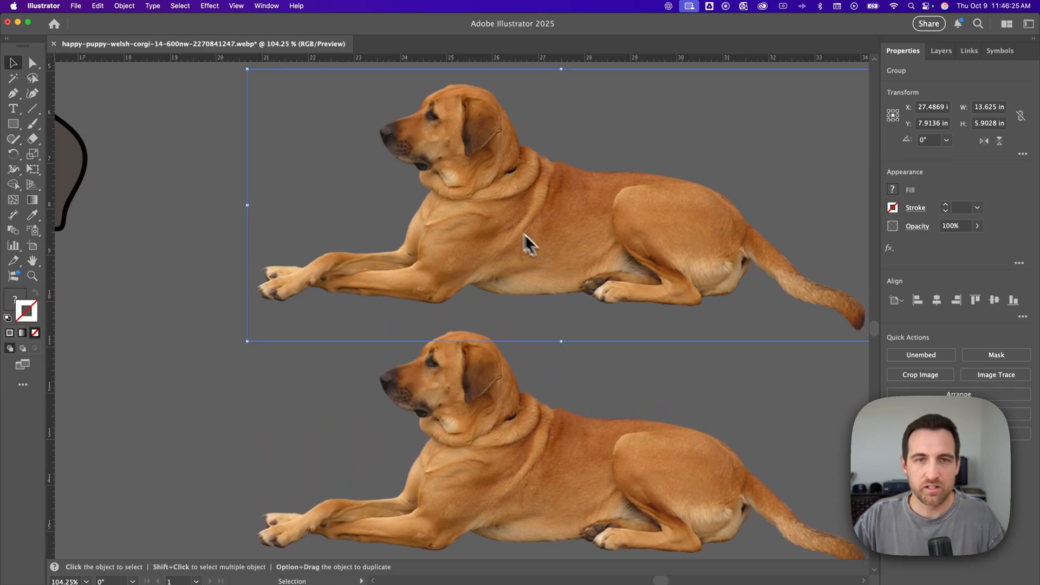
{"action": "mouse_move", "coordinate": [531, 209]}
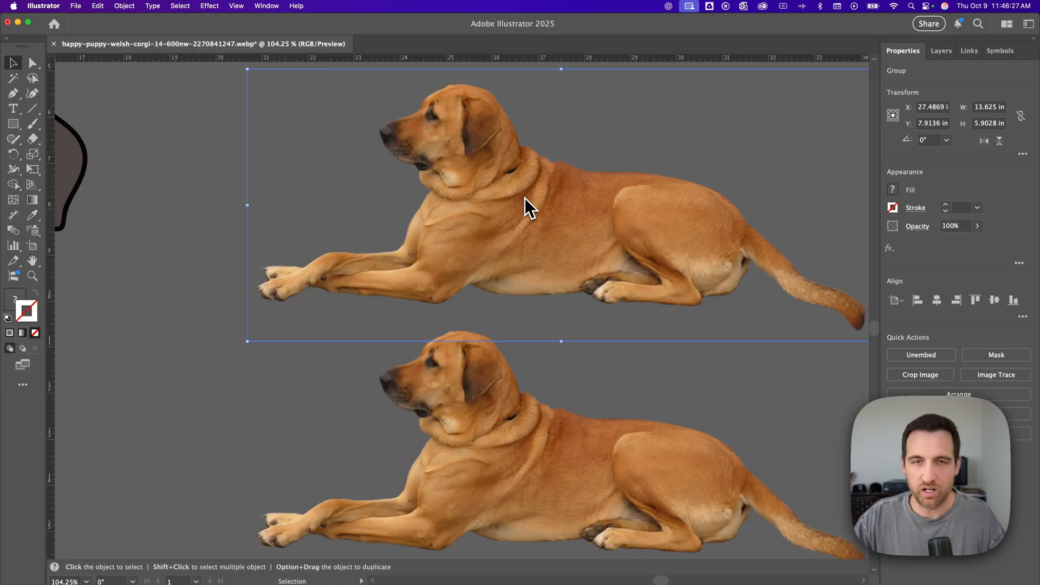
{"action": "mouse_move", "coordinate": [507, 202]}
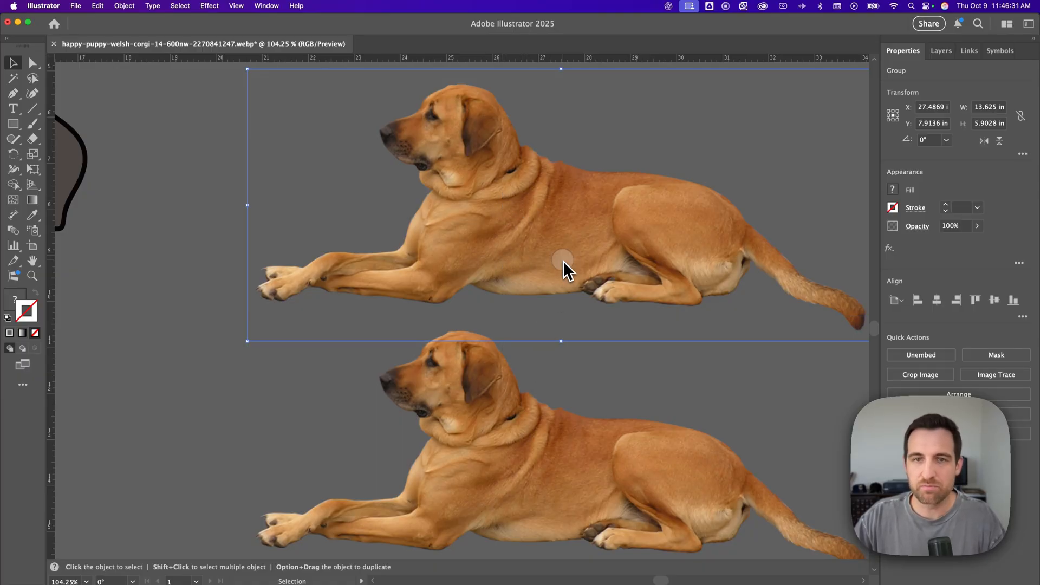
{"action": "mouse_move", "coordinate": [955, 362]}
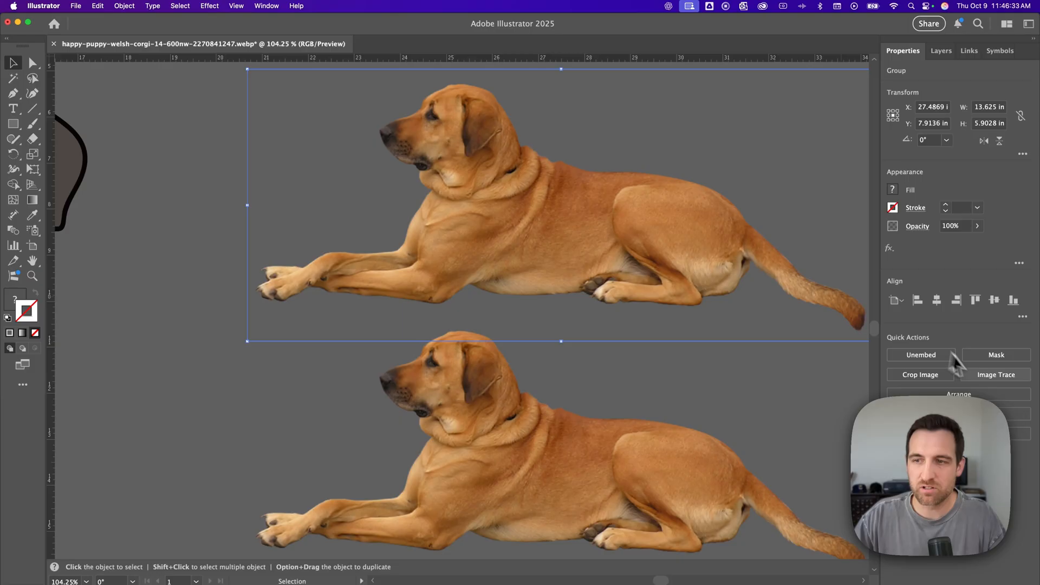
- Apply the High Fidelity Photo preset to the upper dog and reveal the full Image Trace settings
{"action": "left_click", "coordinate": [997, 374]}
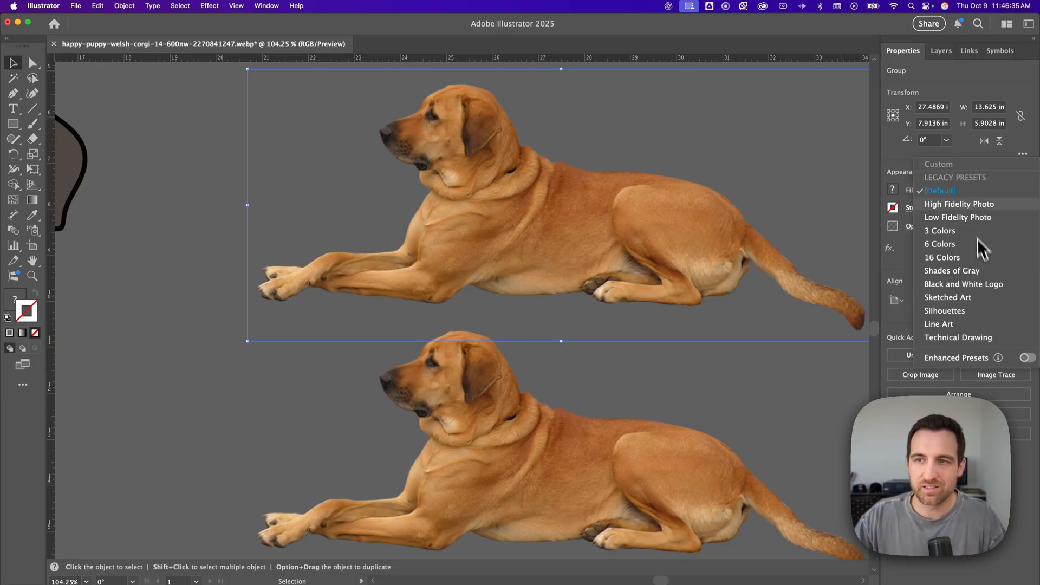
{"action": "mouse_move", "coordinate": [977, 212]}
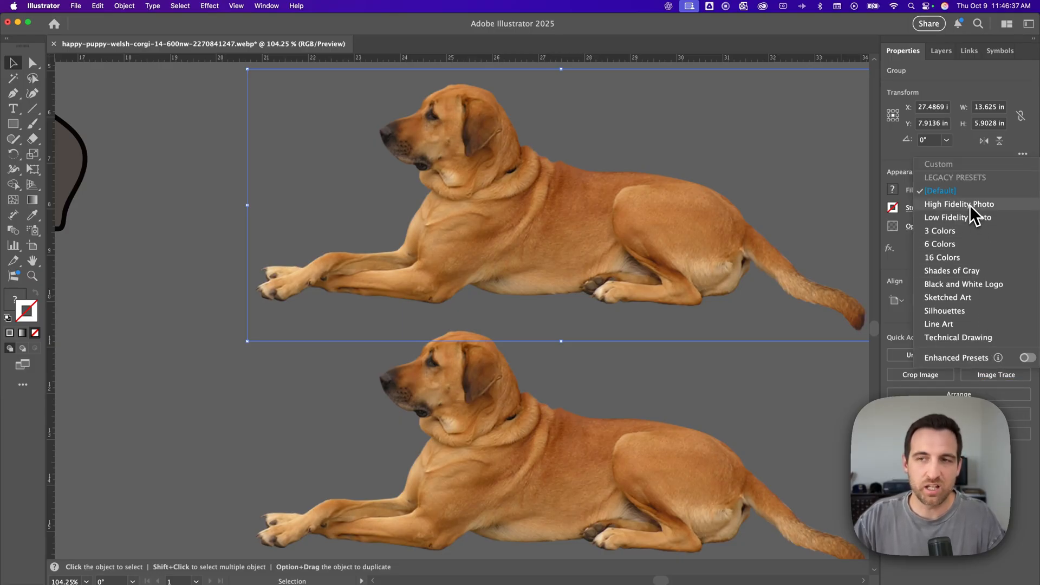
{"action": "mouse_move", "coordinate": [959, 210]}
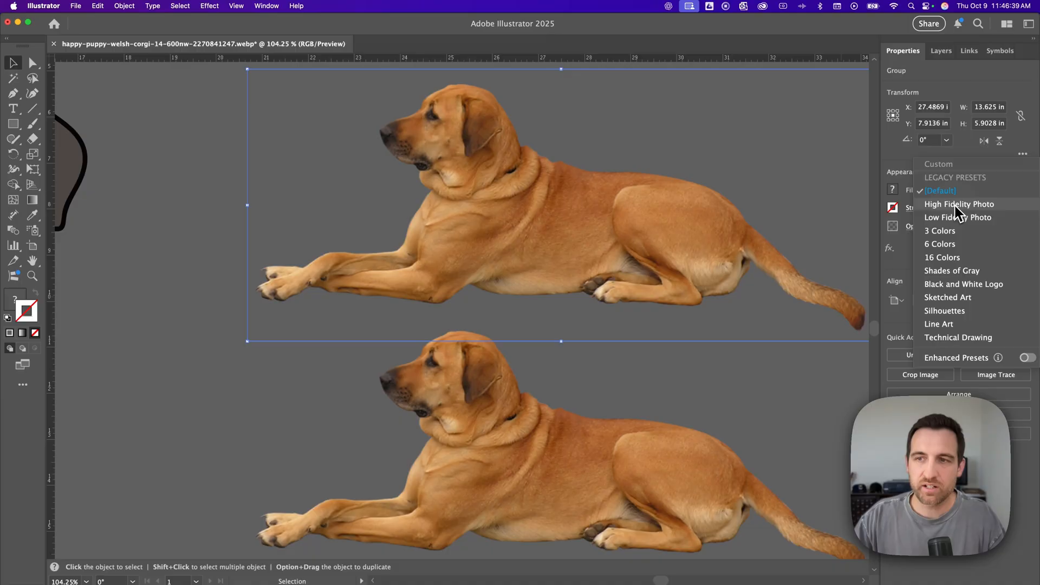
{"action": "left_click", "coordinate": [959, 204]}
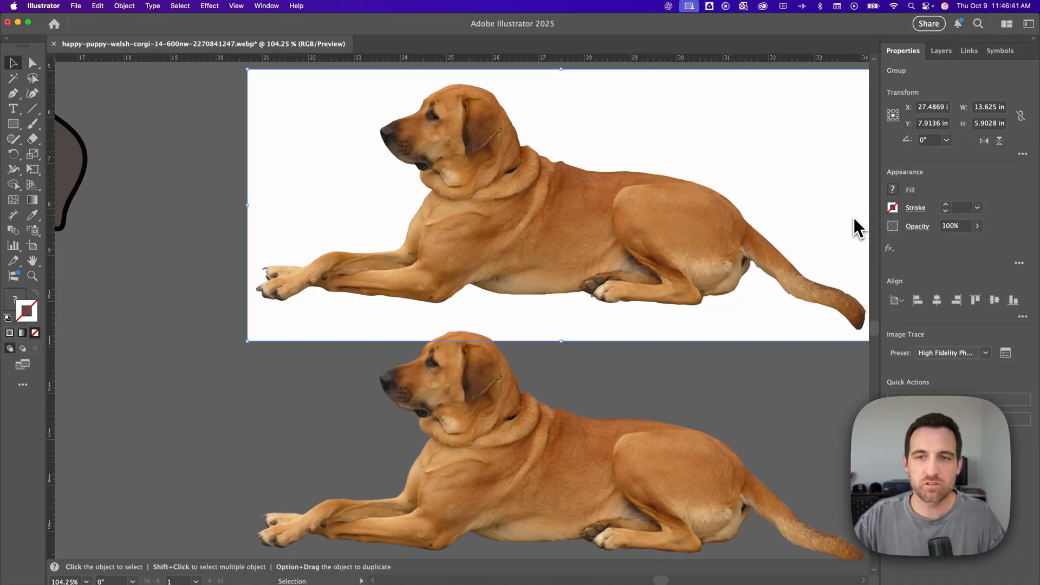
{"action": "mouse_move", "coordinate": [949, 335]}
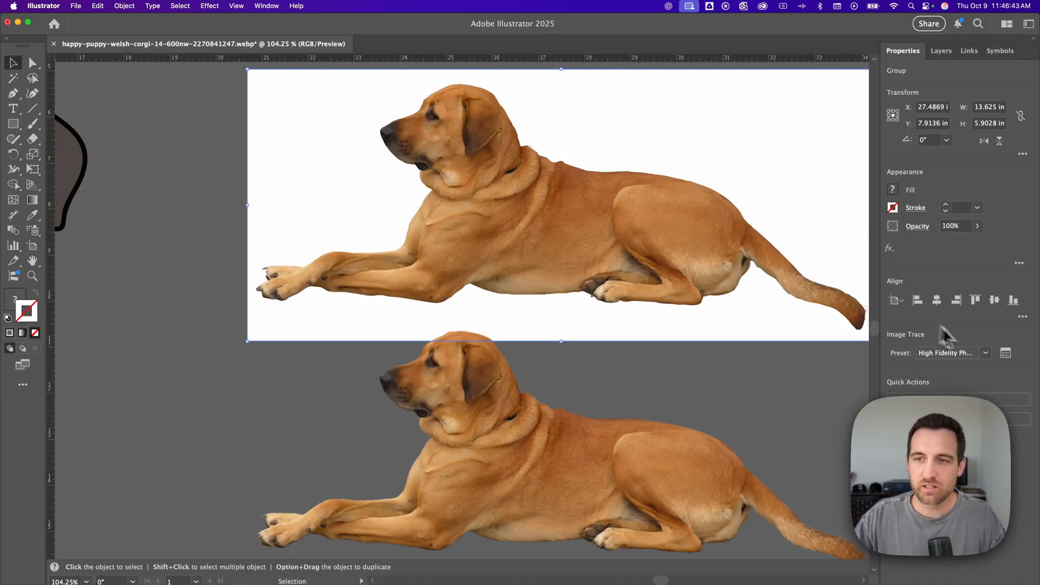
{"action": "left_click", "coordinate": [1006, 353]}
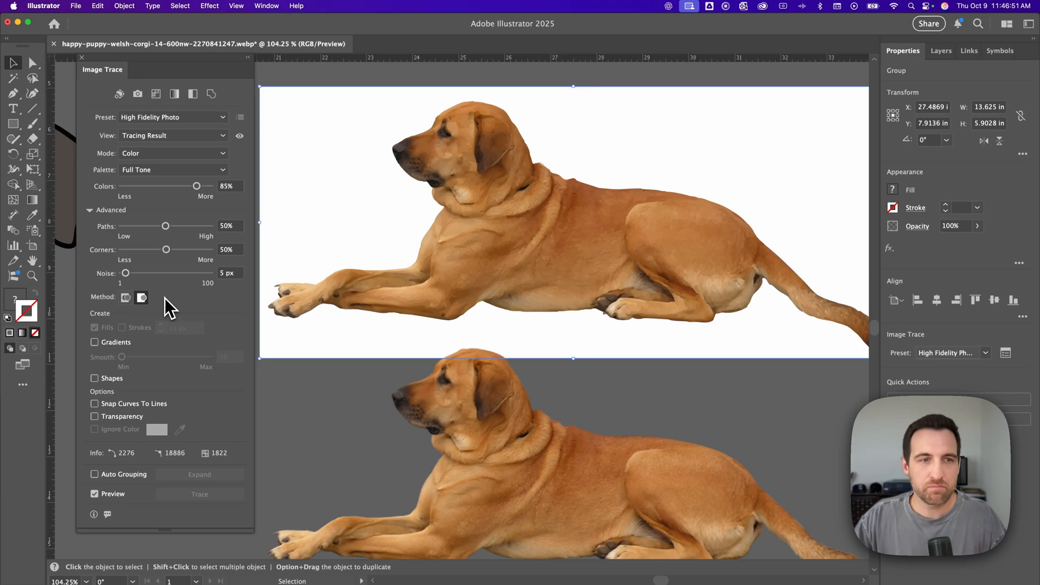
{"action": "mouse_move", "coordinate": [124, 297]}
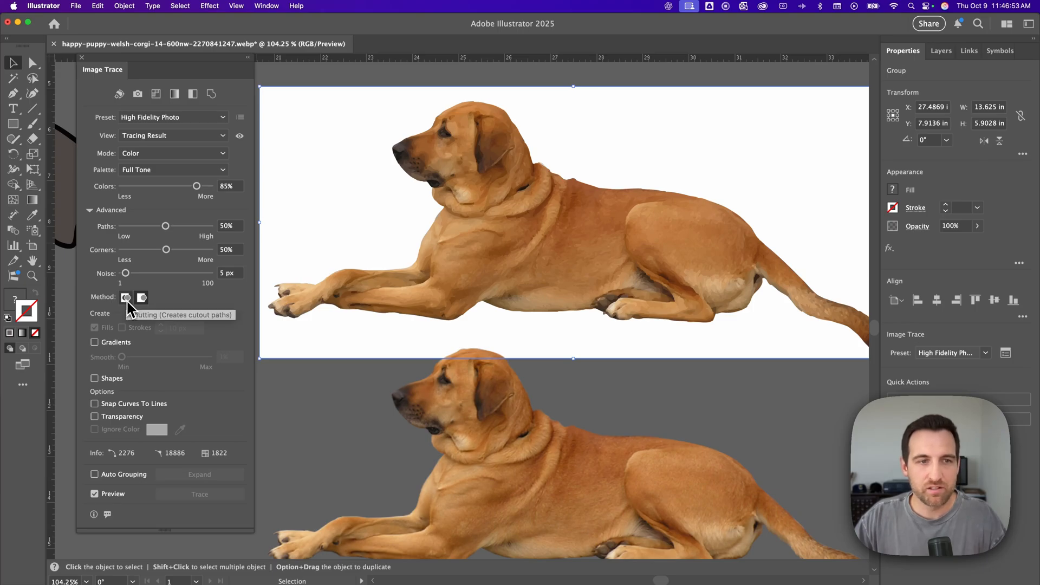
- Set the trace Method to Abutting and enable Ignore Color so the white background drops out
{"action": "left_click", "coordinate": [125, 297]}
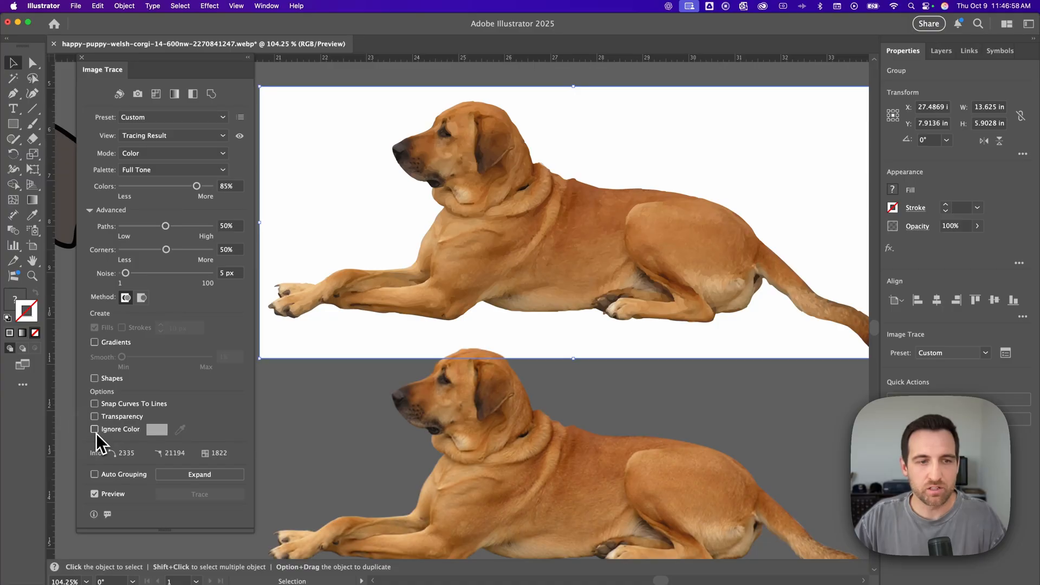
{"action": "left_click", "coordinate": [94, 429]}
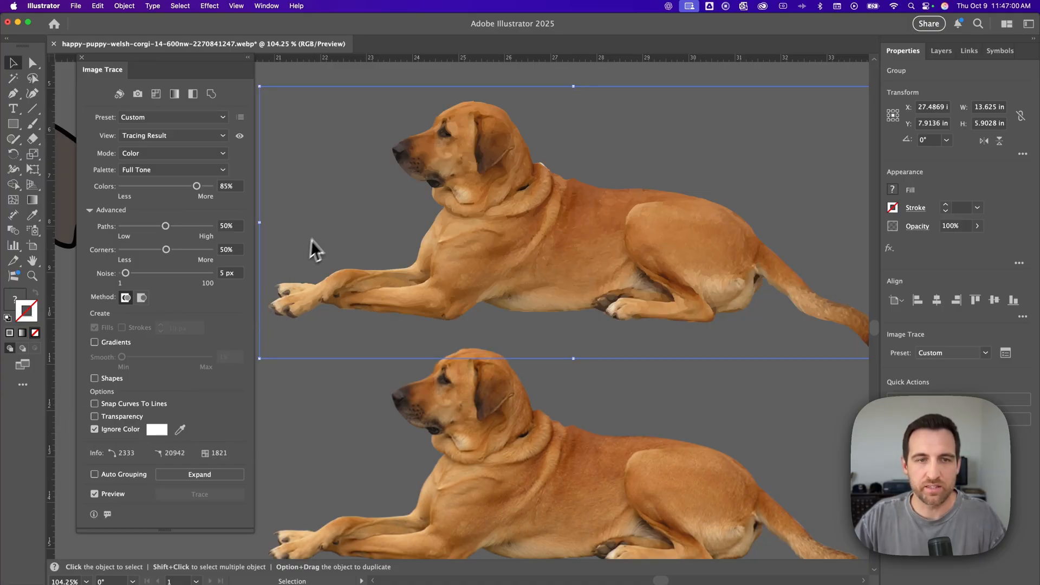
{"action": "mouse_move", "coordinate": [317, 239]}
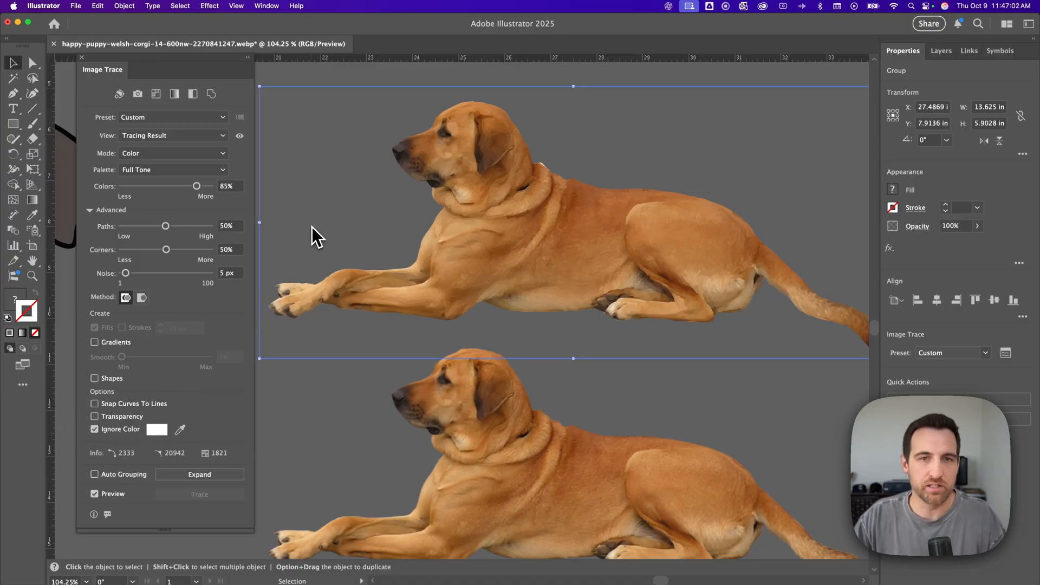
{"action": "mouse_move", "coordinate": [425, 202]}
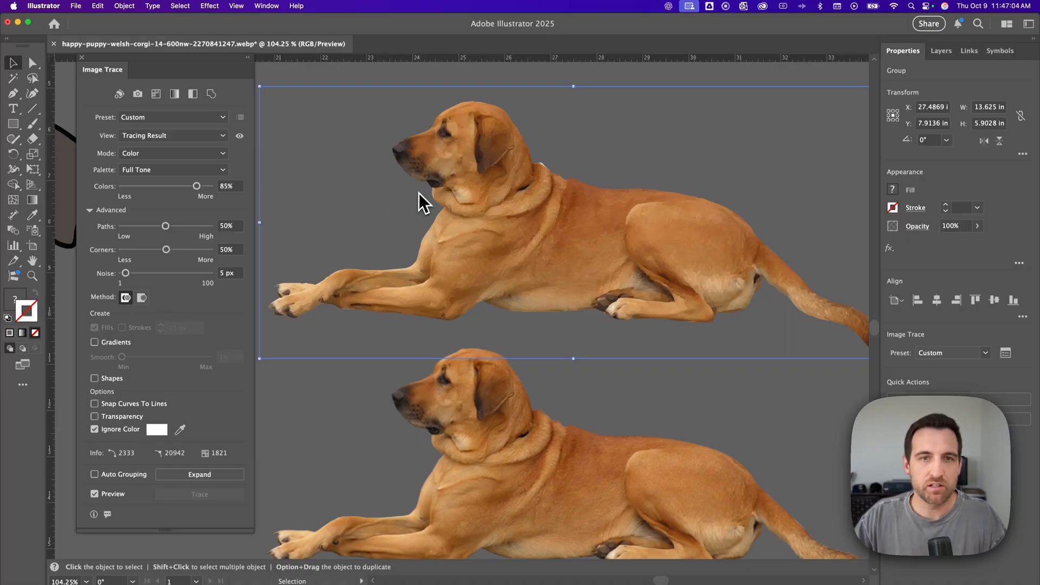
{"action": "mouse_move", "coordinate": [191, 318]}
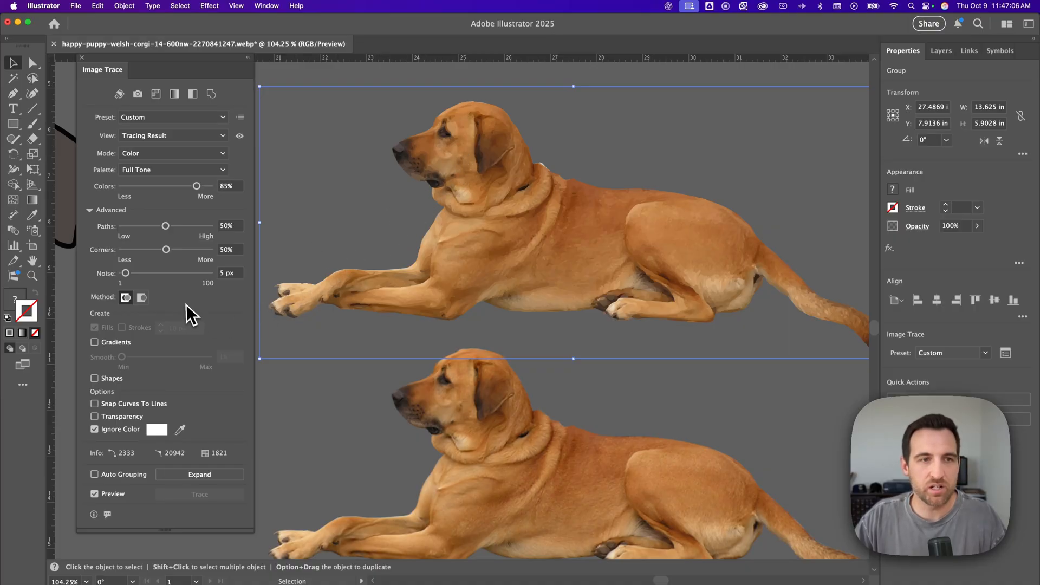
- Raise Colors to 100%, then try a Limited palette at 16 colours with Noise at 8 px
{"action": "left_click_drag", "start_coordinate": [196, 185], "coordinate": [208, 185]}
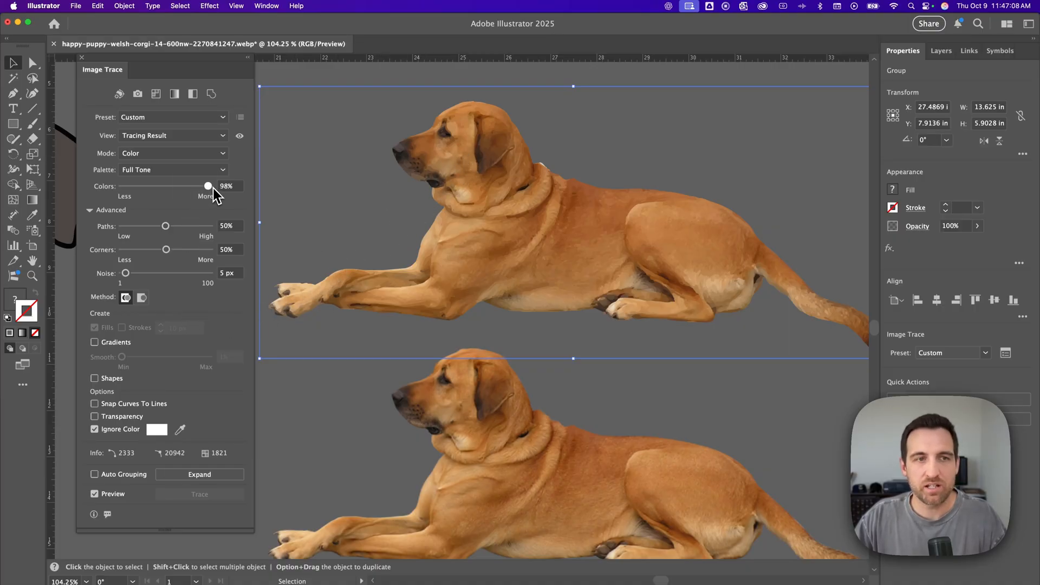
{"action": "left_click_drag", "start_coordinate": [208, 185], "coordinate": [210, 185]}
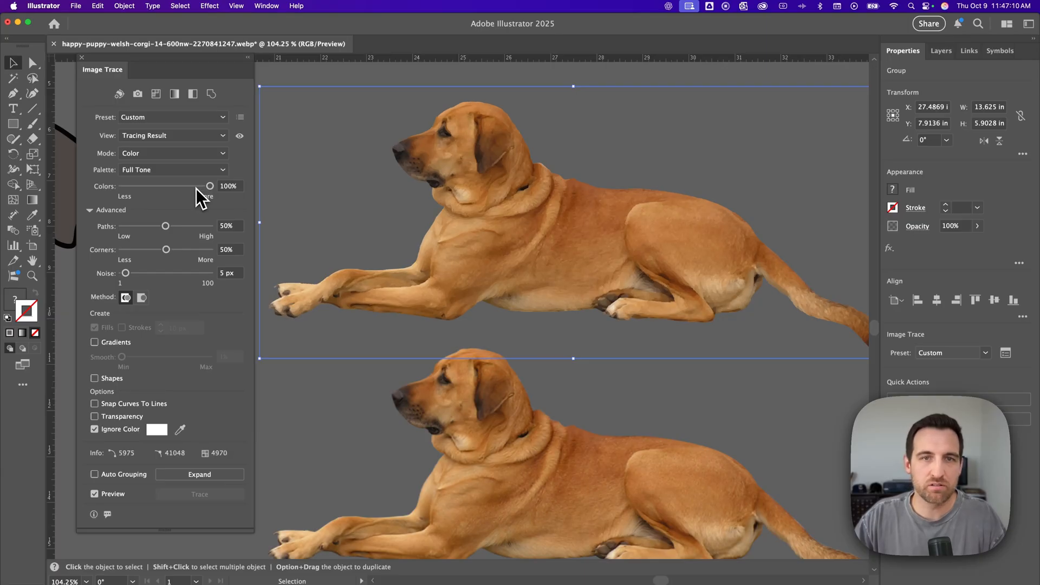
{"action": "mouse_move", "coordinate": [169, 176]}
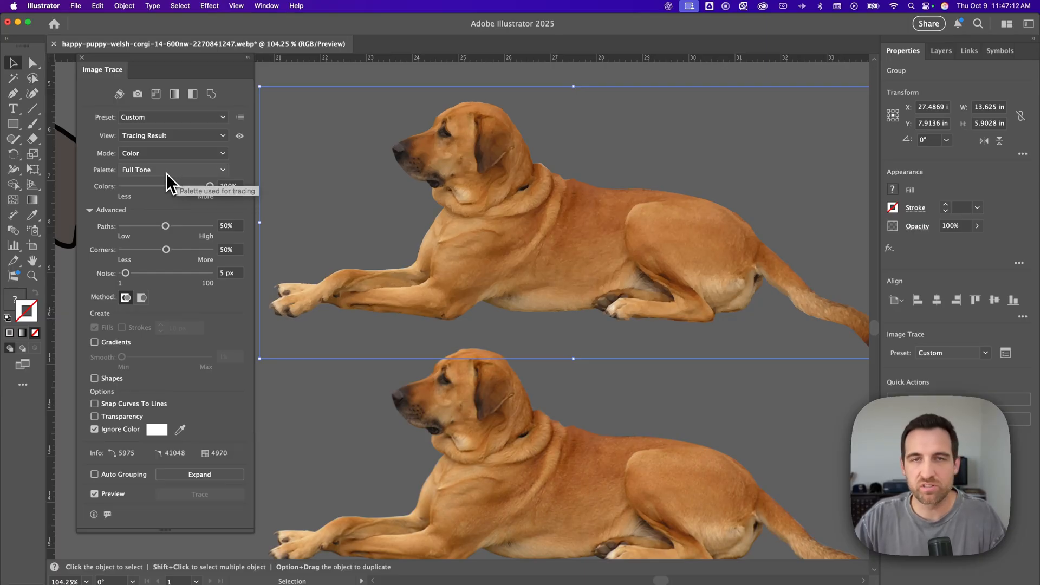
{"action": "left_click", "coordinate": [172, 169]}
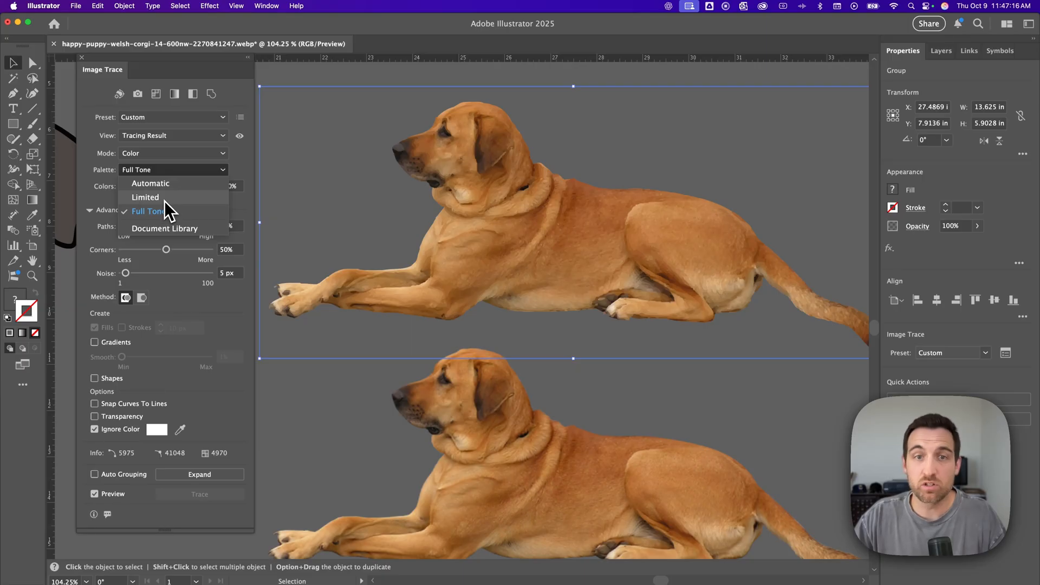
{"action": "left_click", "coordinate": [145, 197]}
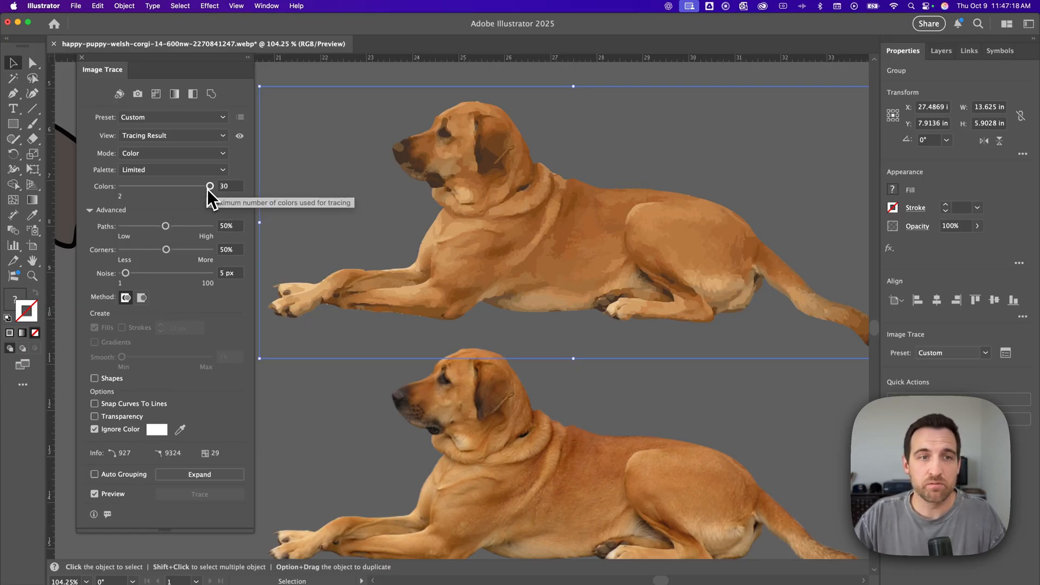
{"action": "left_click_drag", "start_coordinate": [210, 186], "coordinate": [163, 185]}
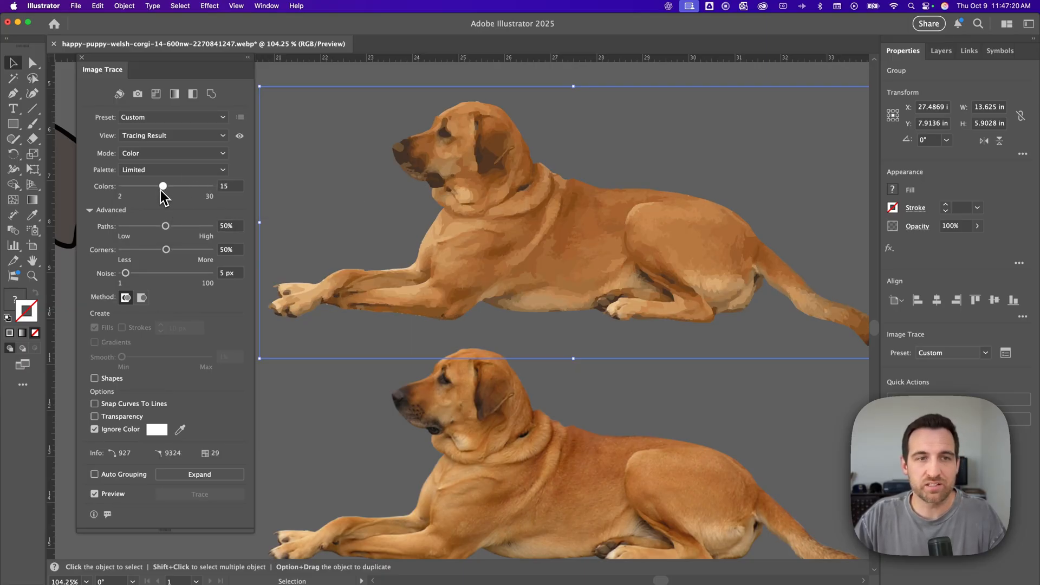
{"action": "left_click_drag", "start_coordinate": [163, 186], "coordinate": [166, 186]}
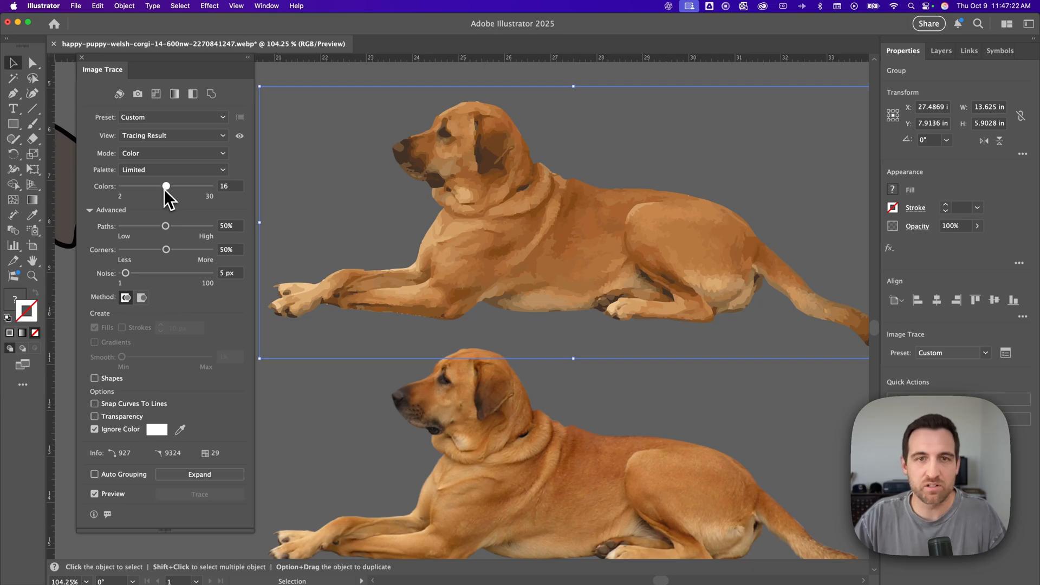
{"action": "left_click_drag", "start_coordinate": [165, 186], "coordinate": [166, 187]}
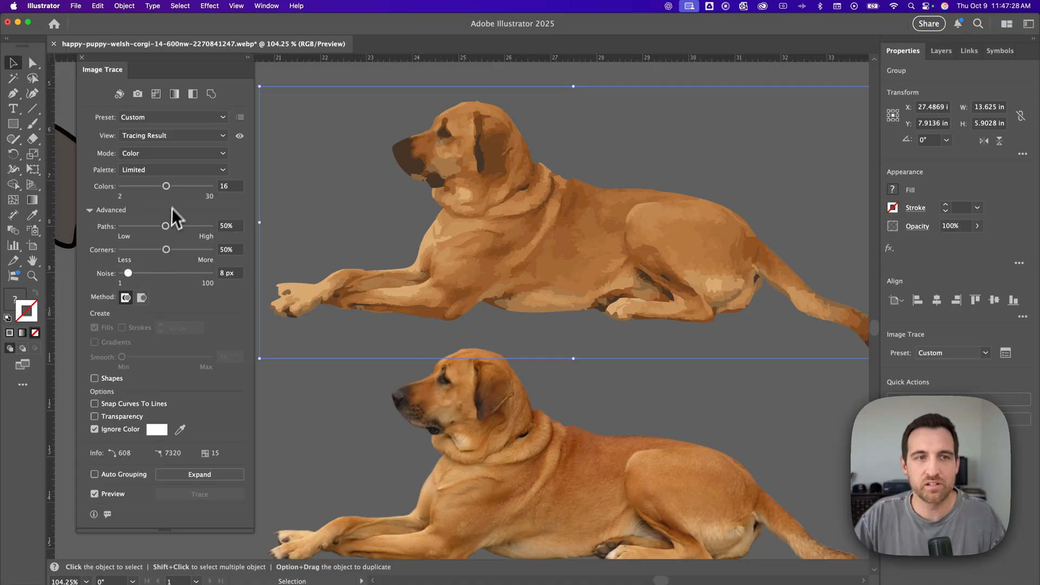
- Return the tracing palette to Full Tone, keeping maximum colours and 8 px noise
{"action": "left_click", "coordinate": [172, 170]}
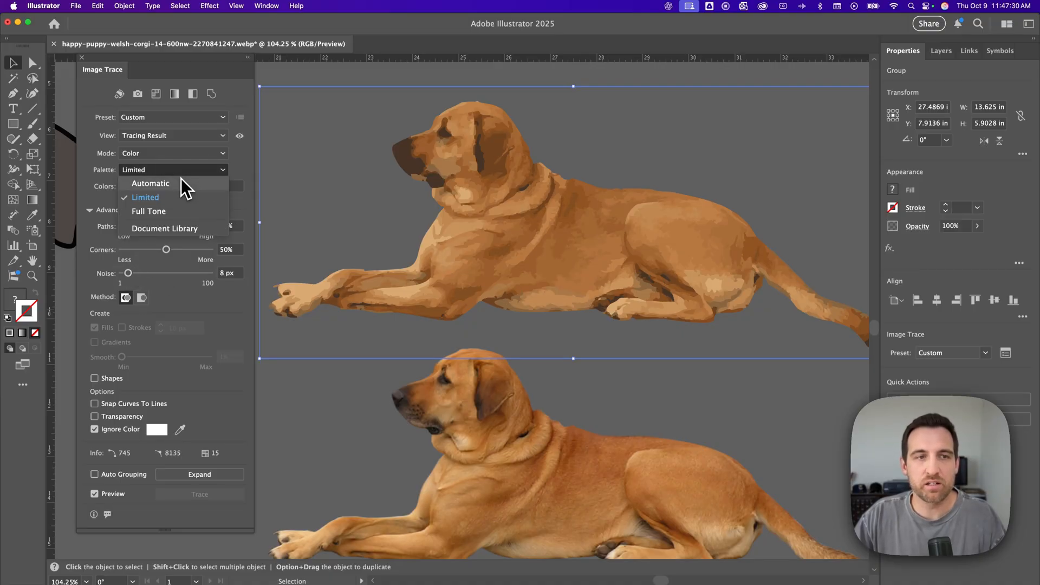
{"action": "mouse_move", "coordinate": [179, 219]}
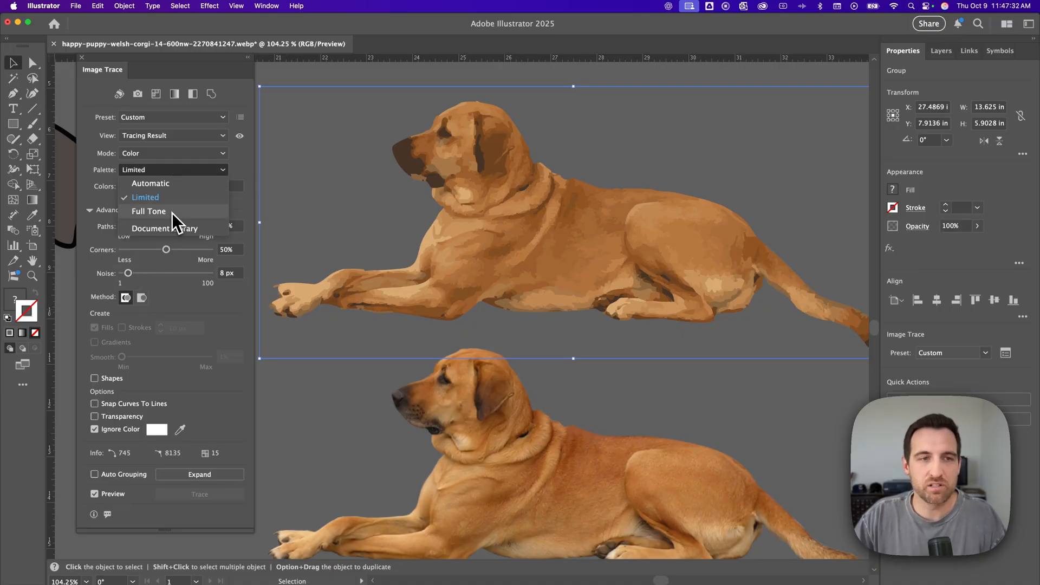
{"action": "mouse_move", "coordinate": [174, 219]}
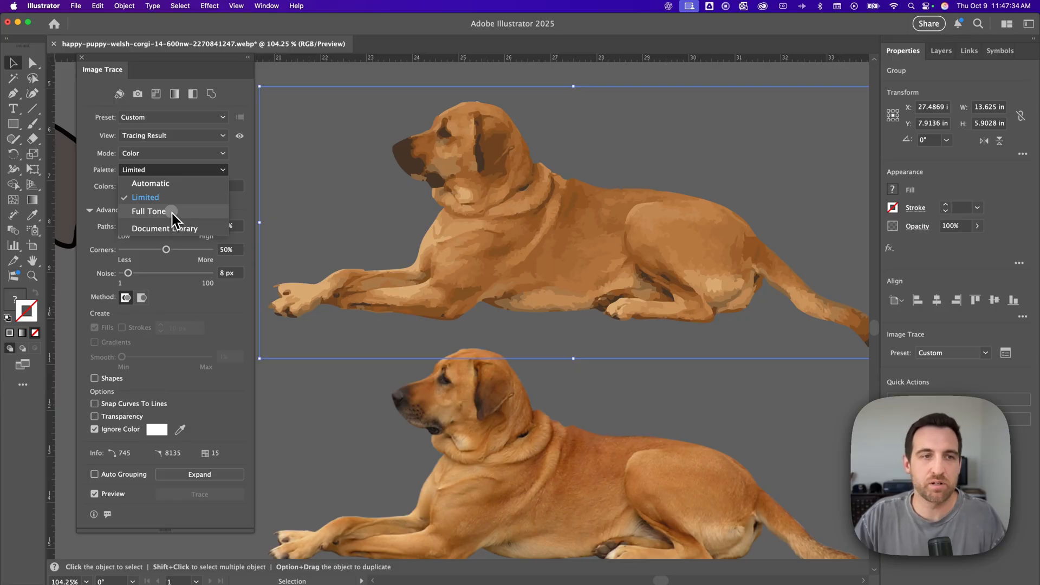
{"action": "left_click", "coordinate": [149, 212]}
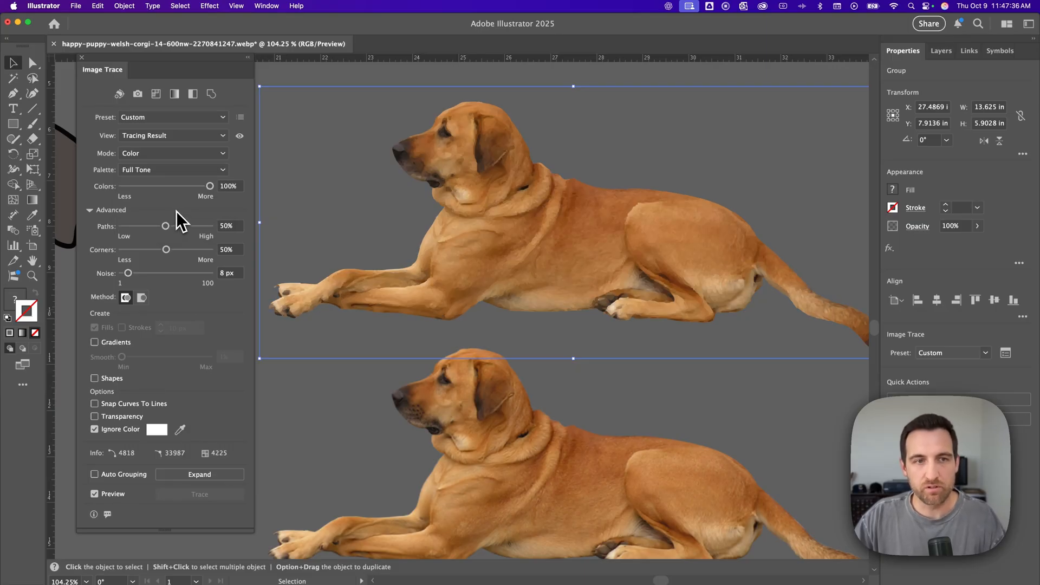
{"action": "mouse_move", "coordinate": [219, 196]}
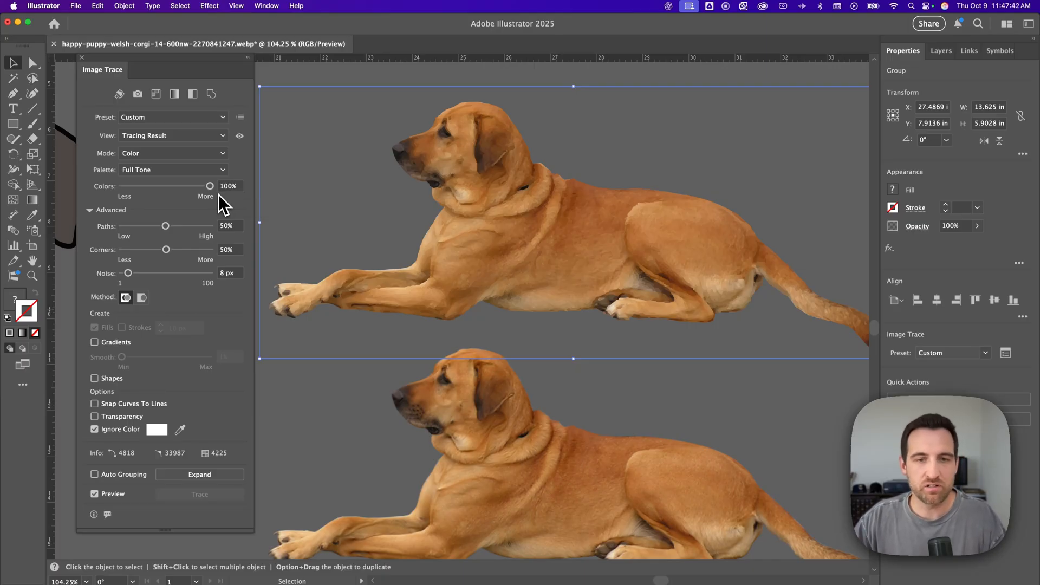
{"action": "mouse_move", "coordinate": [171, 235]}
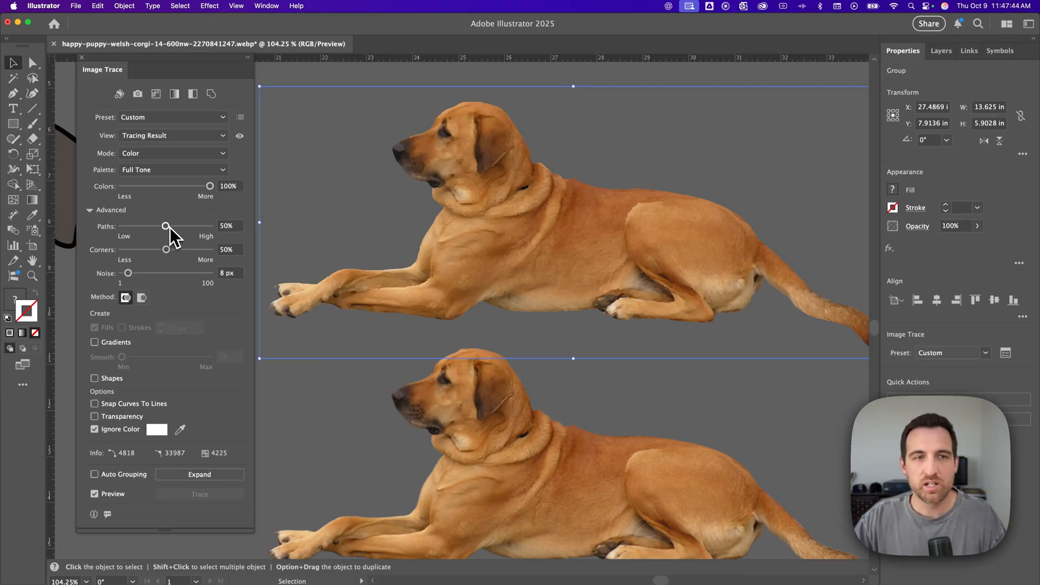
- Experiment with path fitting at 77%, 23% and 100% before settling it at 53%
{"action": "left_click_drag", "start_coordinate": [165, 226], "coordinate": [190, 226]}
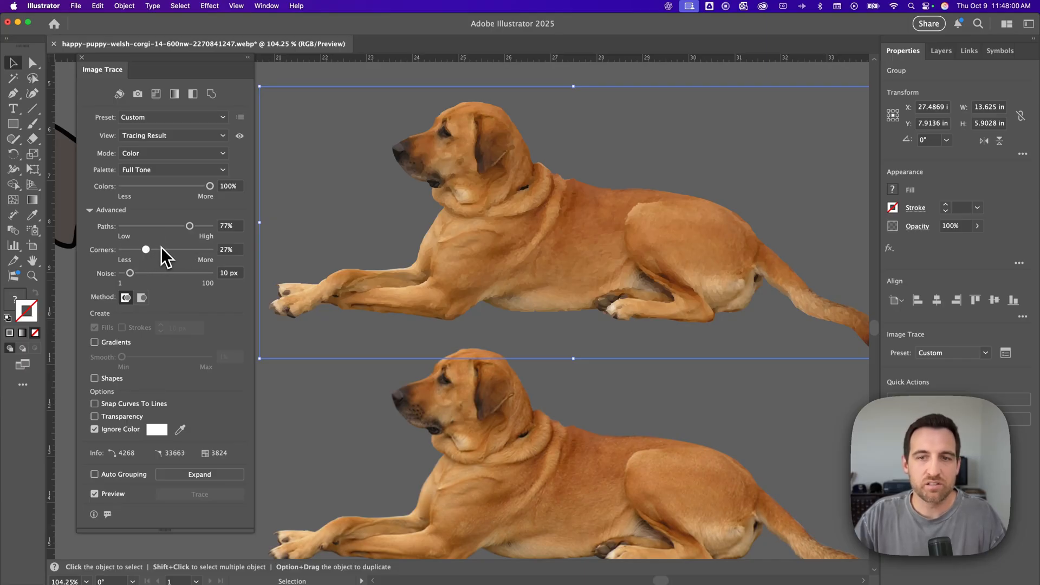
{"action": "mouse_move", "coordinate": [169, 259]}
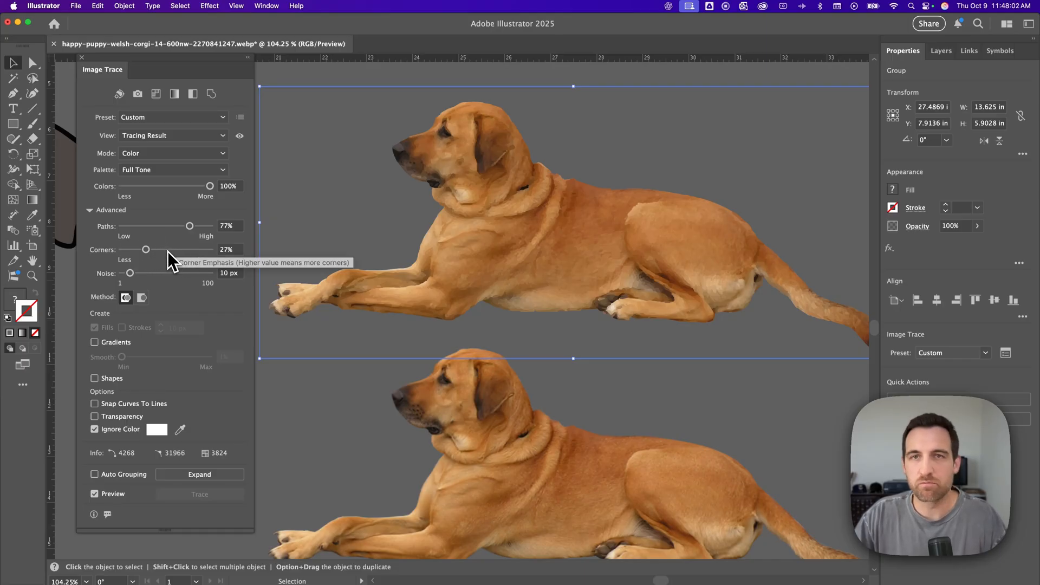
{"action": "left_click_drag", "start_coordinate": [190, 226], "coordinate": [141, 226]}
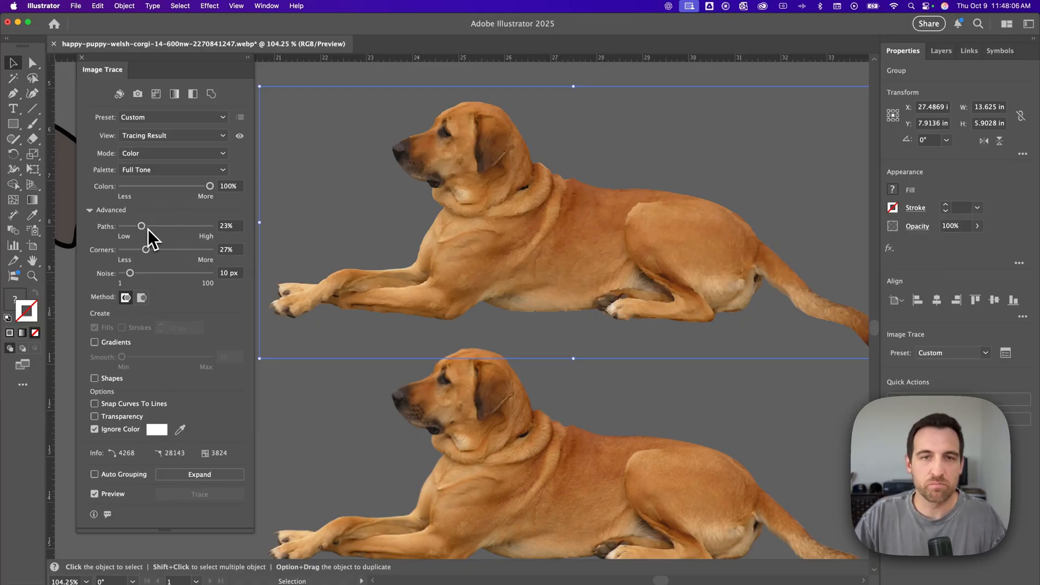
{"action": "left_click_drag", "start_coordinate": [141, 225], "coordinate": [210, 226]}
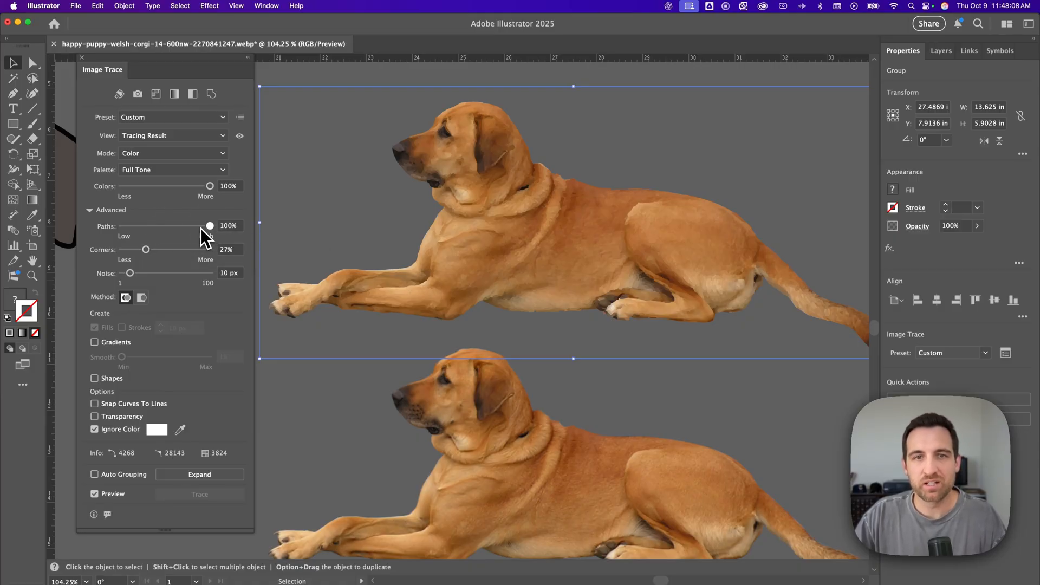
{"action": "mouse_move", "coordinate": [210, 225]}
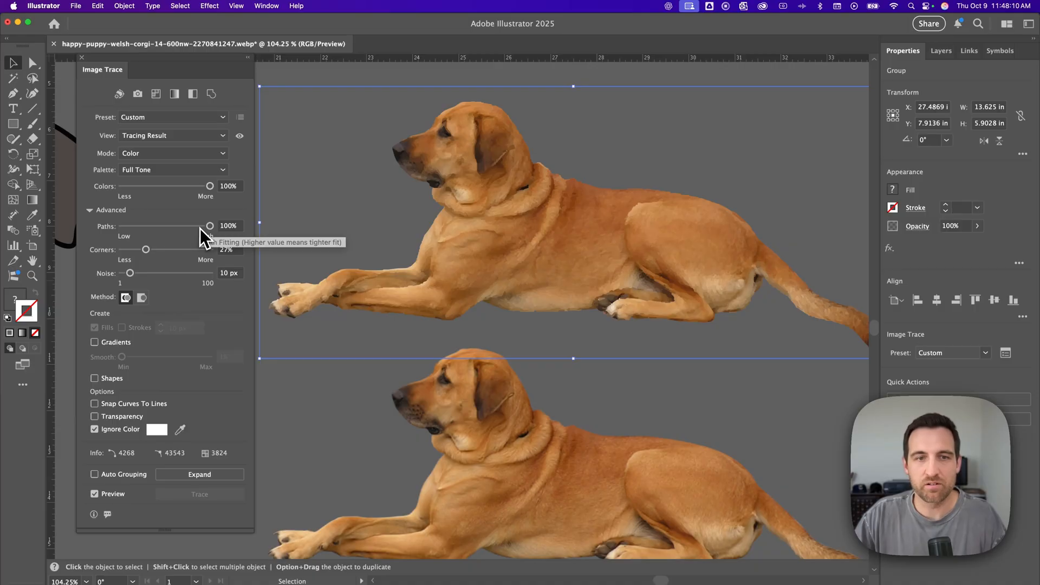
{"action": "left_click_drag", "start_coordinate": [211, 225], "coordinate": [168, 225]}
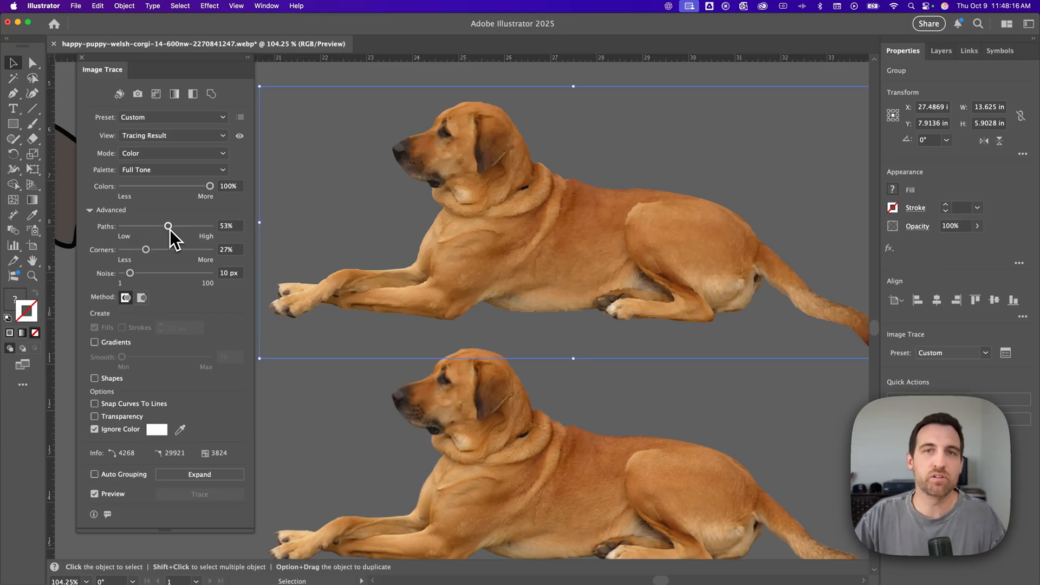
{"action": "mouse_move", "coordinate": [184, 264]}
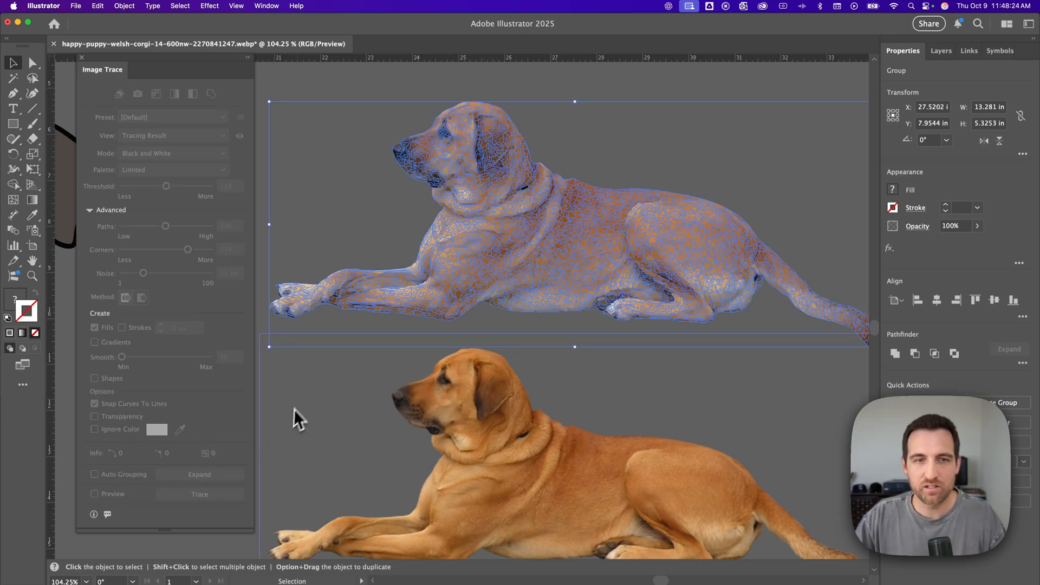
{"action": "mouse_move", "coordinate": [497, 222]}
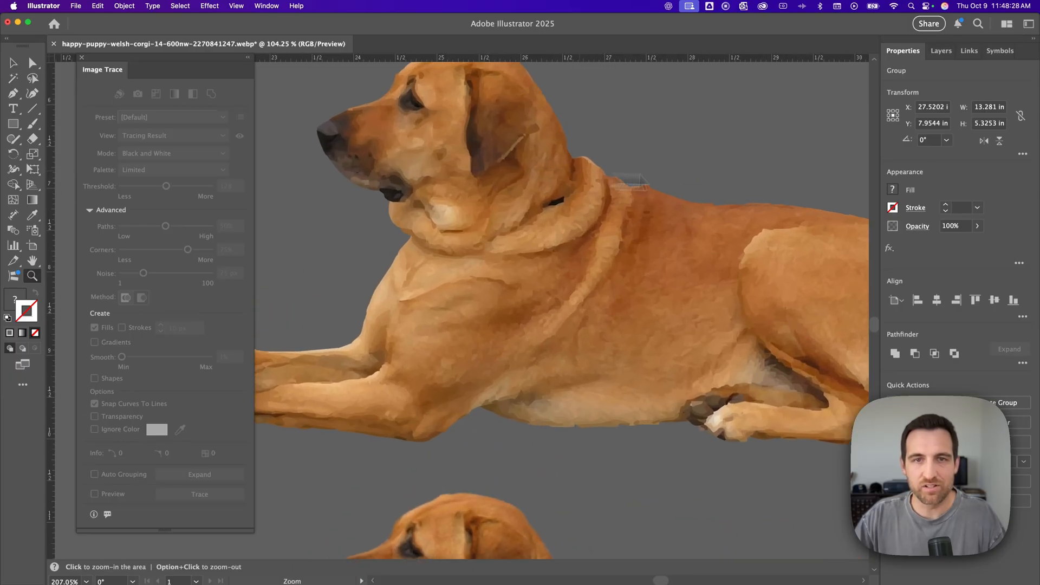
- Zoom into the expanded dog's face to see its individual flat-colour vector shapes
{"action": "left_click", "coordinate": [684, 182]}
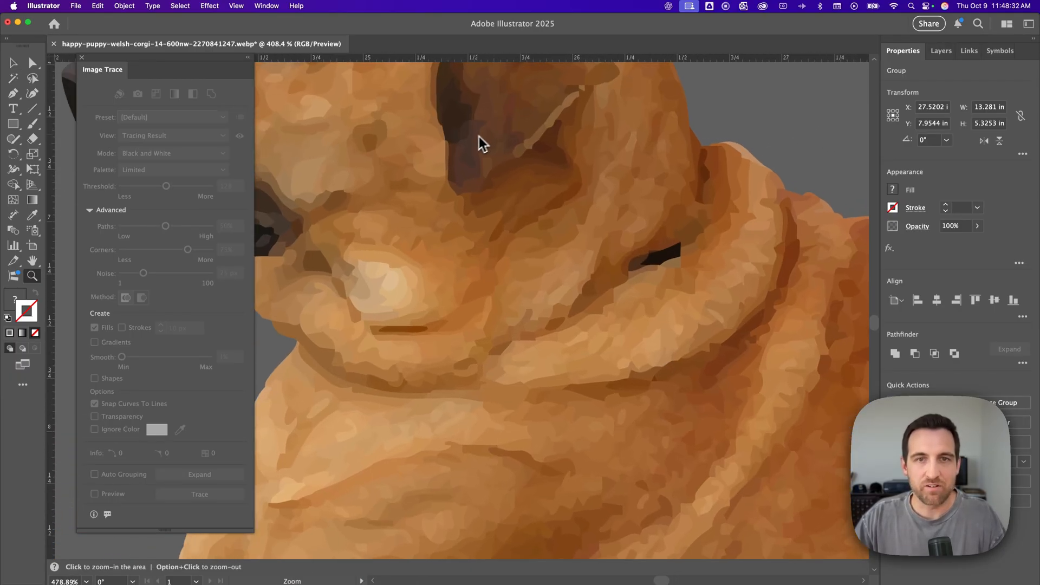
{"action": "left_click", "coordinate": [482, 144]}
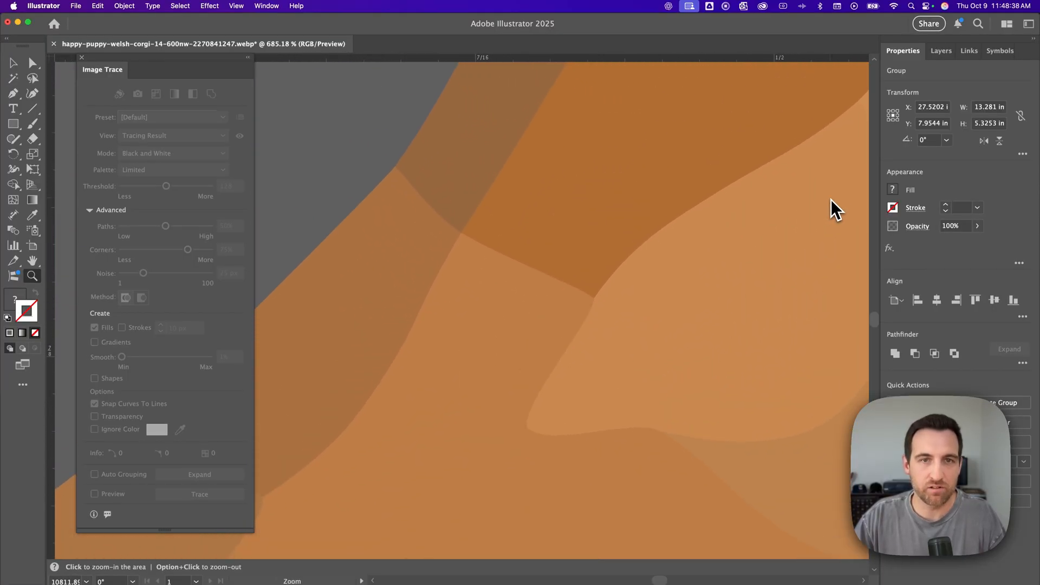
{"action": "left_click", "coordinate": [510, 228]}
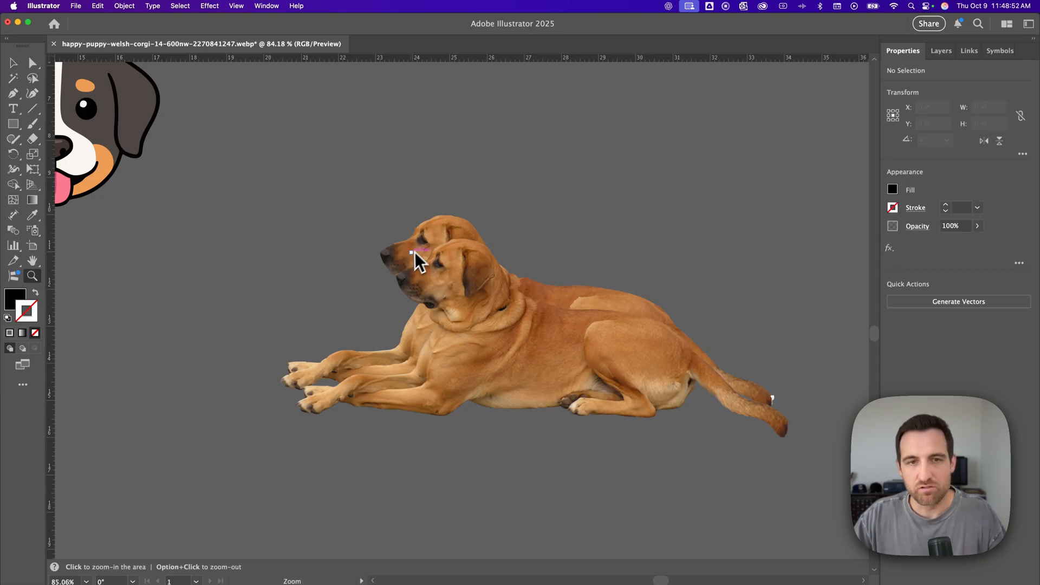
- Zoom into the overlap near the dog's eye to contrast smooth vectors with blocky pixels, then back out
{"action": "left_click", "coordinate": [415, 256]}
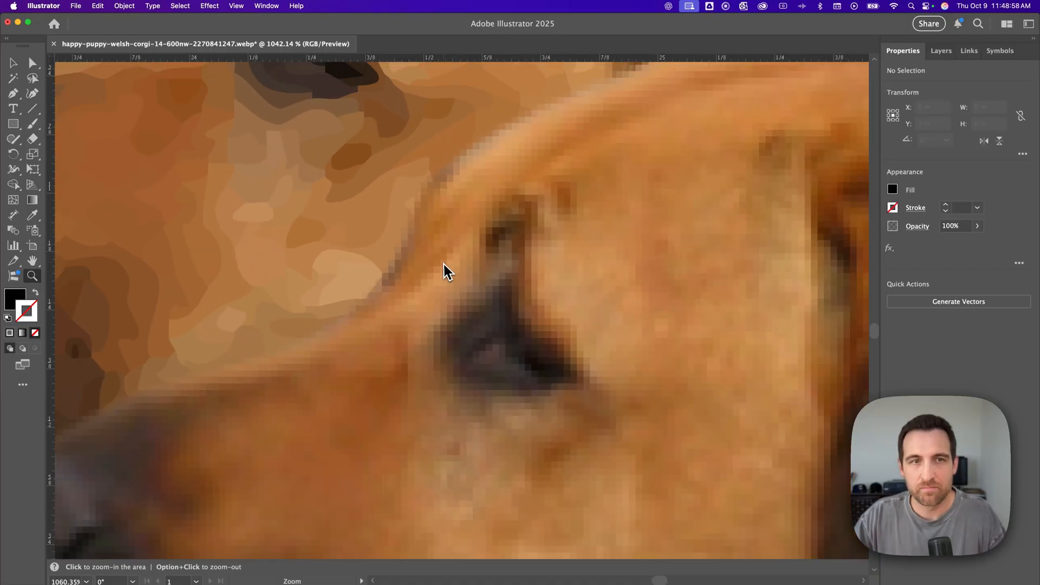
{"action": "left_click", "coordinate": [444, 271]}
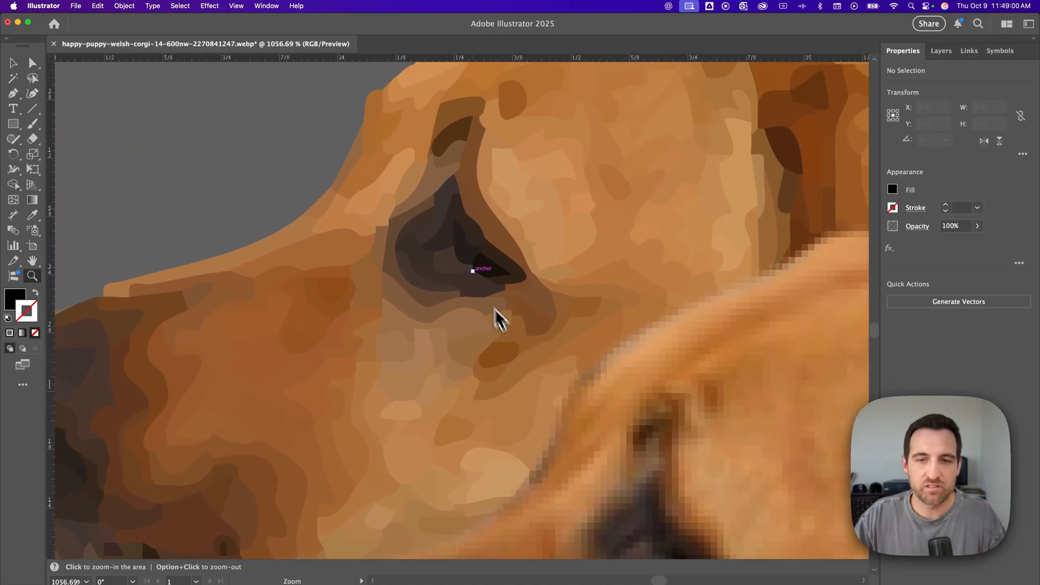
{"action": "mouse_move", "coordinate": [538, 317]}
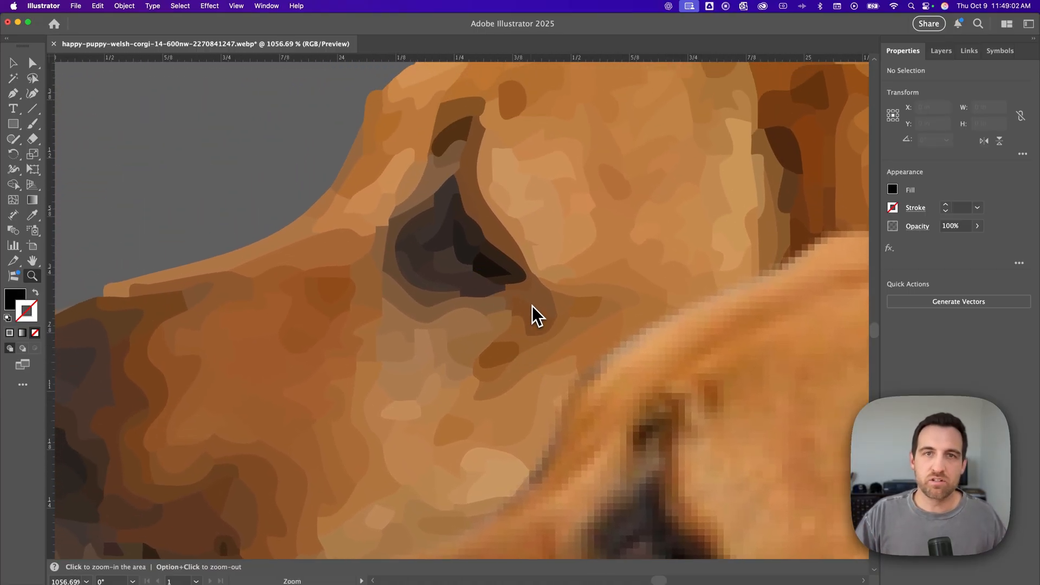
{"action": "mouse_move", "coordinate": [516, 223]}
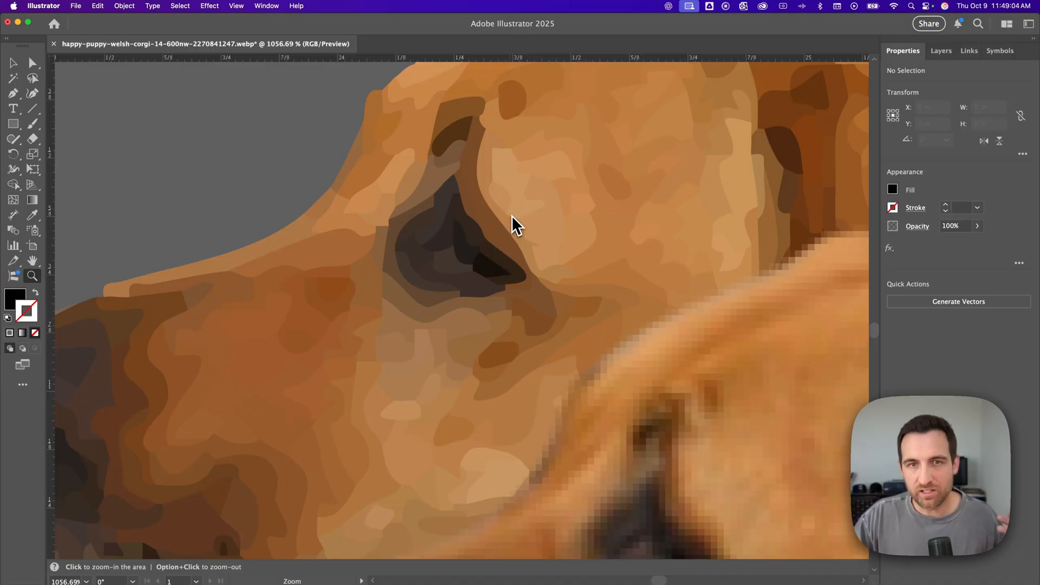
{"action": "left_click", "coordinate": [517, 224]}
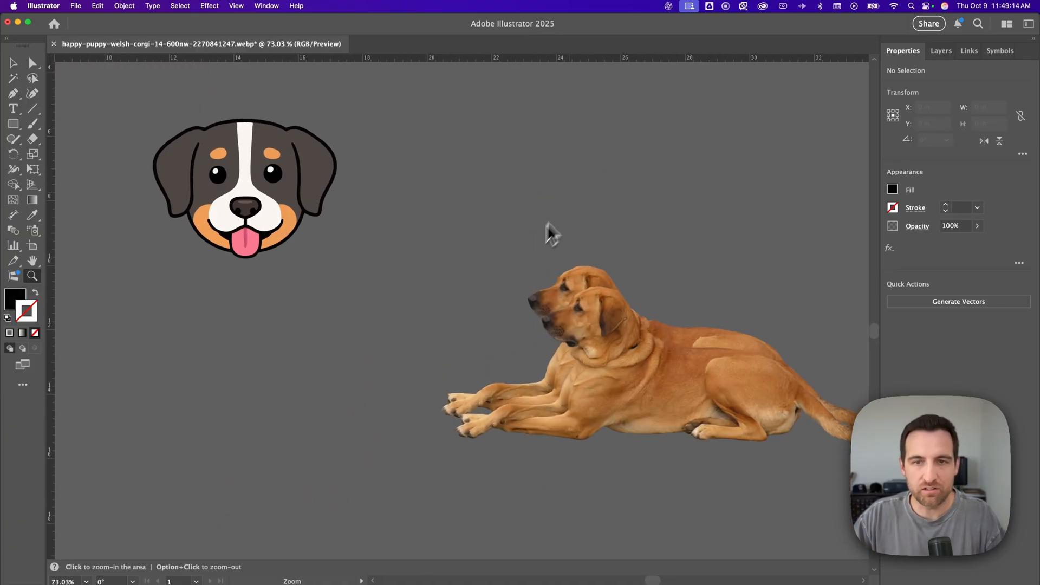
{"action": "left_click", "coordinate": [13, 63]}
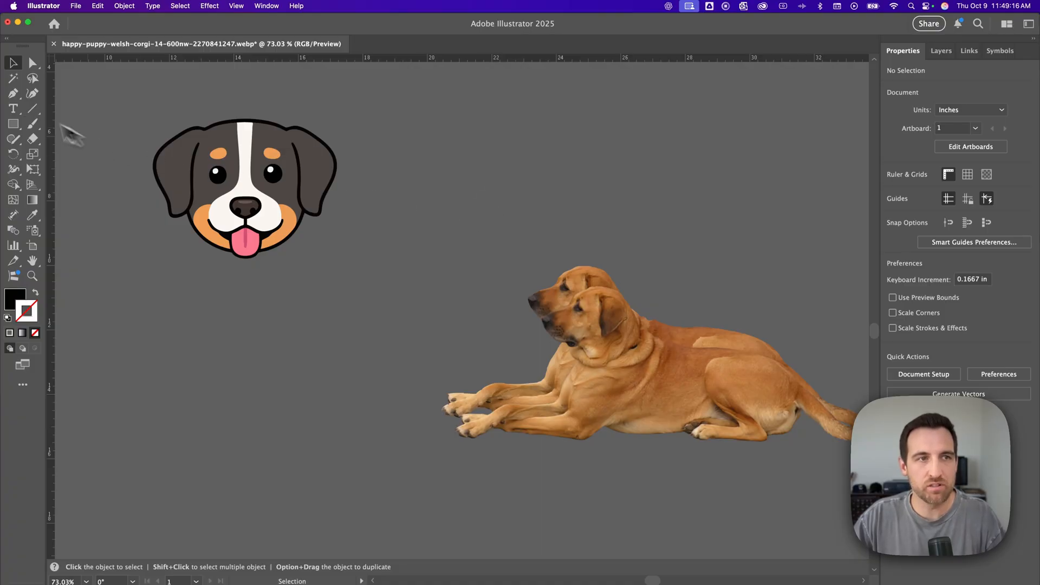
{"action": "mouse_move", "coordinate": [425, 226]}
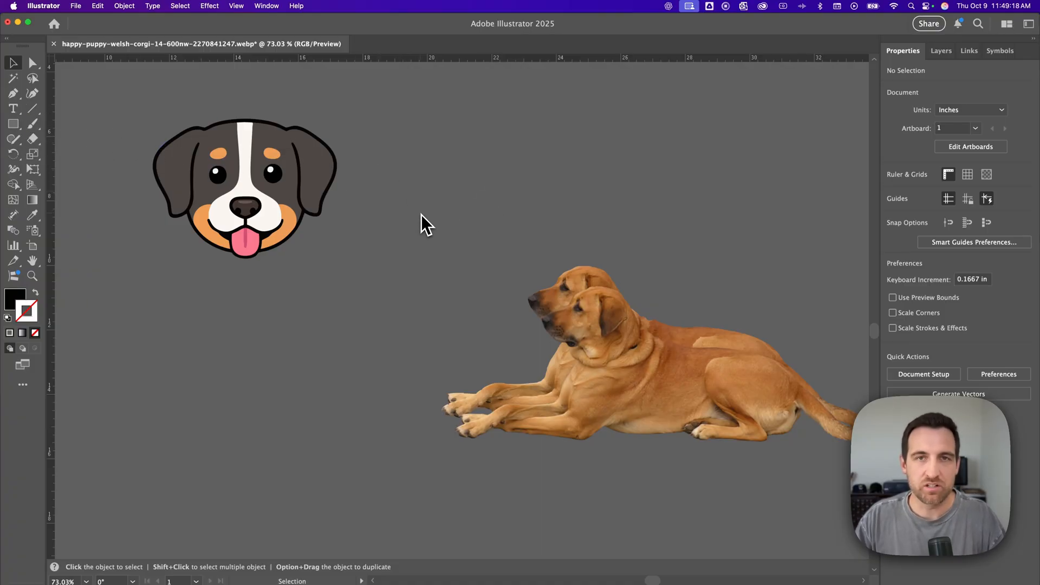